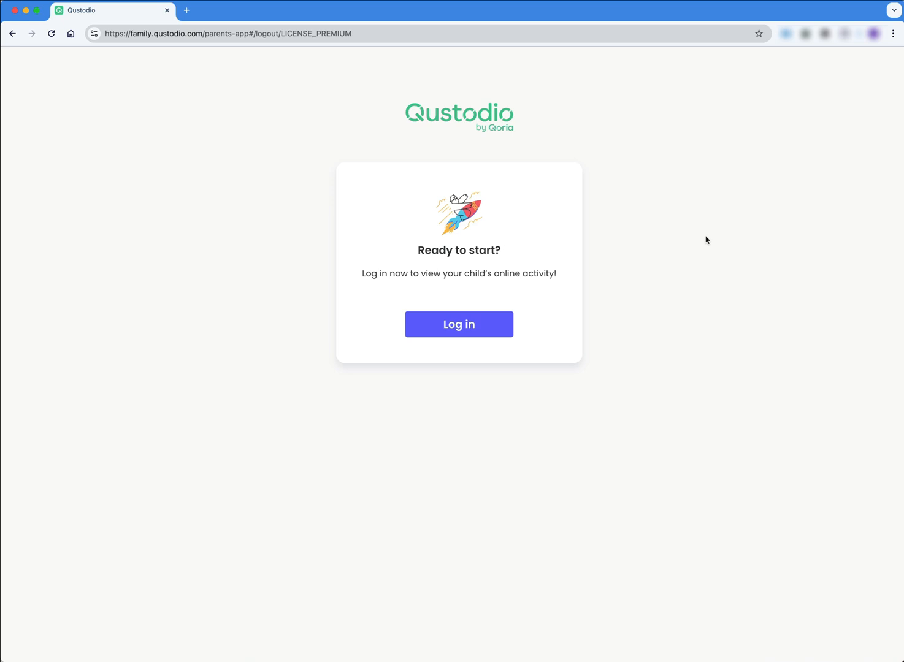
mouse_move(447, 333)
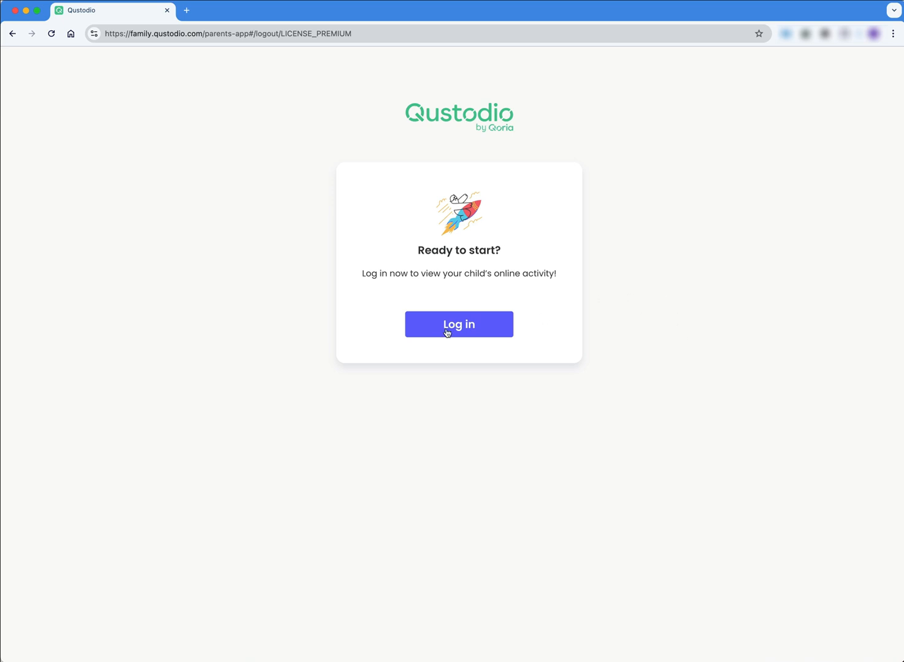
Step: Go from the 'Ready to start?' page to the parent sign-in form
click(458, 324)
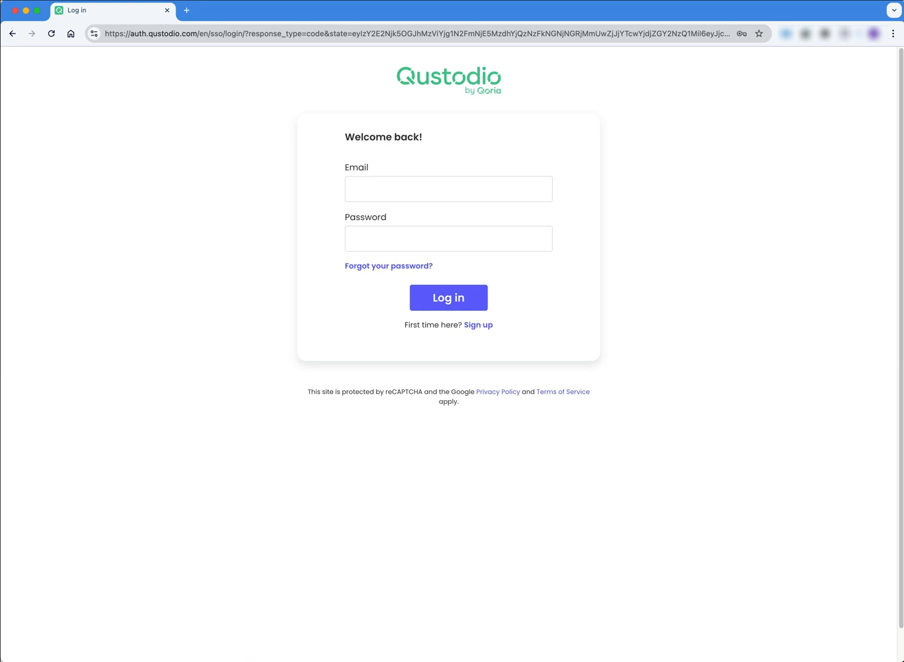
Step: Log in to the parent account to reach the My family dashboard
click(448, 298)
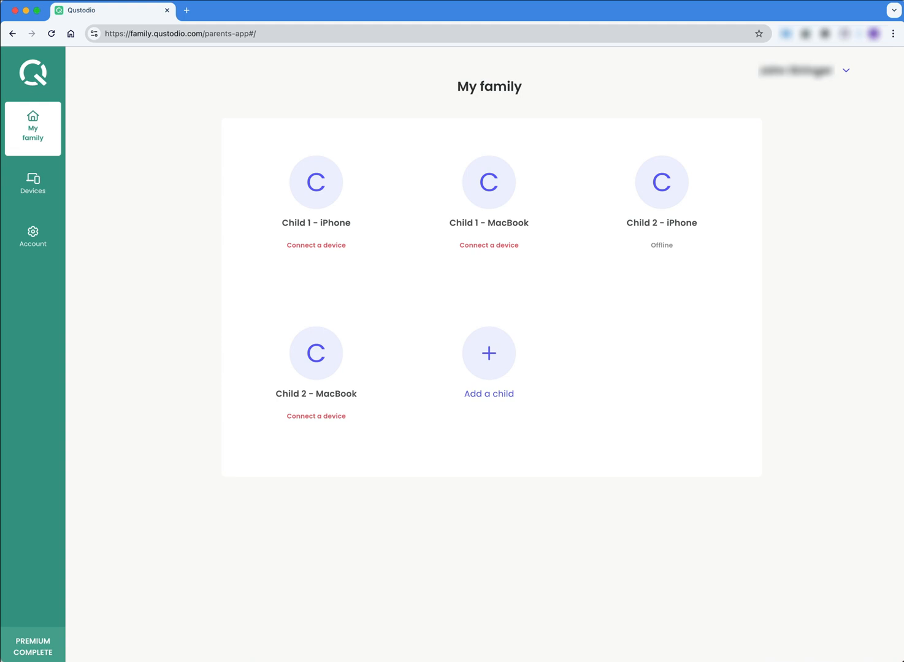
mouse_move(642, 183)
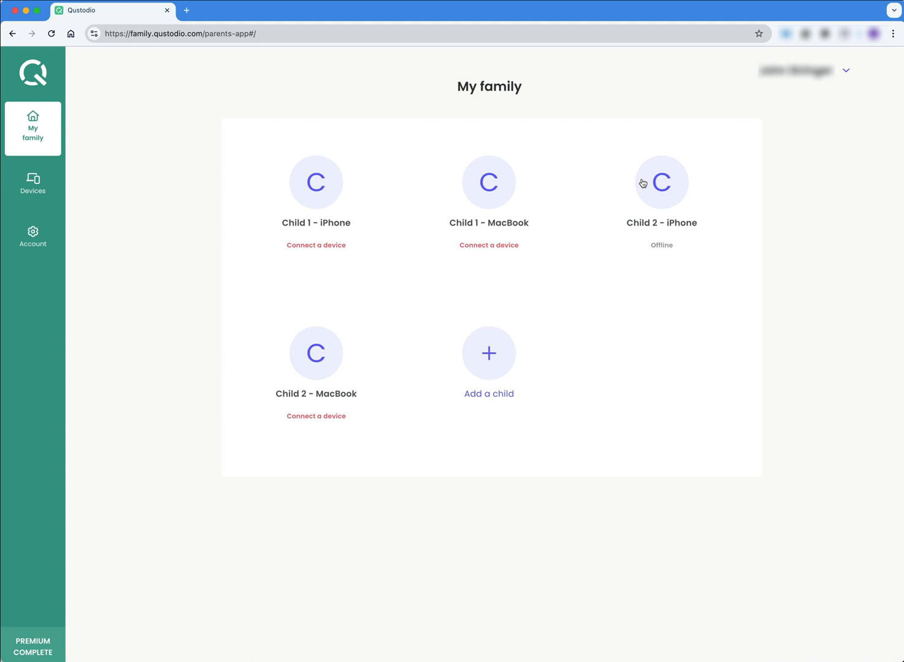
mouse_move(667, 192)
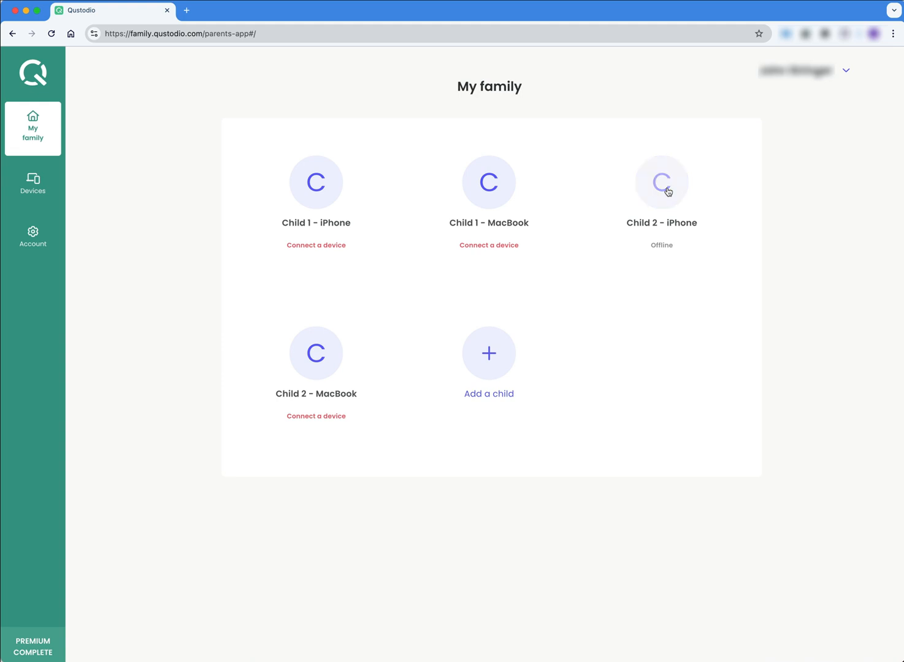
Step: Open the Child 2 - iPhone profile dashboard from My family
click(661, 181)
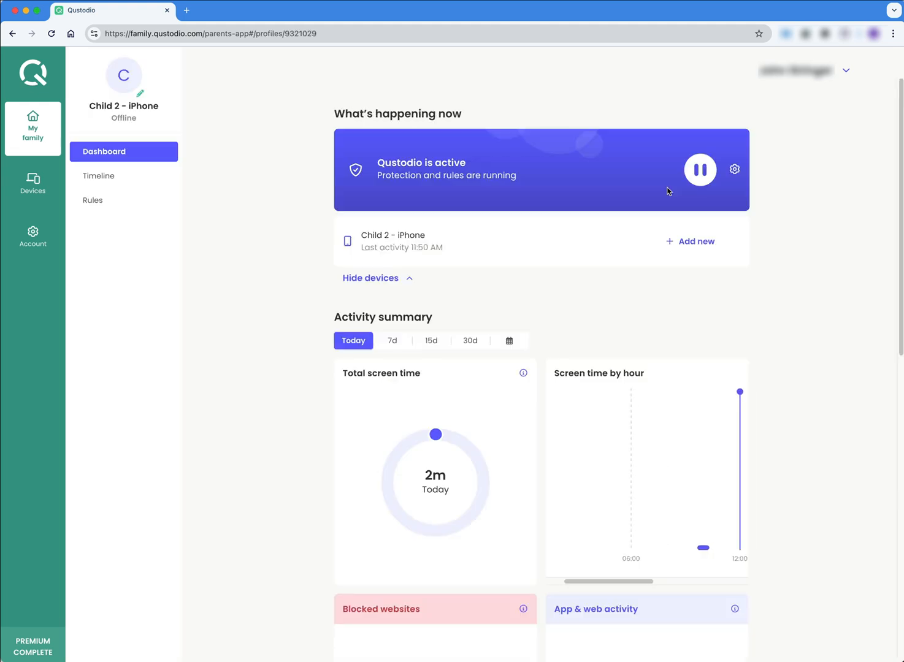
mouse_move(264, 284)
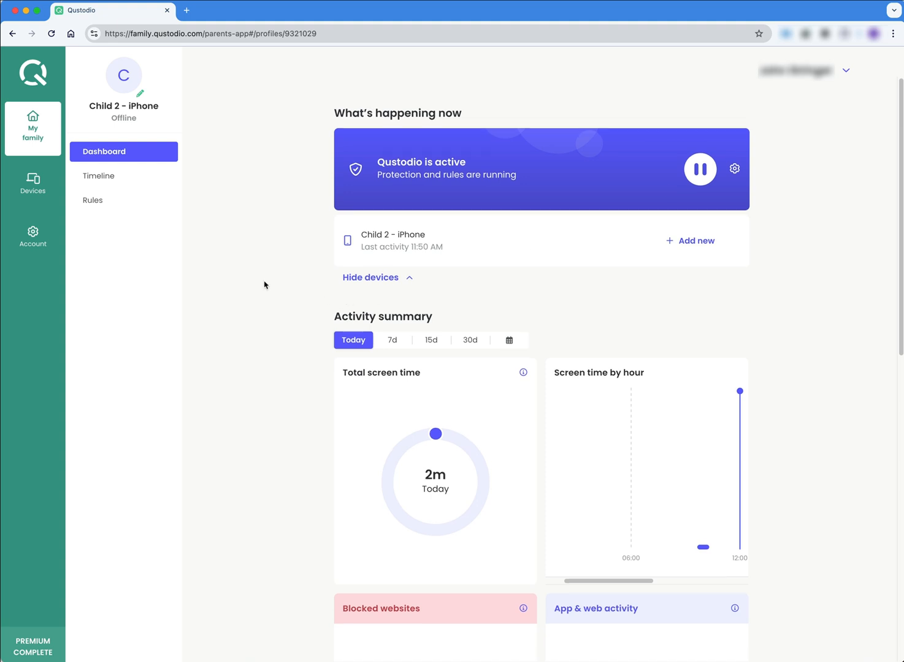
mouse_move(254, 281)
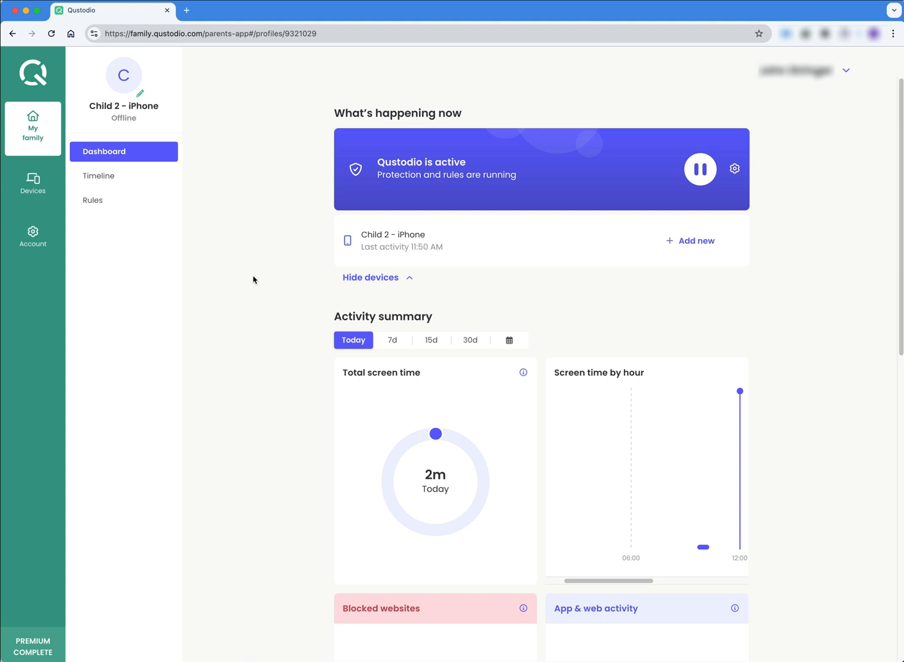
mouse_move(255, 273)
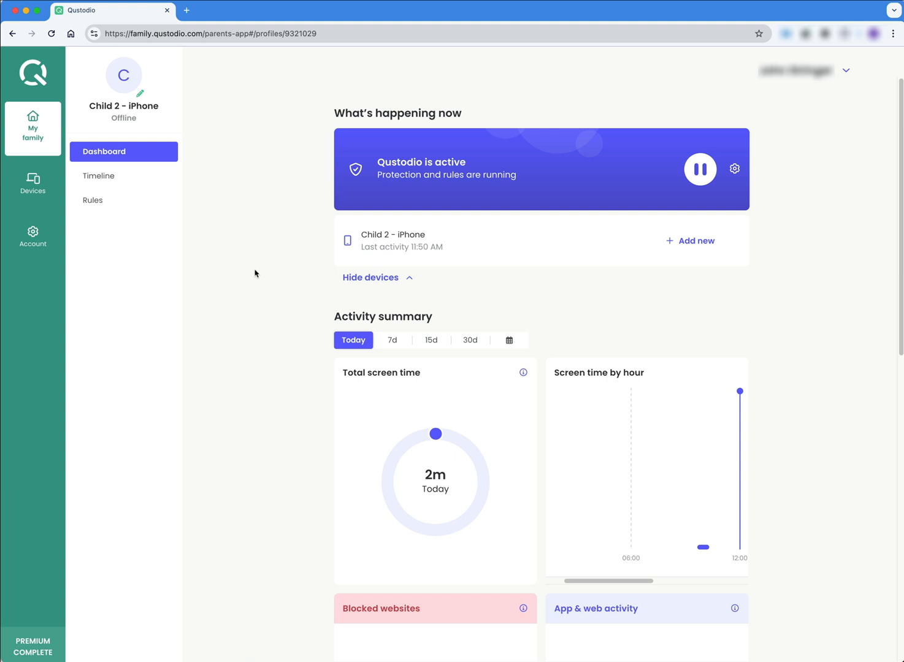
mouse_move(222, 243)
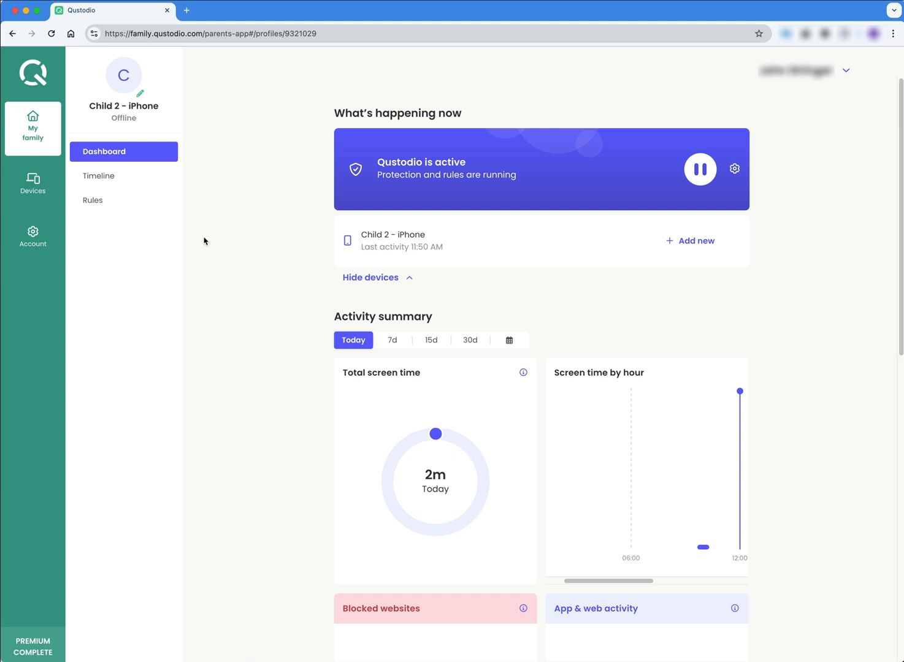
mouse_move(216, 230)
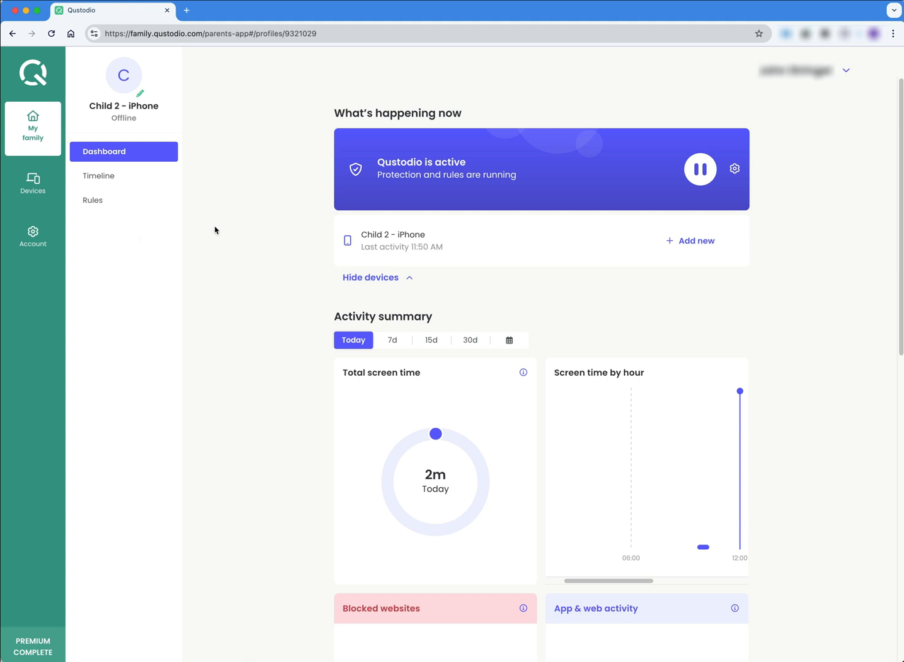
mouse_move(93, 201)
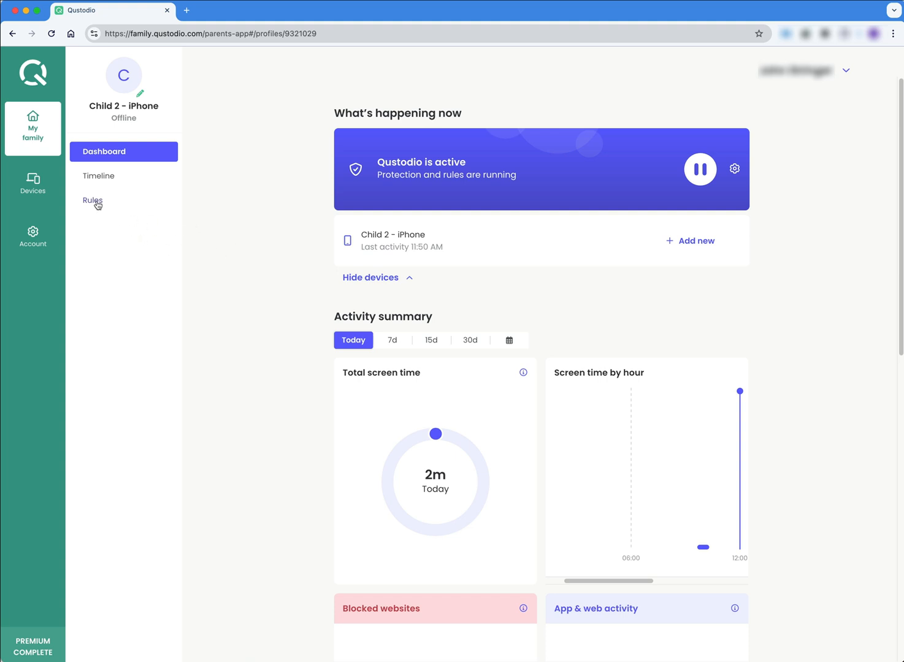
Step: Show the rule categories for Child 2 - iPhone from the side menu
click(92, 201)
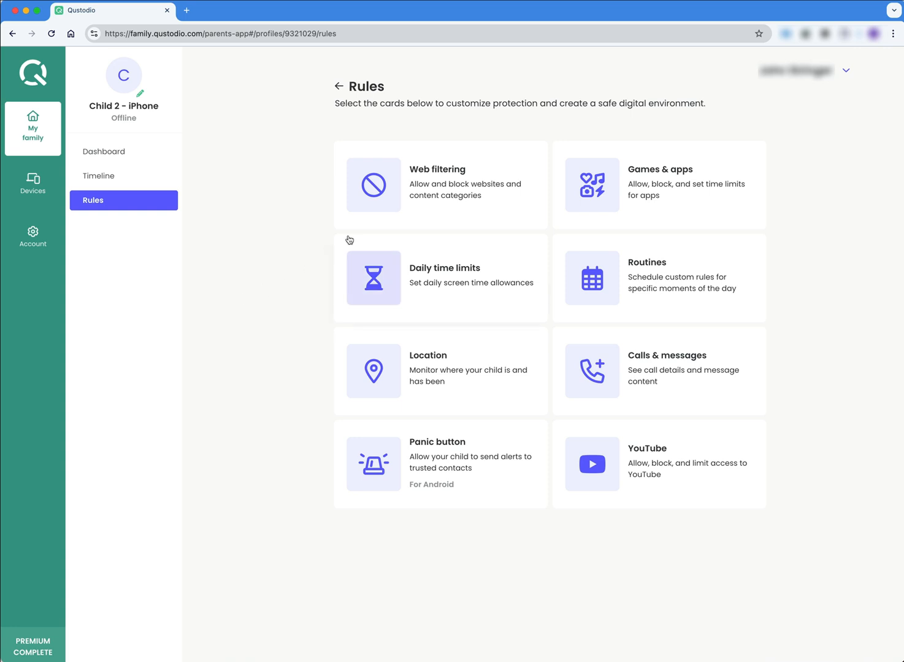
mouse_move(856, 266)
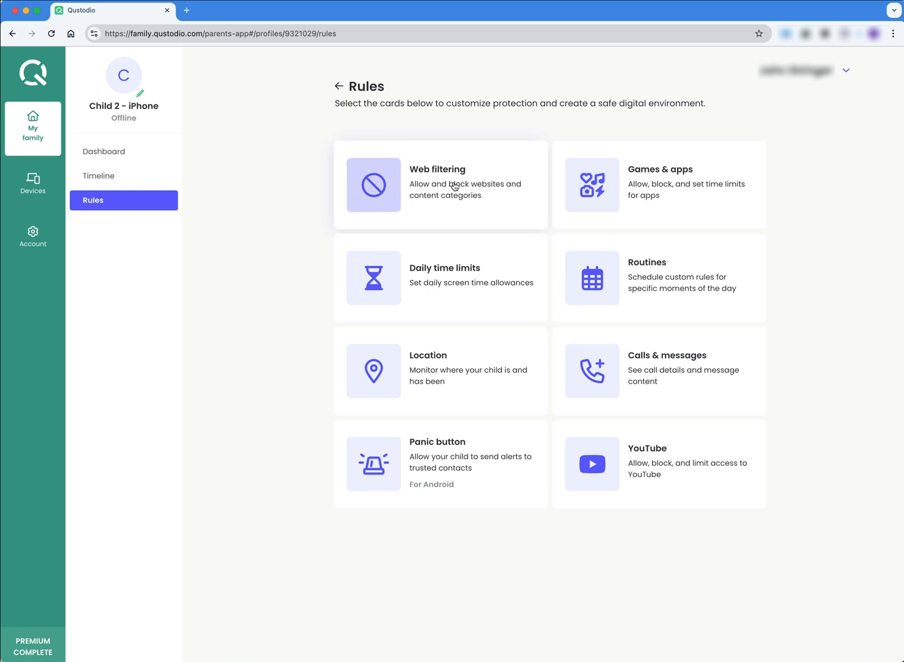
Step: Open Web filtering and review the allowed and blocked content categories
click(439, 185)
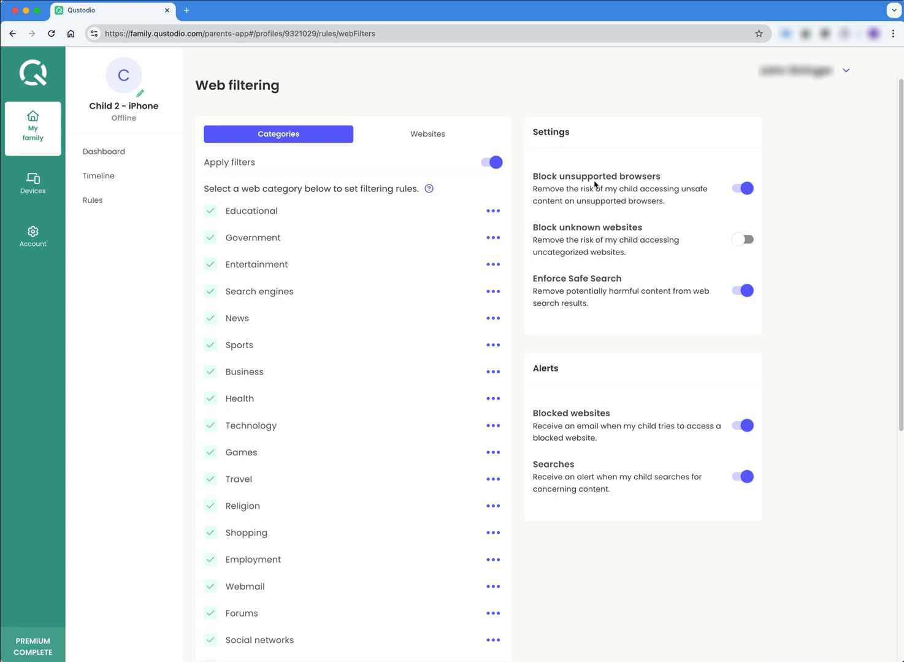
mouse_move(175, 360)
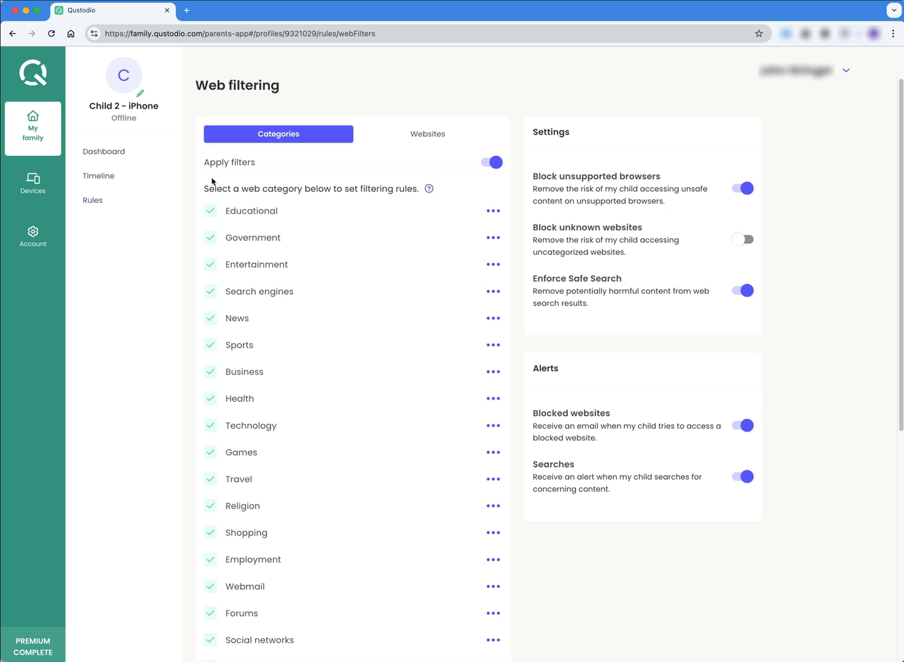
mouse_move(153, 394)
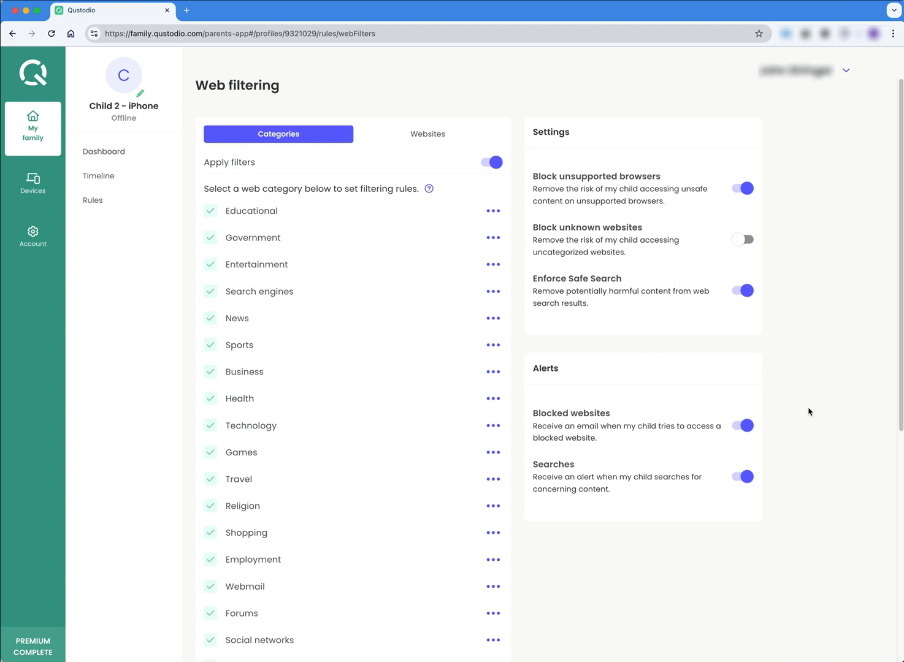
scroll(down, 3)
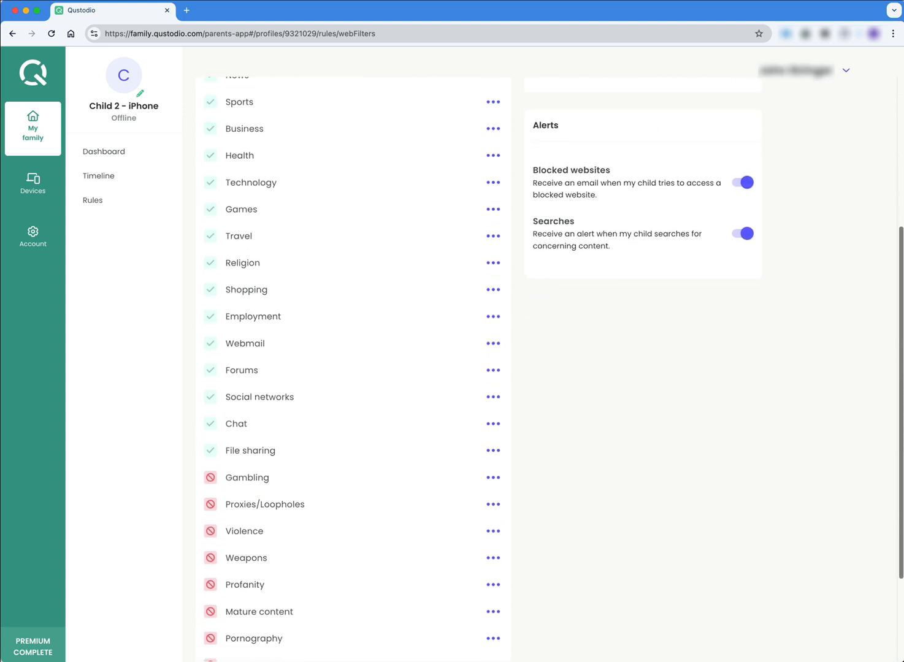
scroll(down, 3)
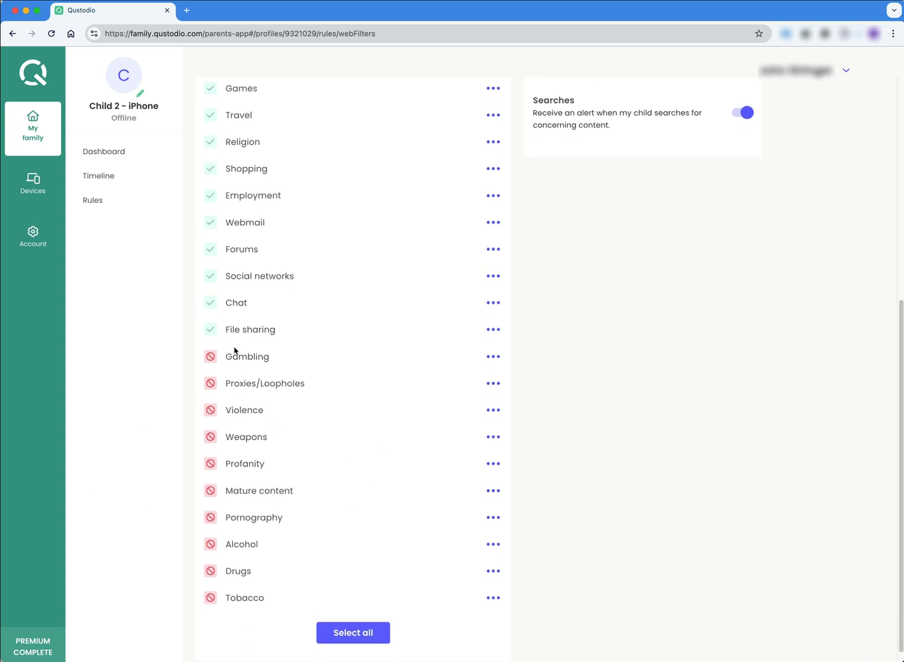
mouse_move(298, 342)
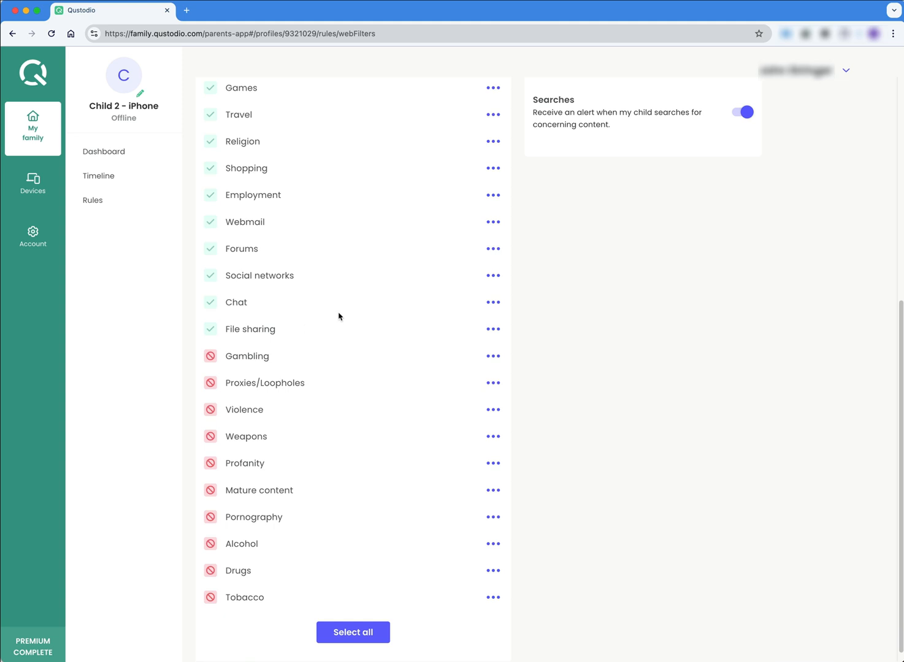
mouse_move(594, 351)
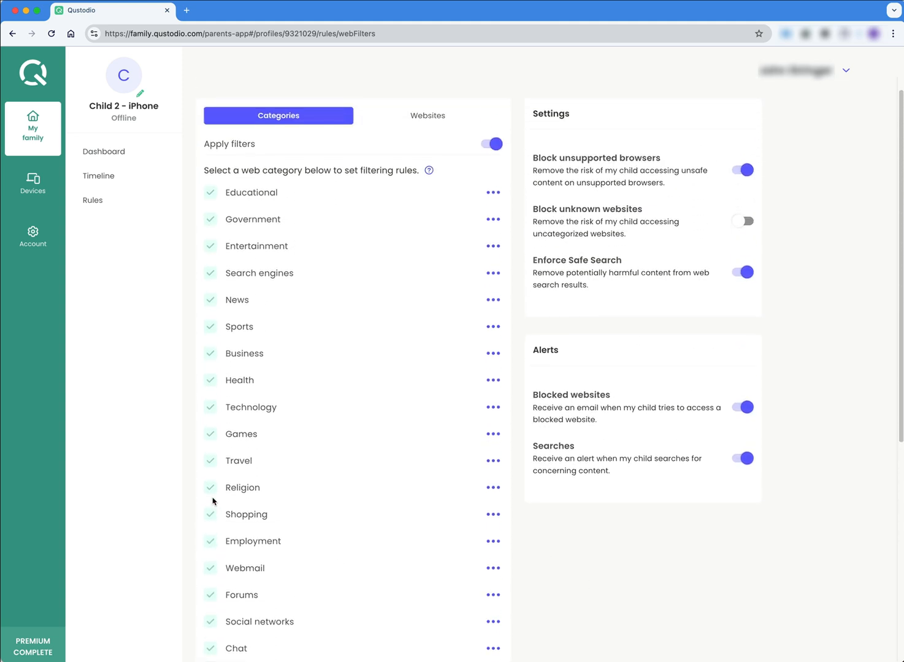
Step: Block the Social networks web filtering category for Child 2 - iPhone
scroll(down, 3)
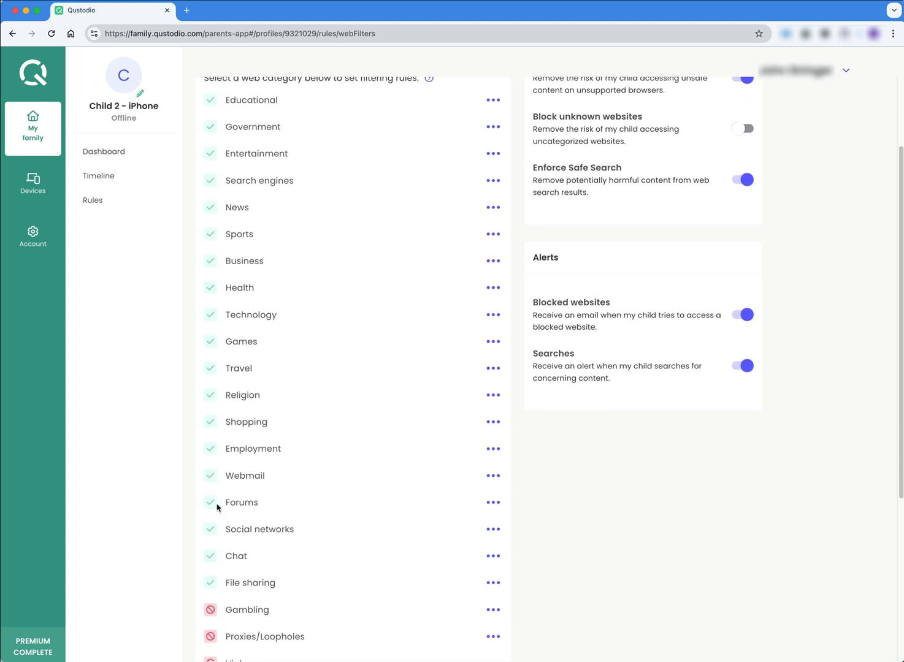
click(493, 529)
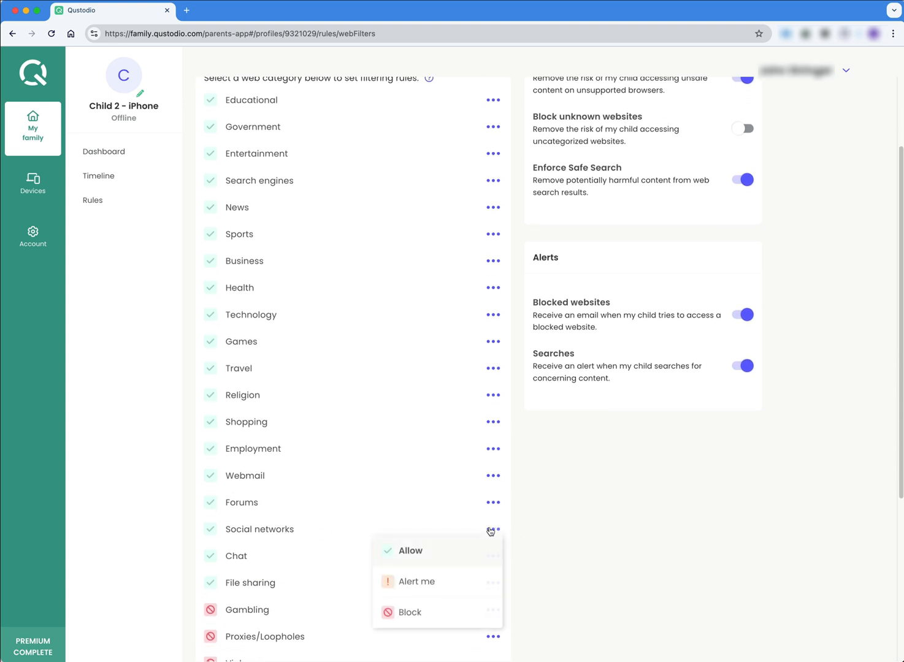
click(409, 612)
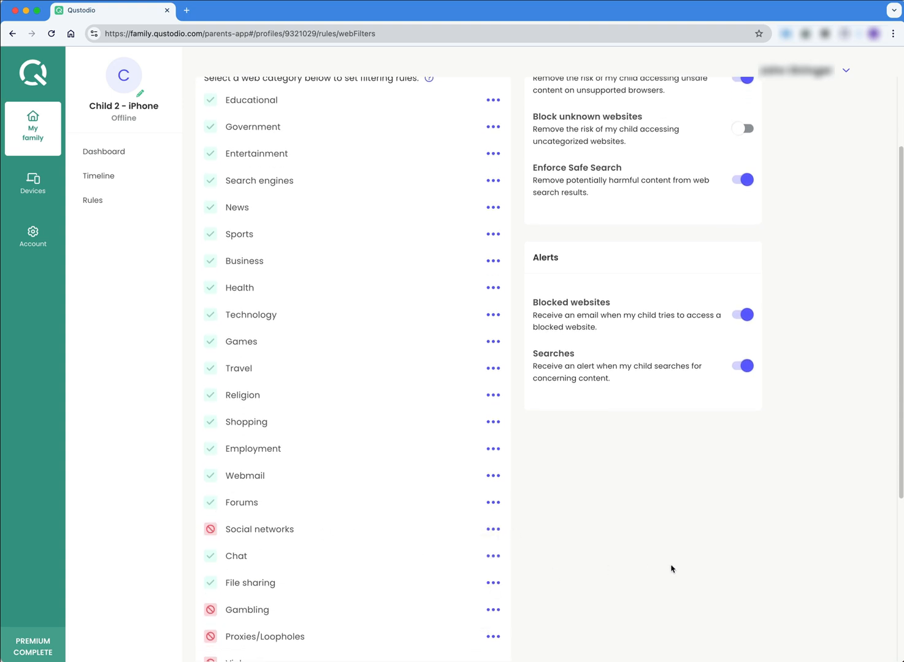
scroll(down, 3)
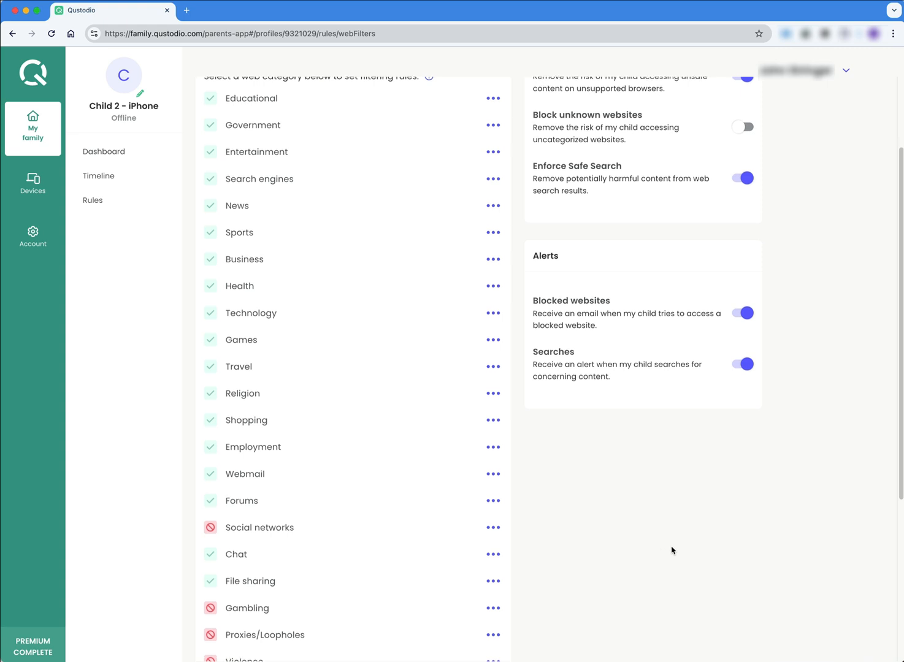
scroll(up, 3)
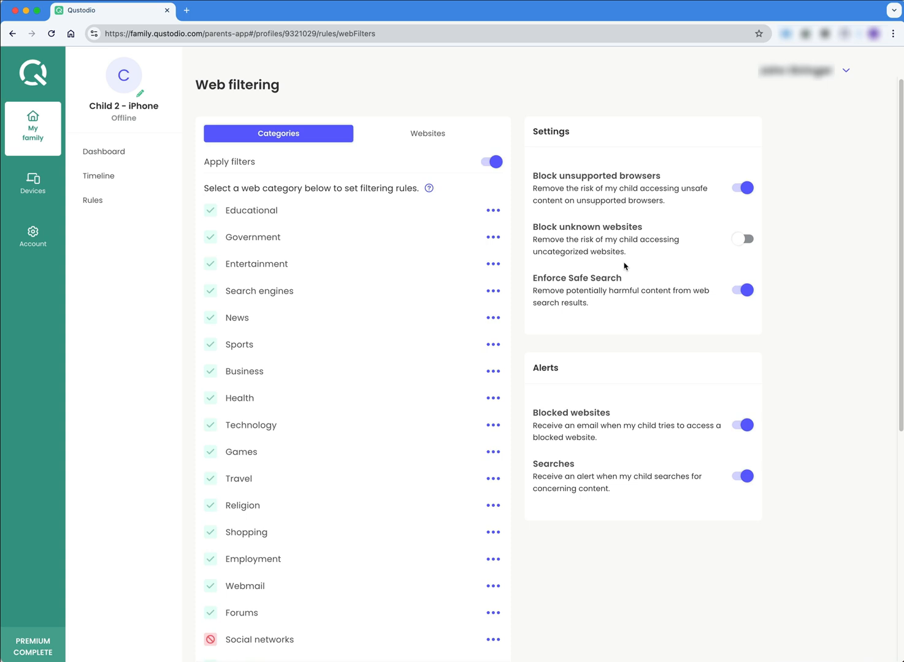
mouse_move(544, 240)
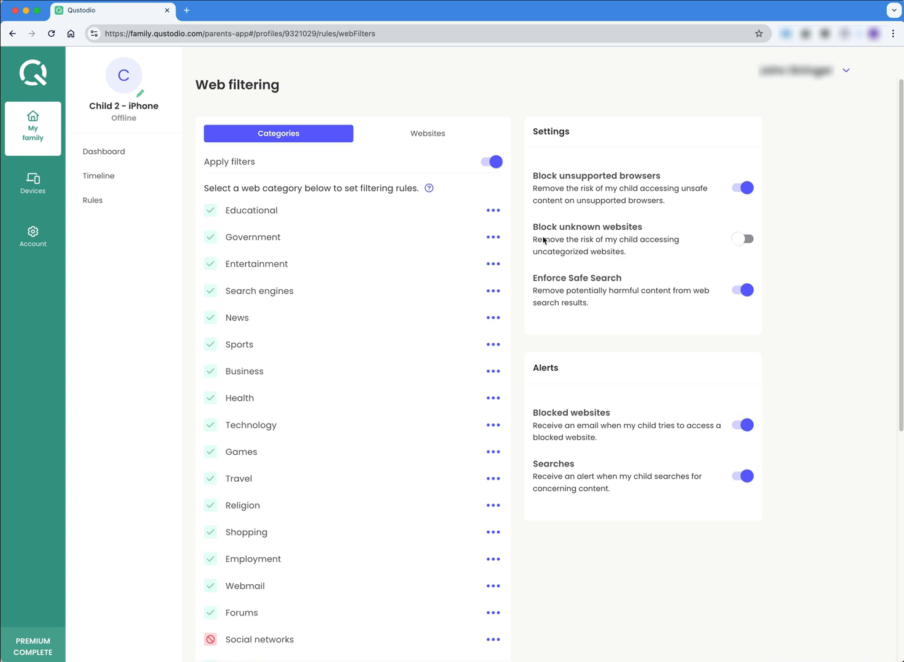
mouse_move(688, 139)
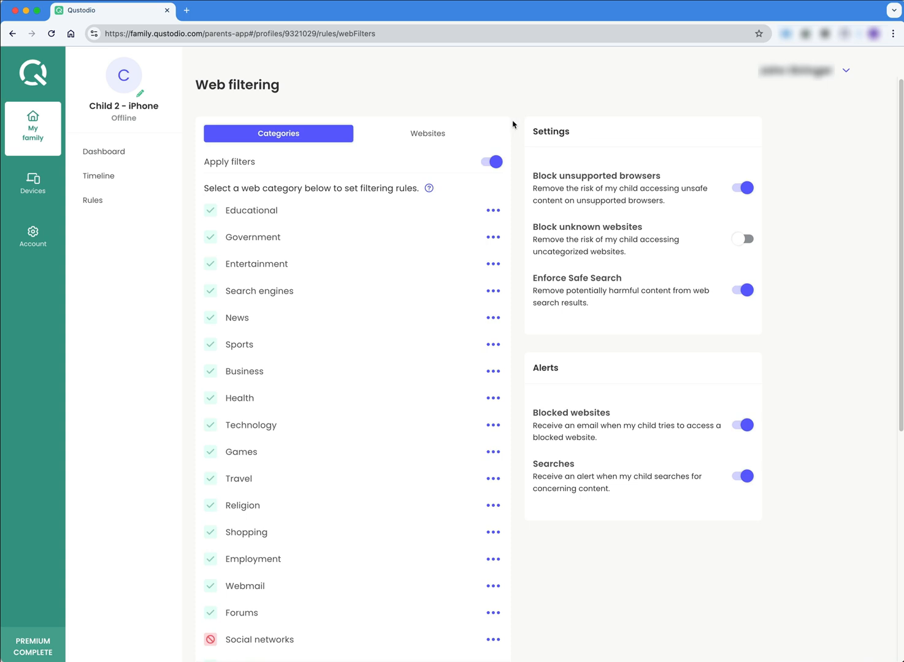
Step: Look at the empty website rules list, then return to Rules without adding sites
click(427, 134)
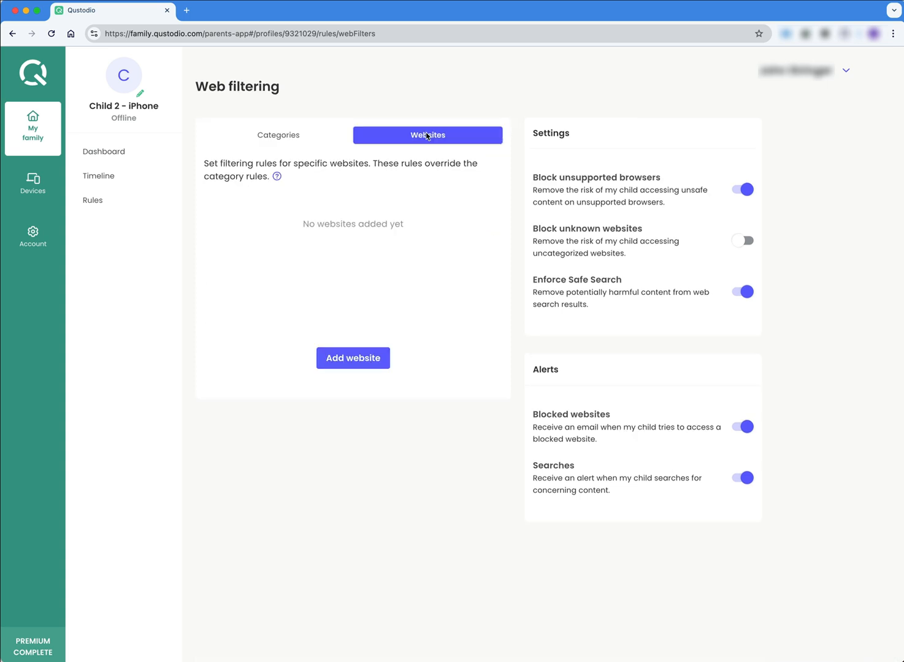
mouse_move(318, 252)
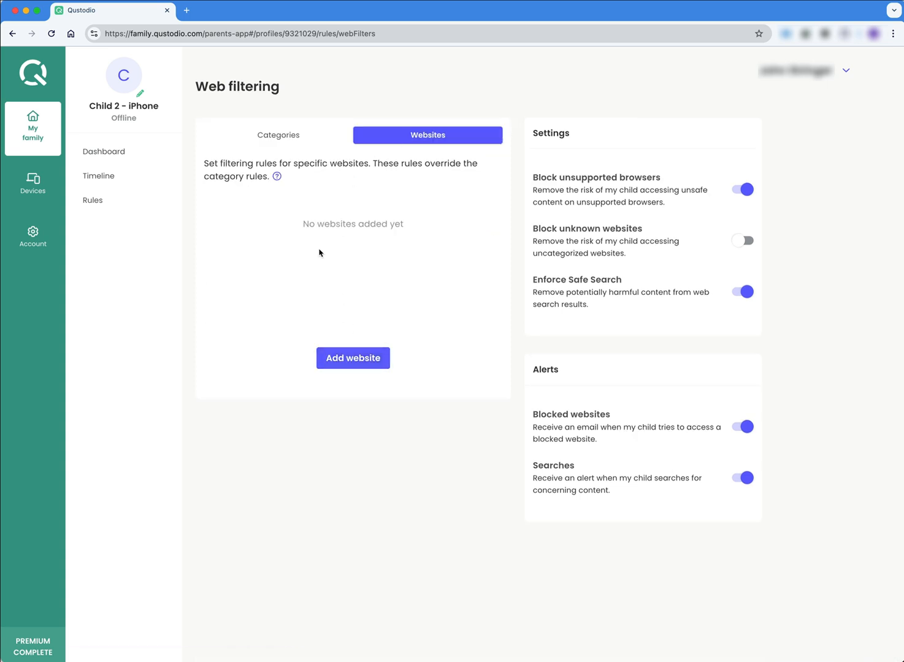
click(352, 358)
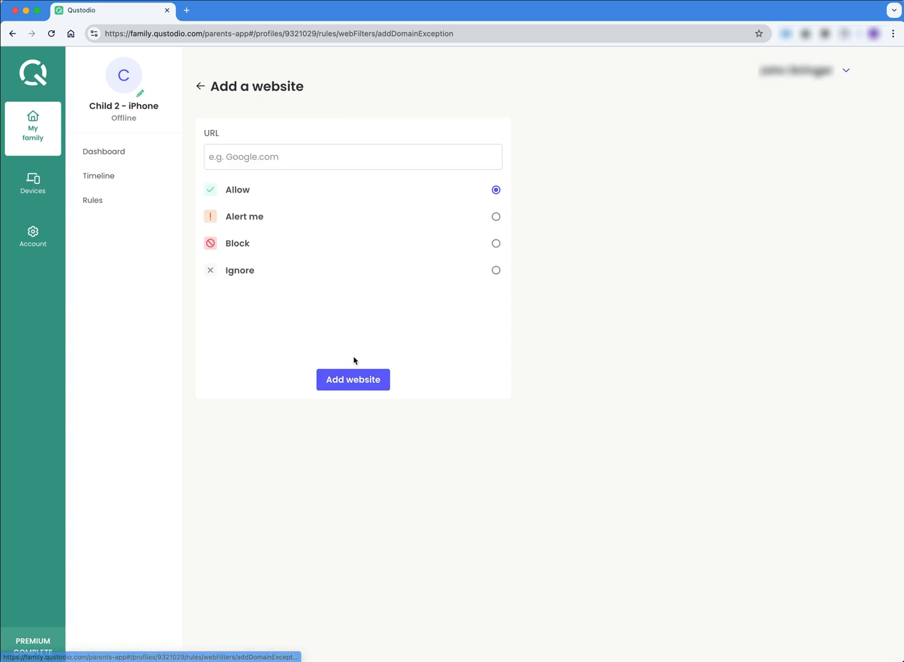
click(352, 156)
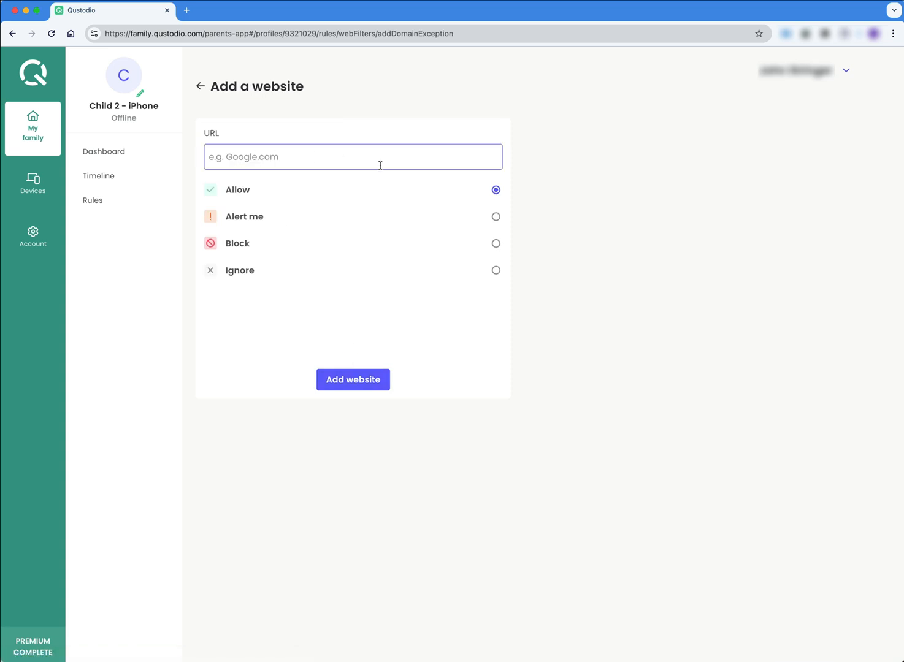
mouse_move(235, 96)
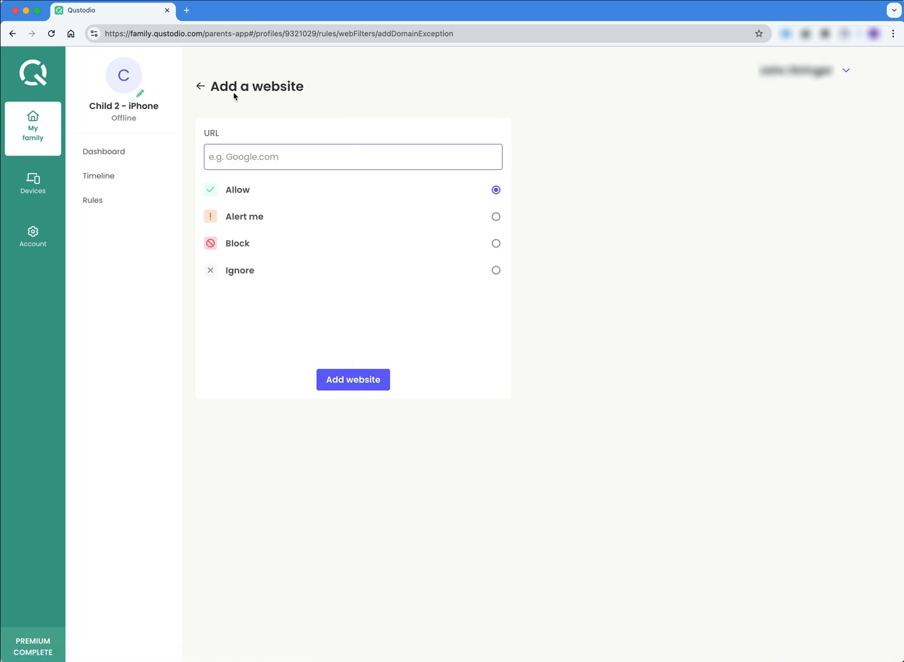
click(199, 86)
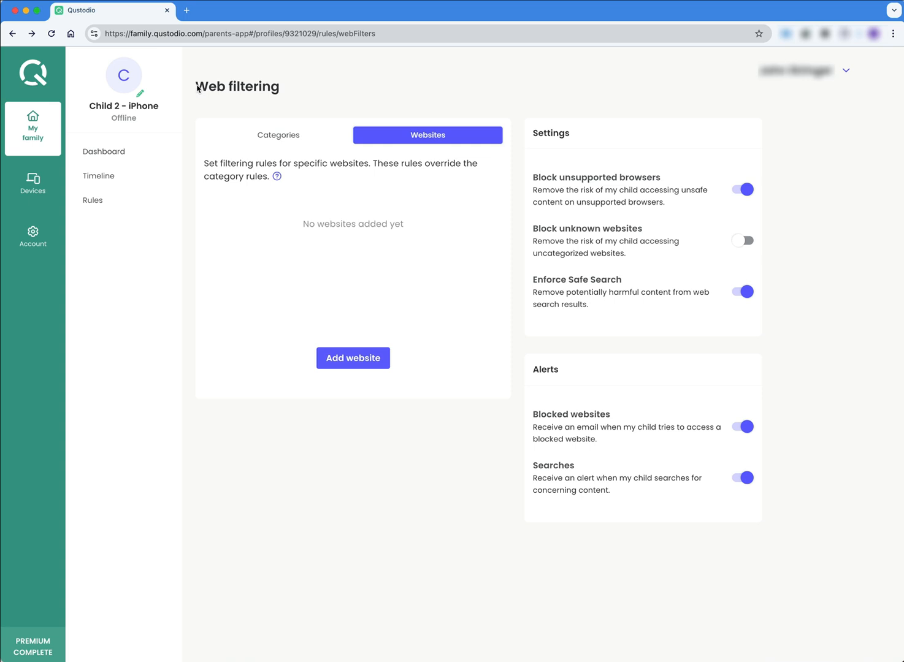
mouse_move(92, 200)
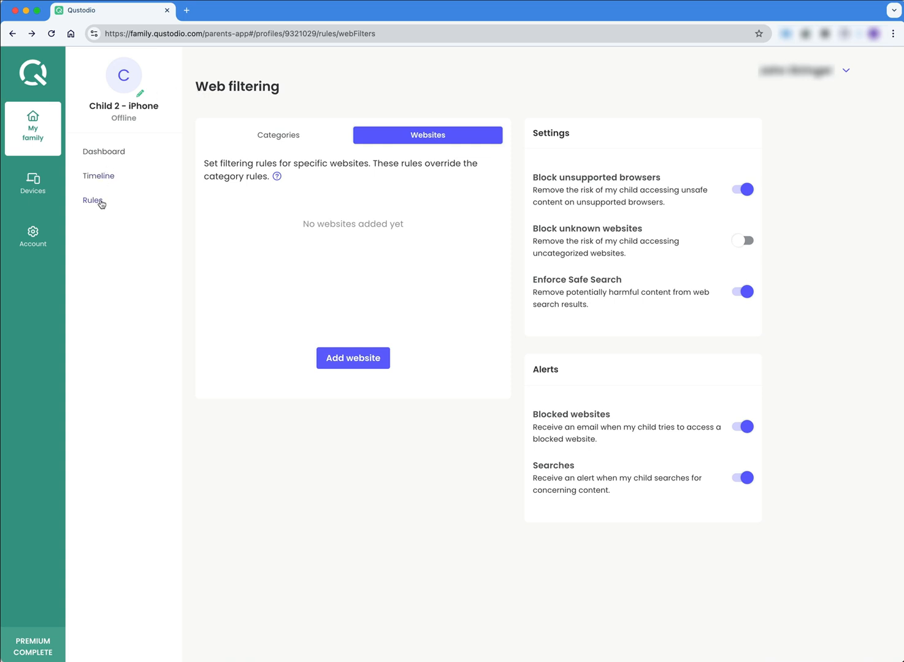
click(93, 199)
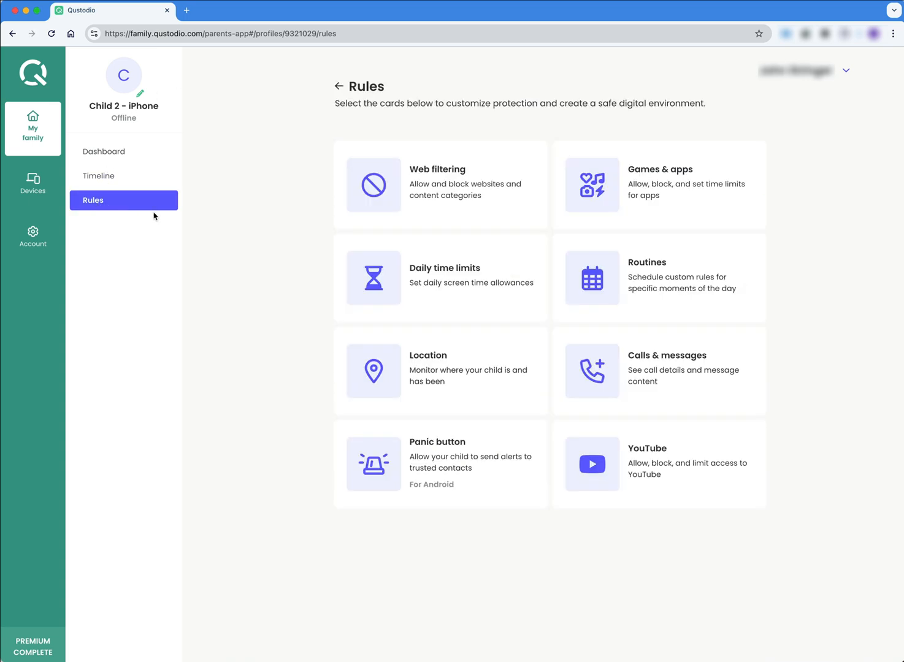
mouse_move(233, 212)
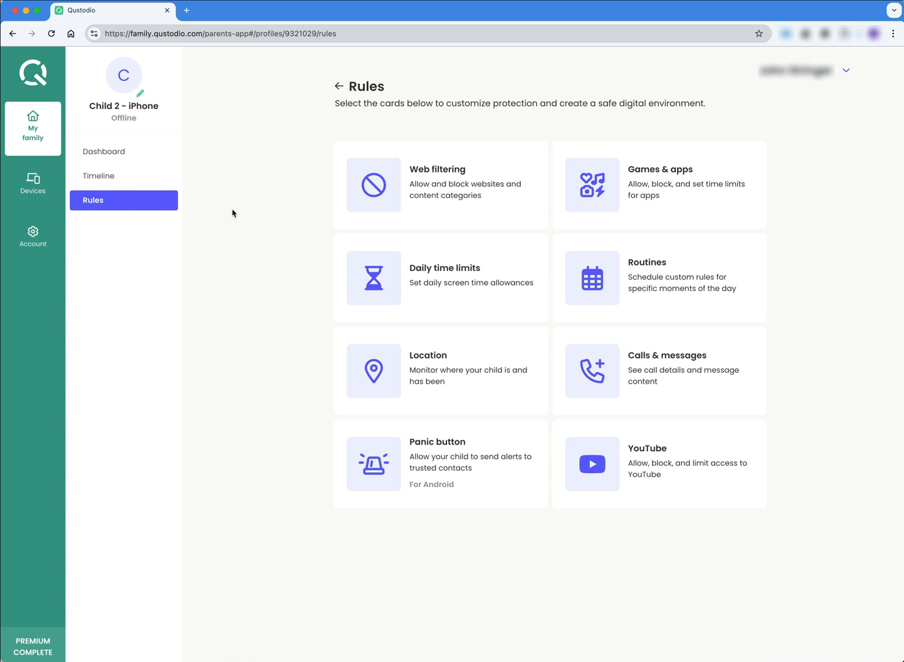
mouse_move(502, 269)
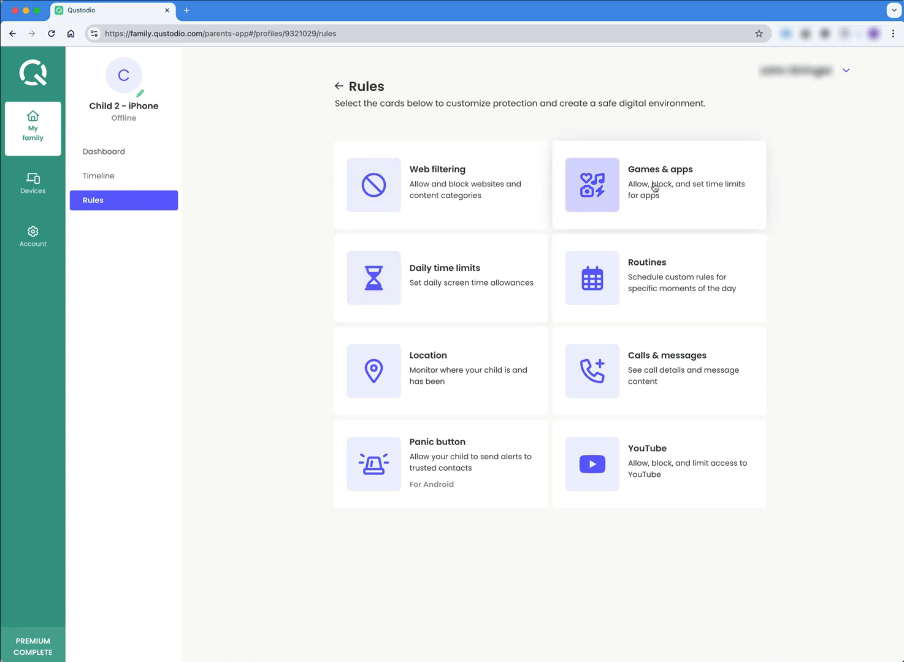
Step: Turn on games & apps rules for Child 2 - iPhone
click(658, 184)
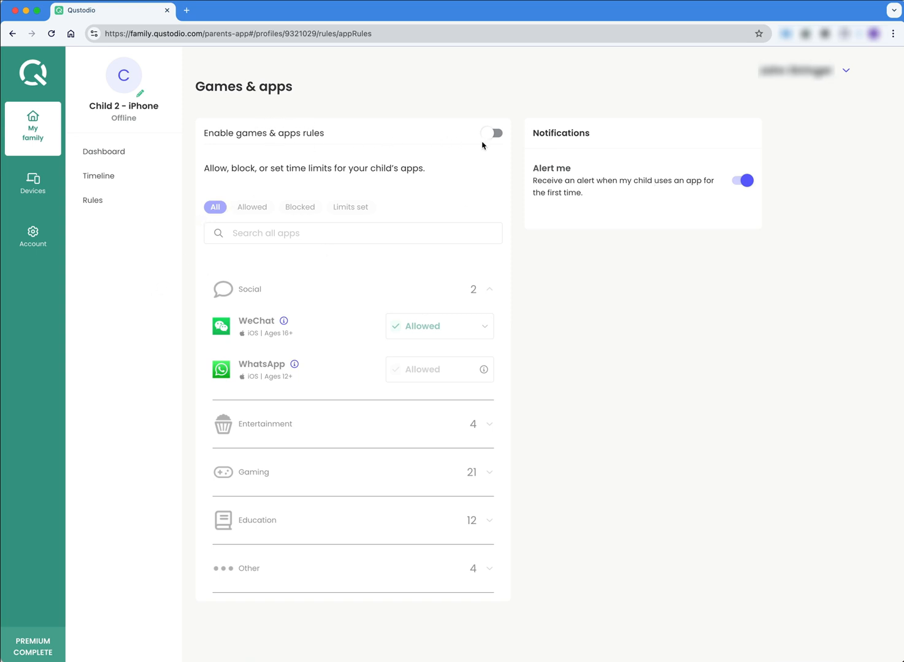
click(492, 134)
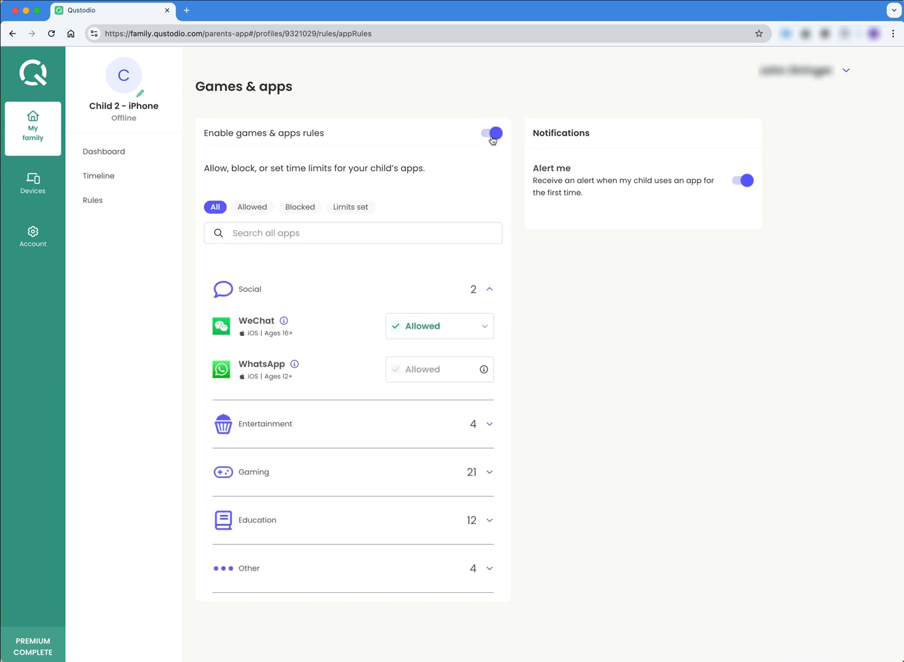
mouse_move(167, 294)
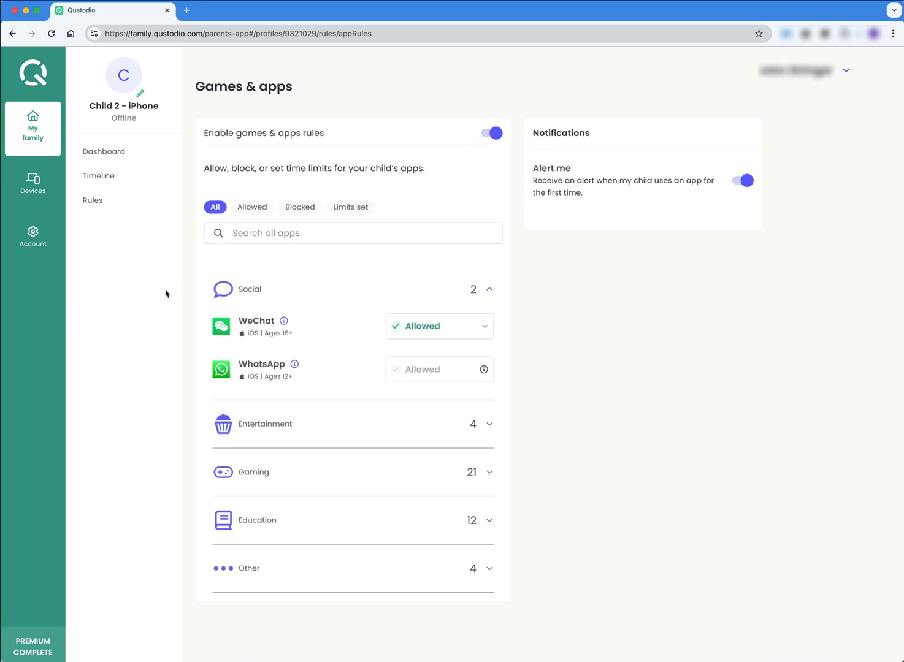
click(352, 233)
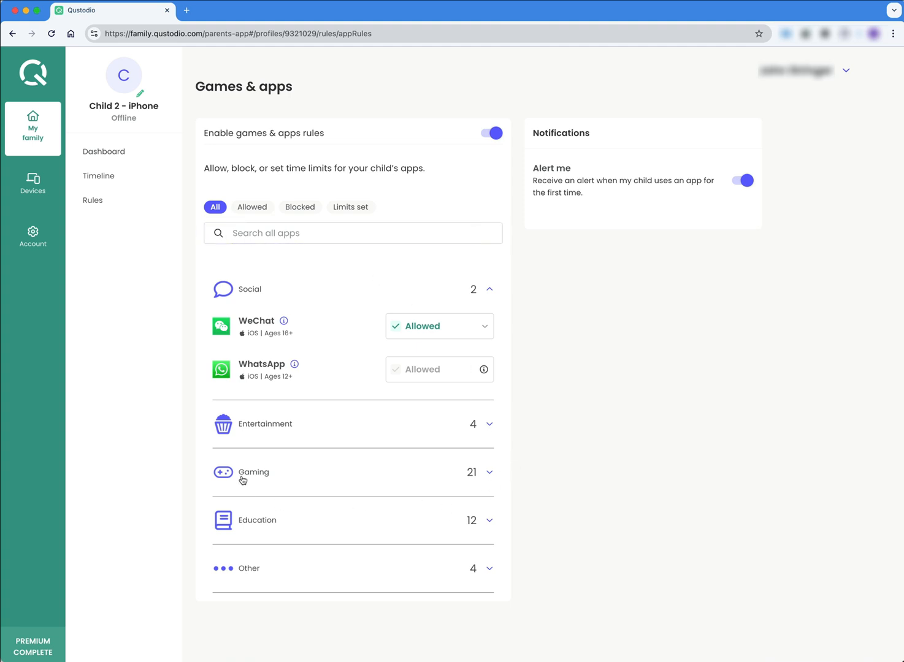
mouse_move(462, 469)
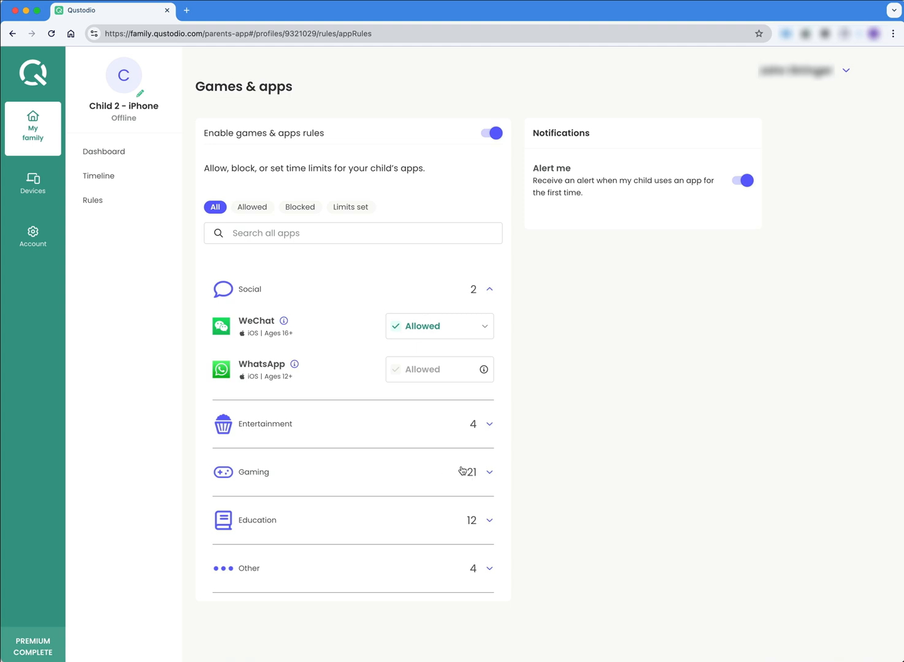
mouse_move(494, 427)
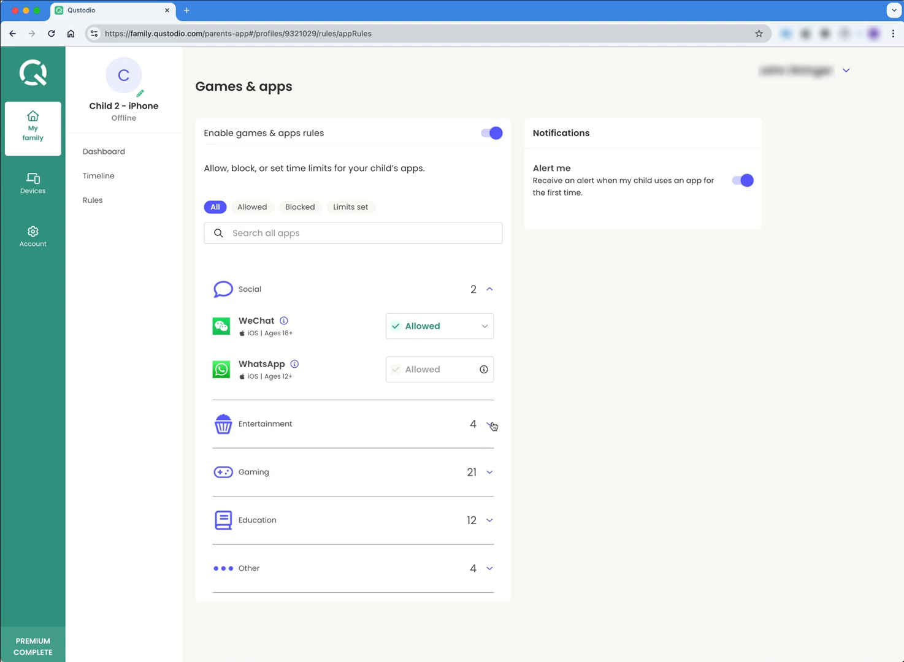
Step: Expand Entertainment apps to show Disney+, Netflix, Prime Video and Spotify
click(492, 426)
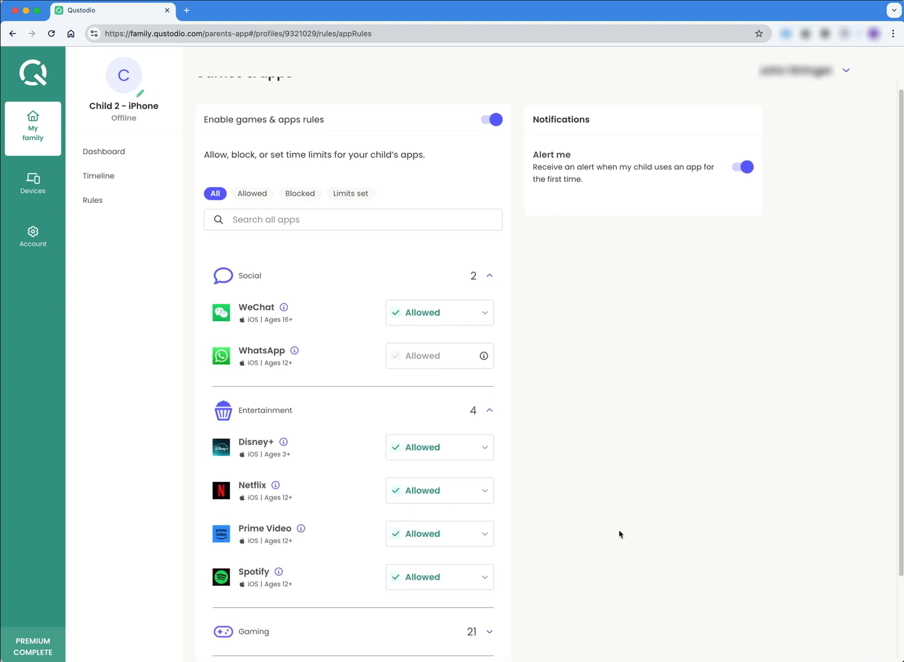
scroll(down, 3)
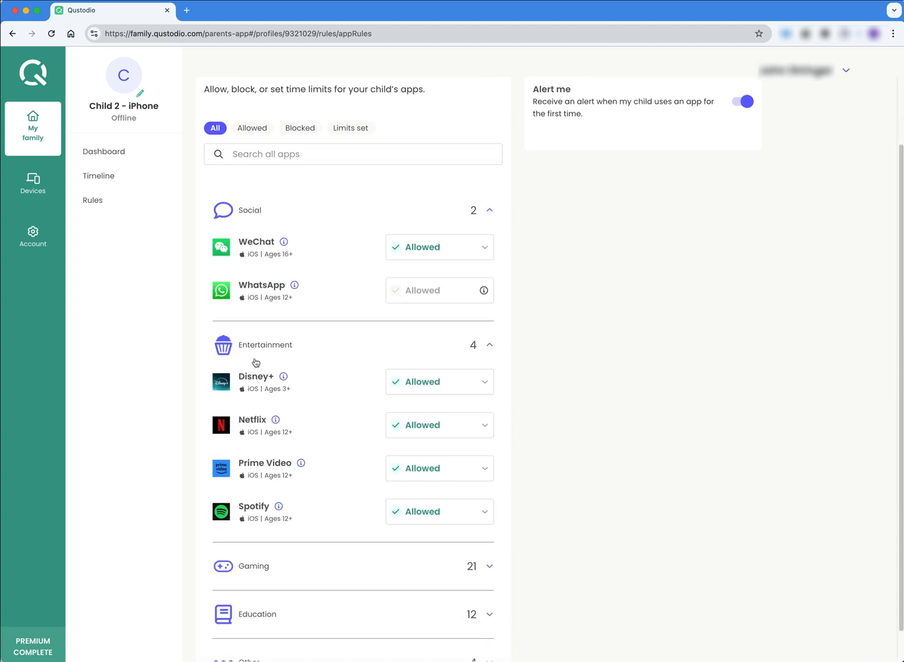
mouse_move(519, 461)
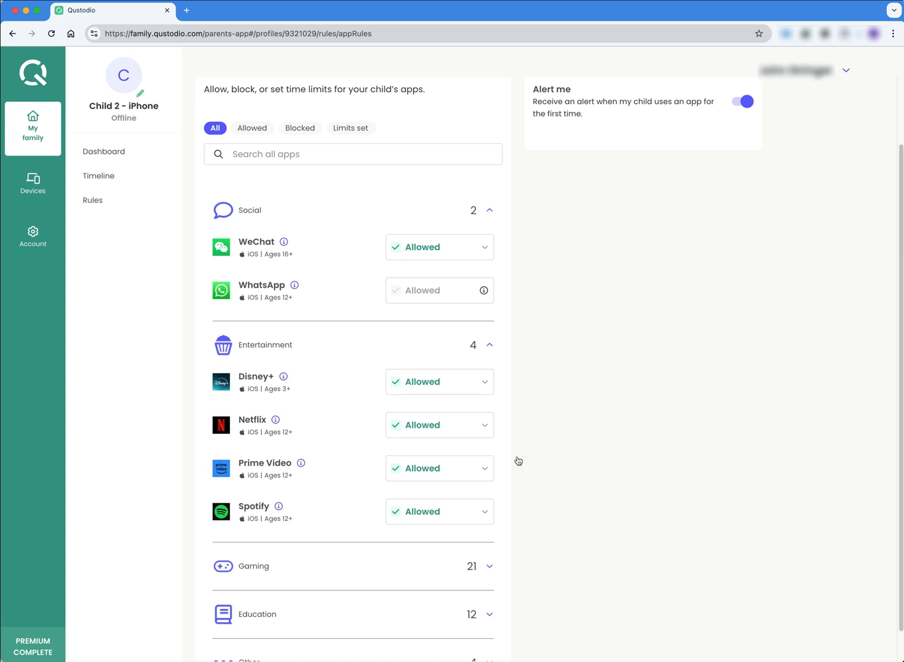
mouse_move(484, 426)
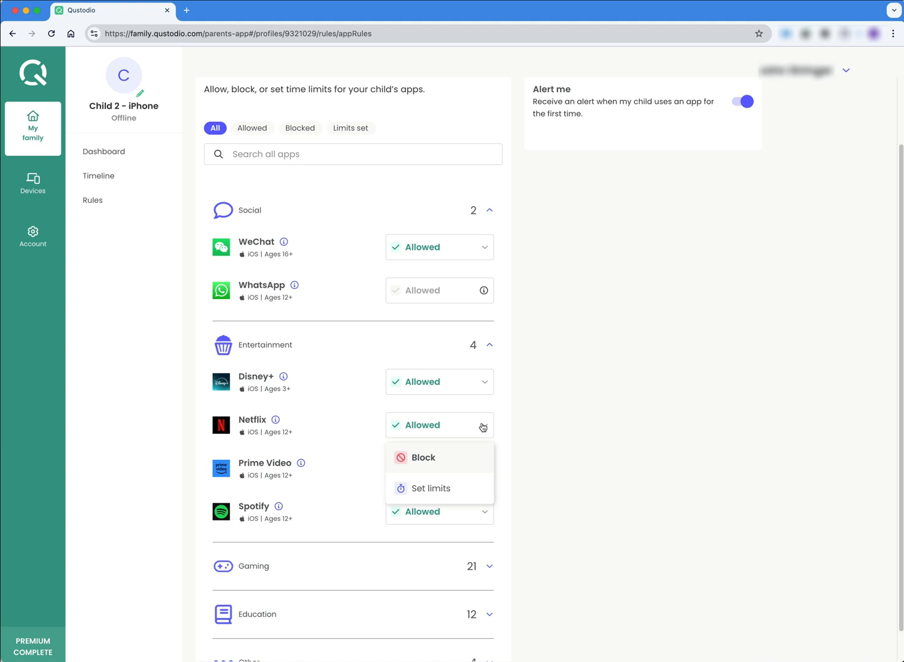
Step: Give Netflix a 02:00 daily limit on Thursday and confirm it
click(431, 489)
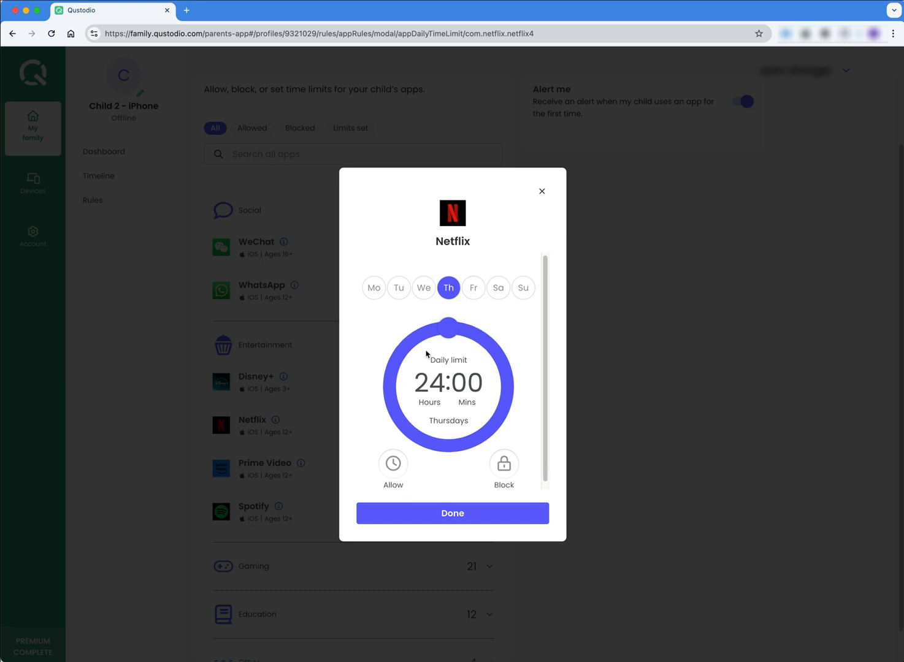
mouse_move(451, 331)
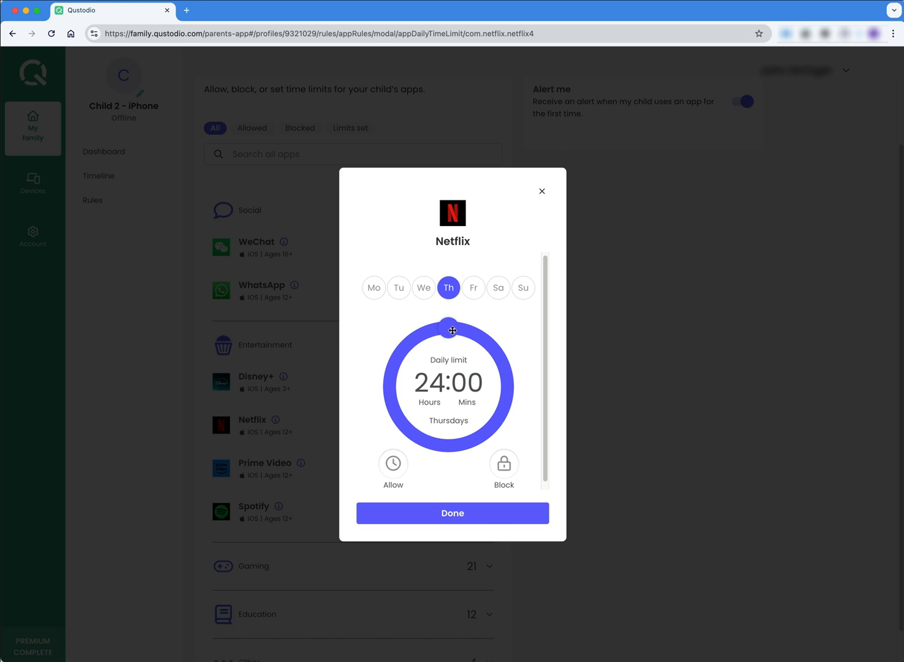
drag(452, 331, 473, 336)
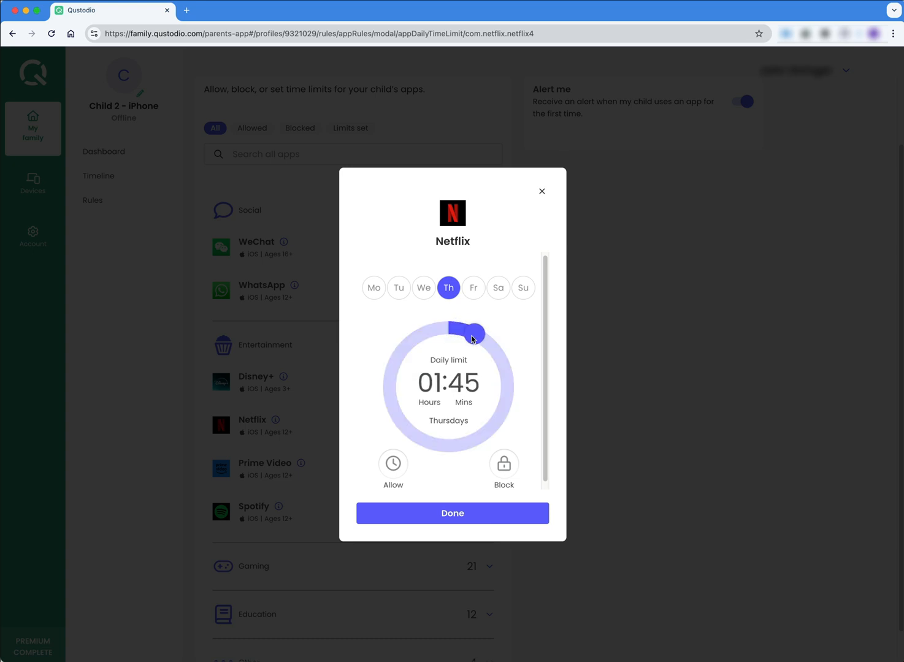
drag(472, 334, 479, 335)
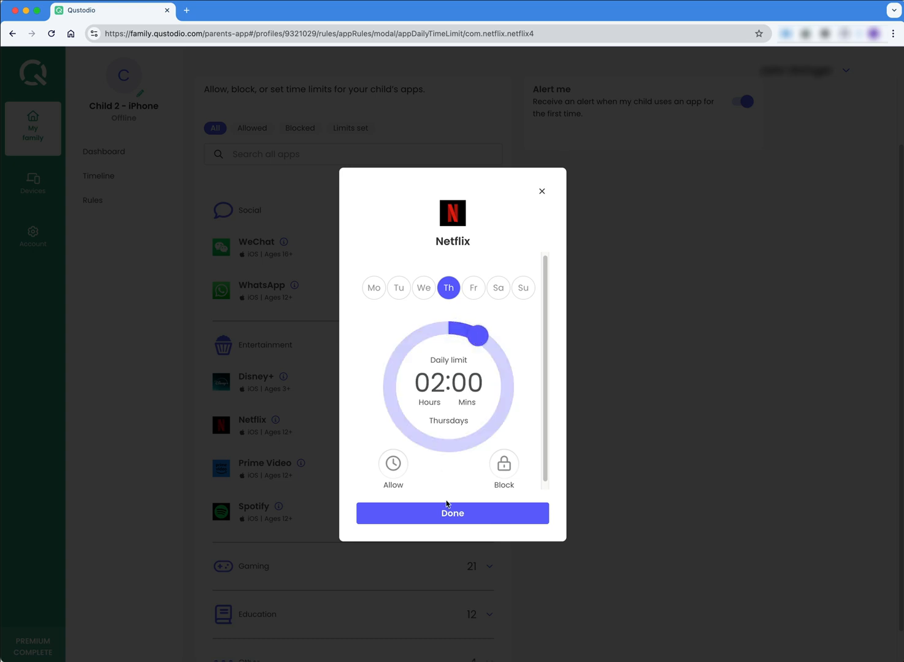
click(453, 513)
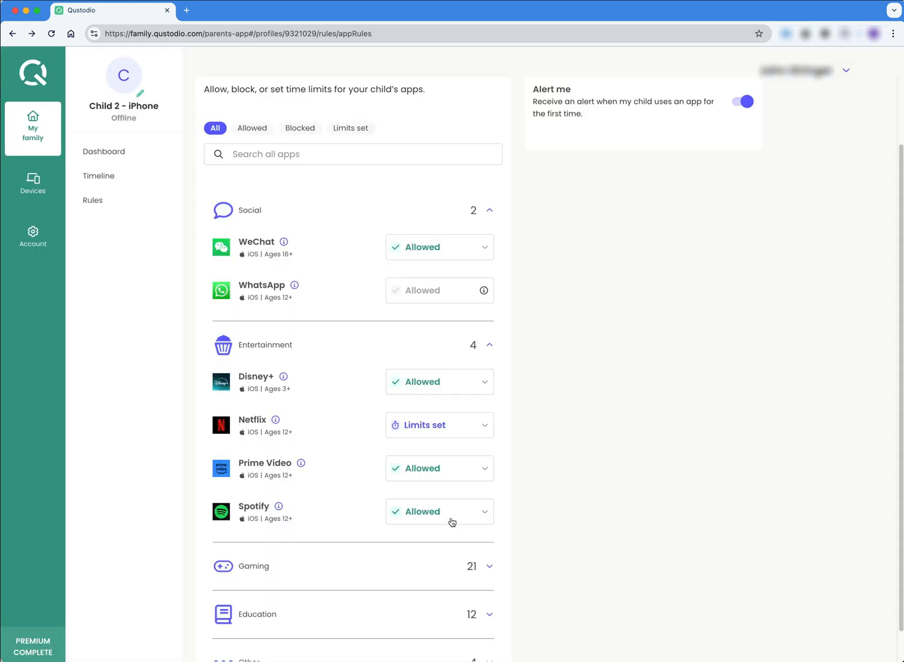
mouse_move(428, 308)
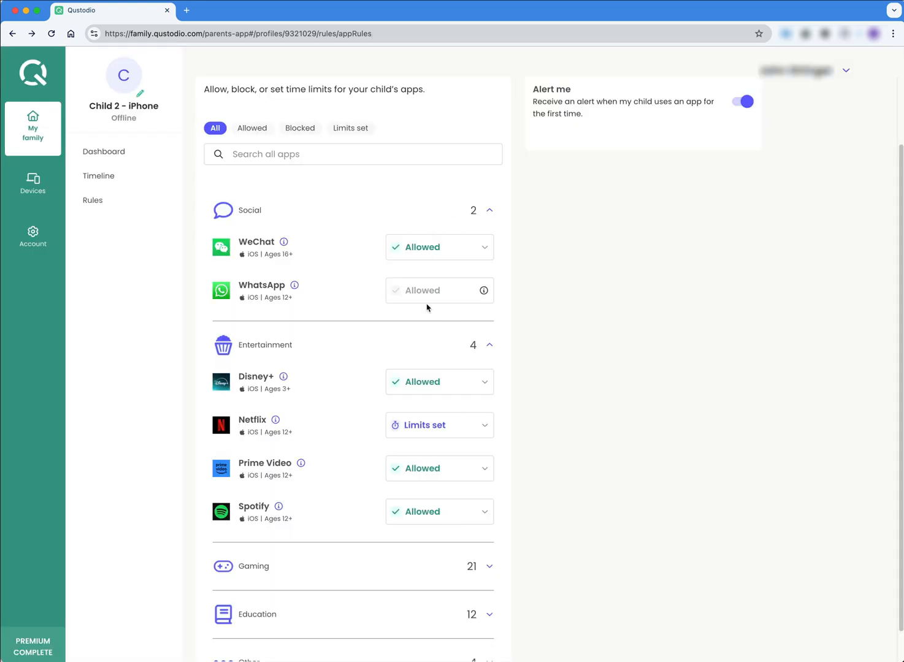
mouse_move(455, 434)
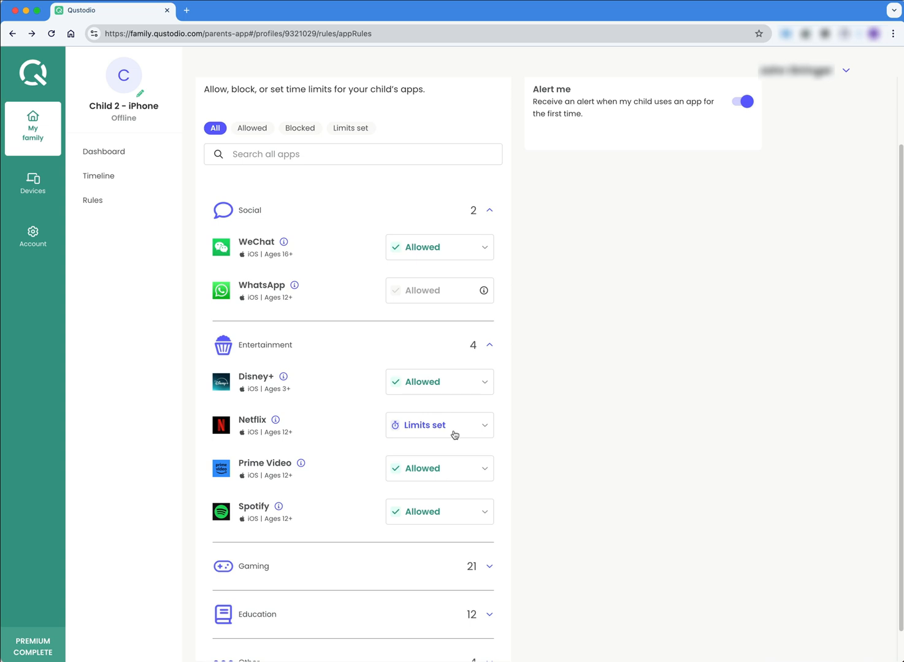
mouse_move(580, 404)
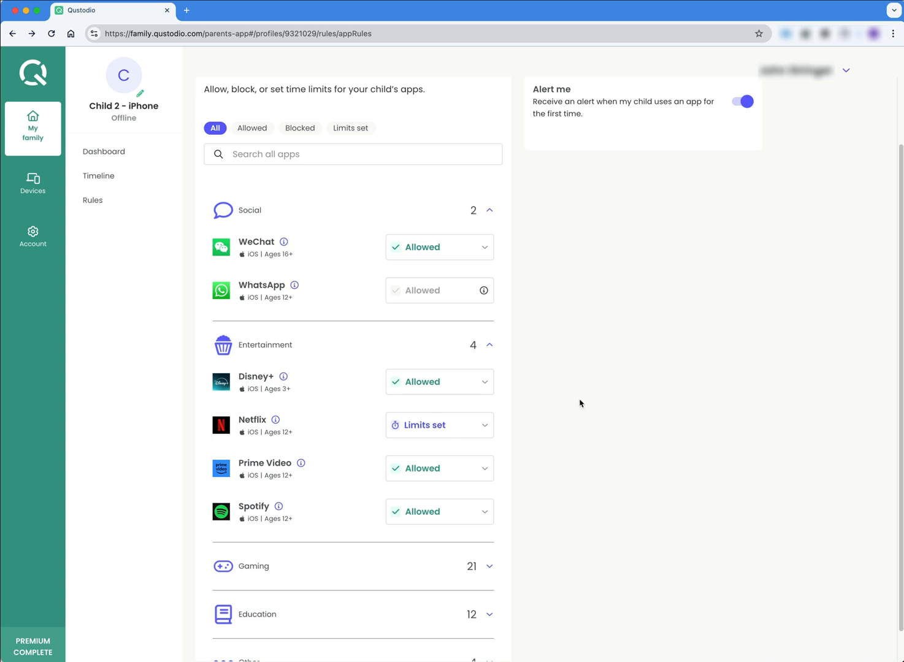
scroll(down, 3)
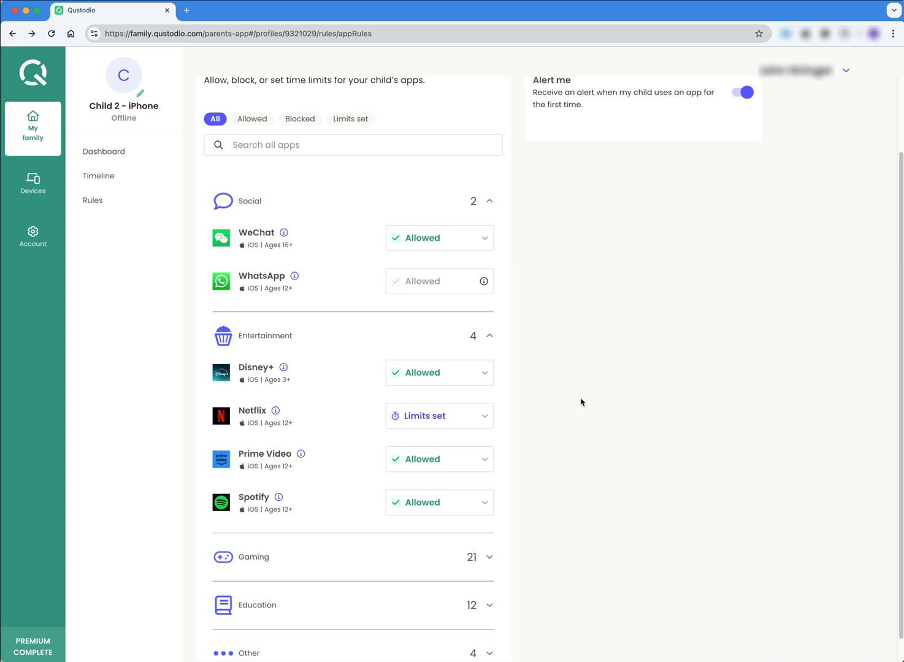
mouse_move(575, 372)
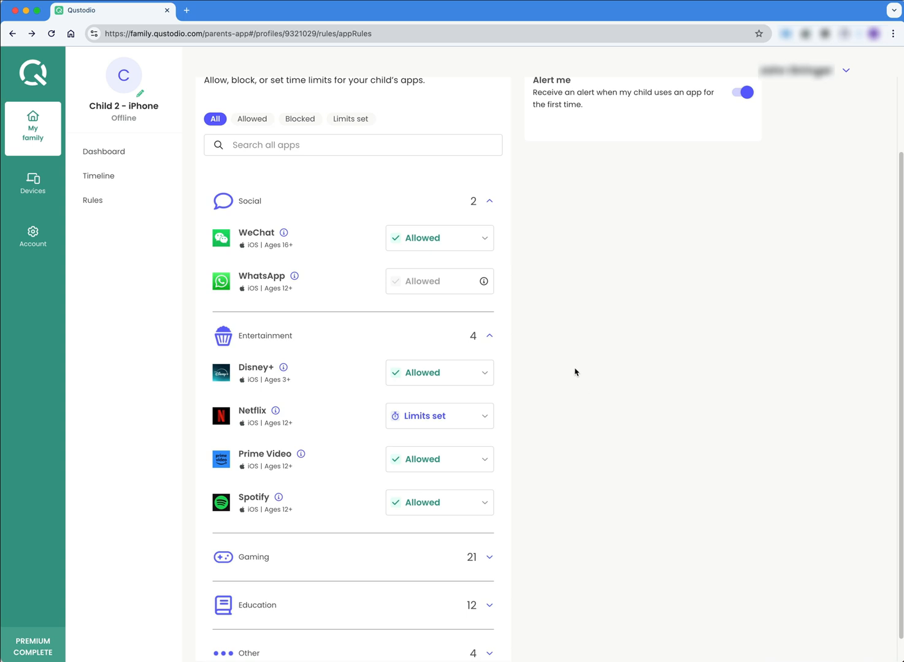
mouse_move(605, 411)
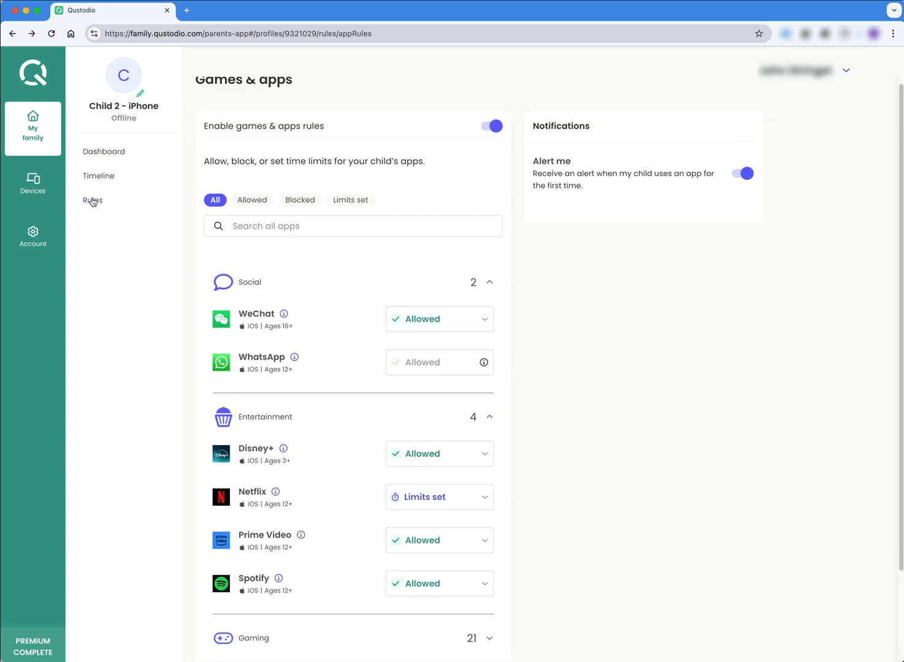
Step: Open Daily time limits and drag Thursday's screen time allowance down to 03:30
click(92, 200)
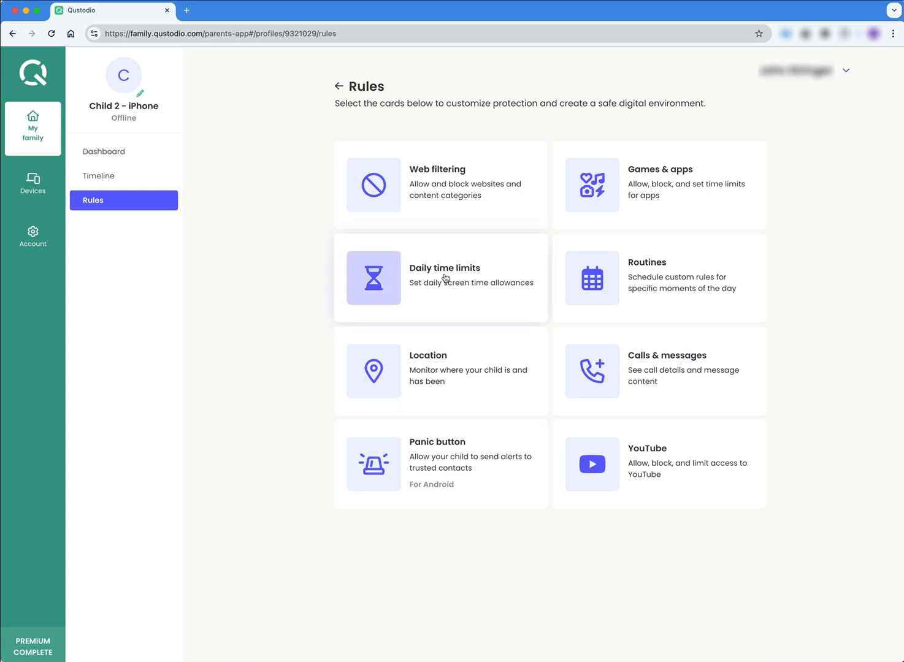
mouse_move(666, 185)
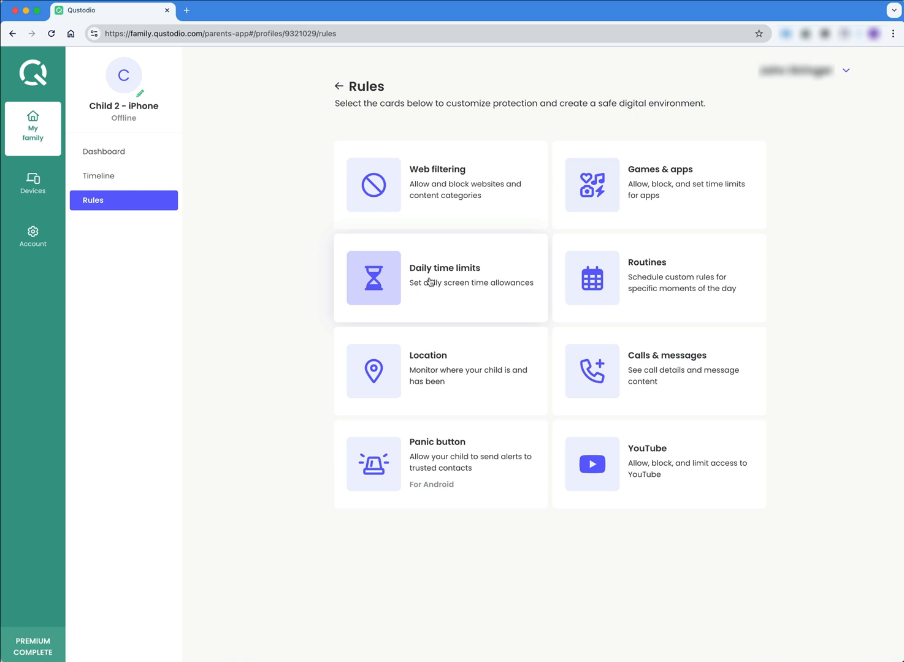
click(440, 278)
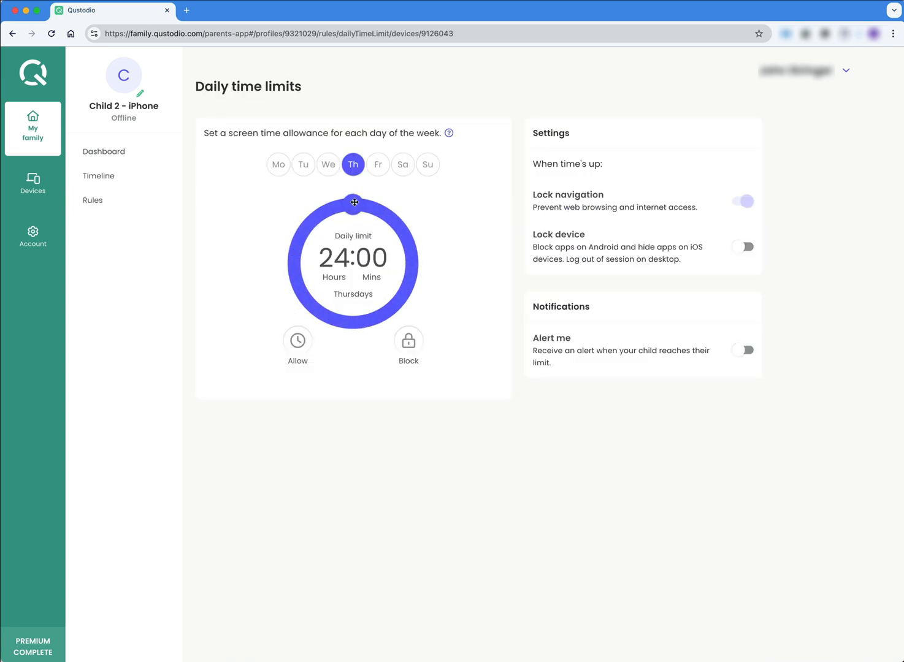
drag(353, 203, 334, 210)
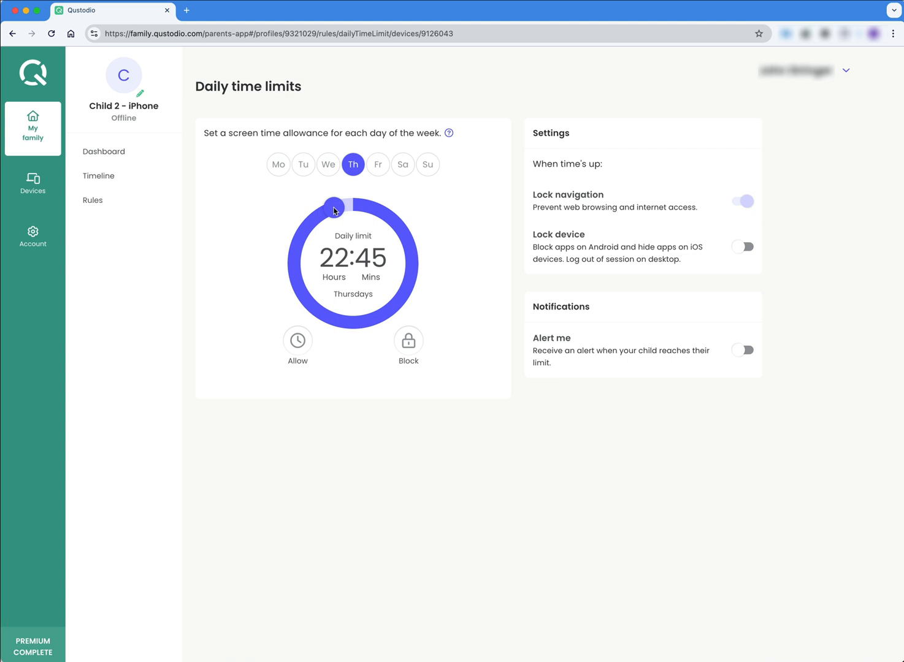
drag(335, 207, 407, 242)
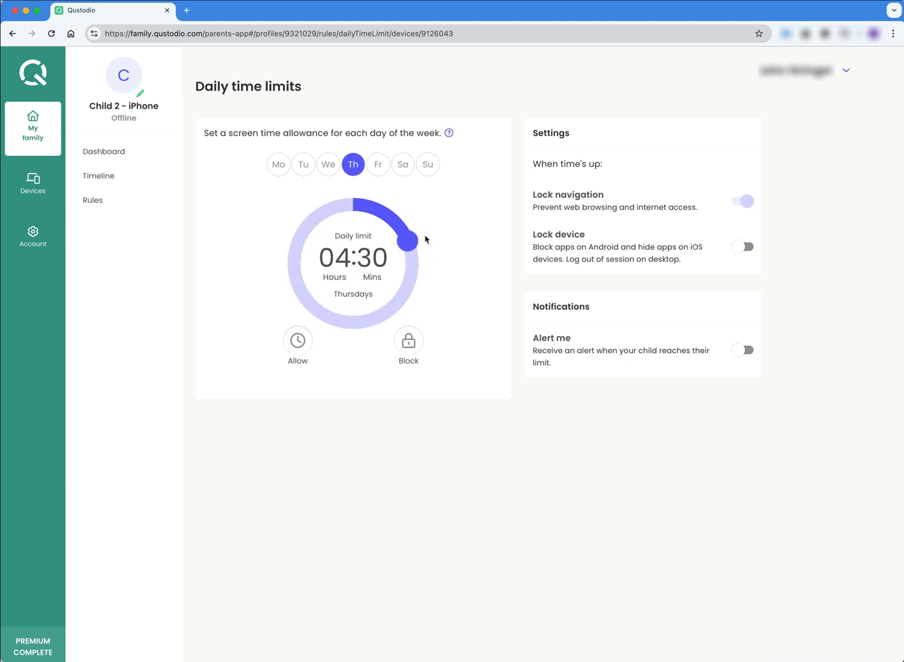
drag(408, 241, 408, 232)
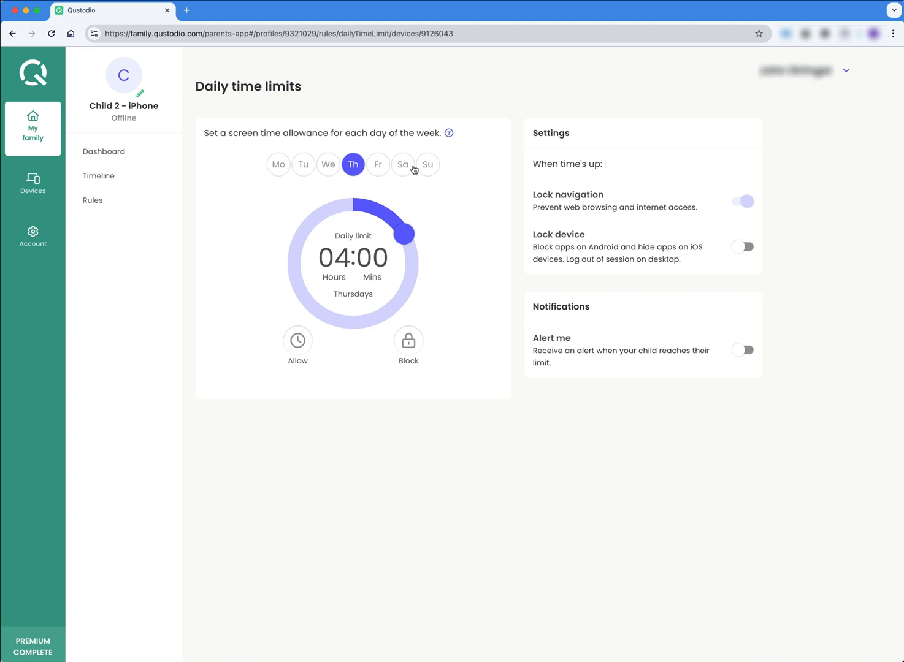
mouse_move(408, 234)
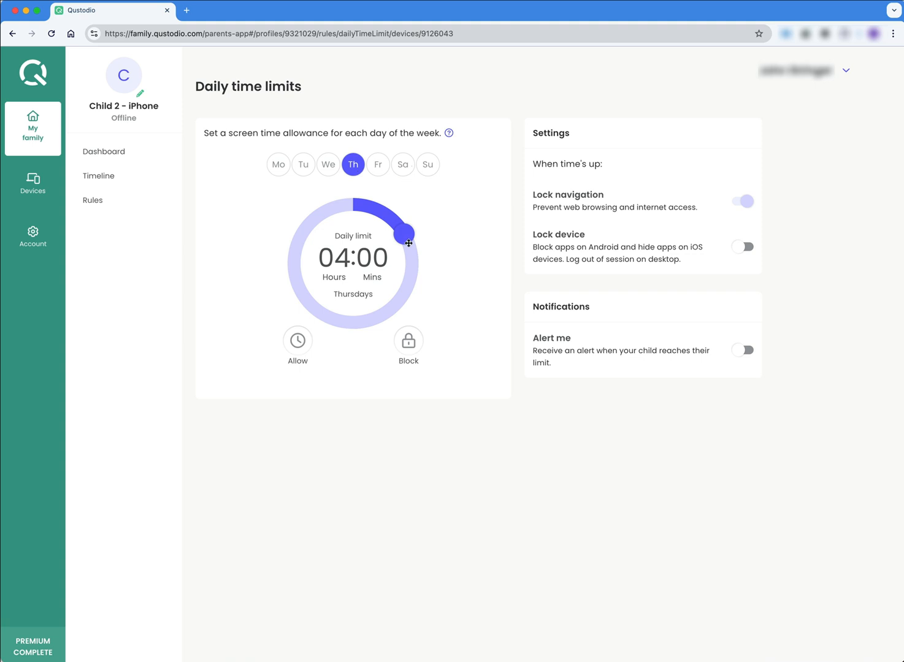
mouse_move(407, 241)
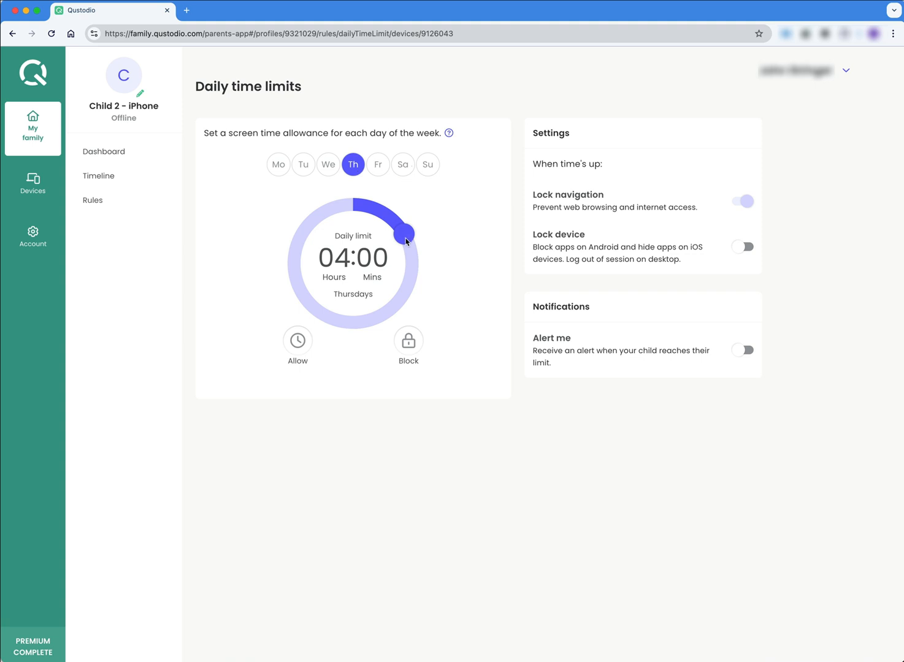
drag(404, 235, 399, 226)
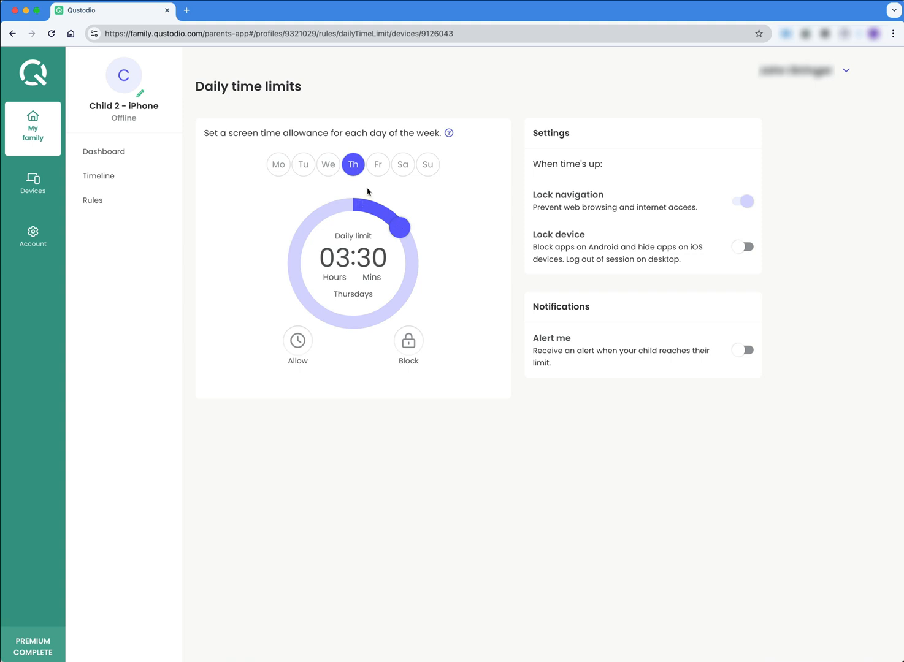
Step: Set Friday's daily limit to 03:30 and Saturday's to 04:00
click(378, 164)
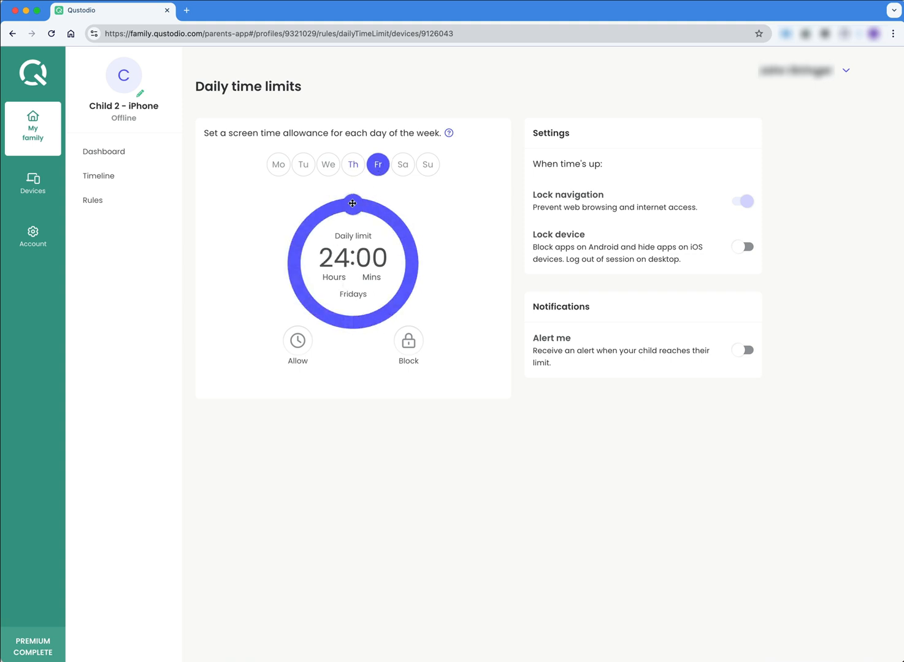
drag(352, 203, 403, 227)
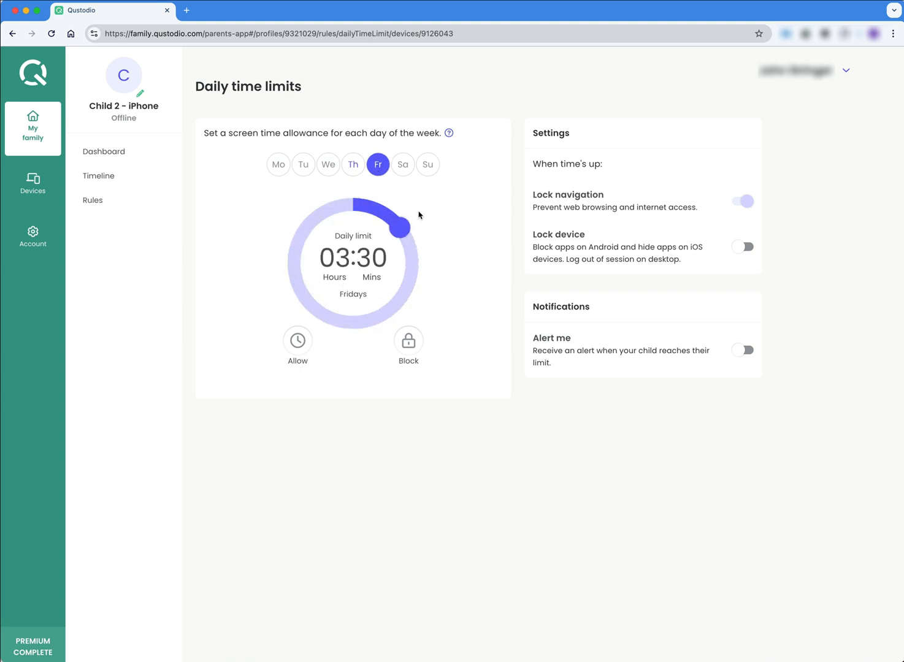
click(403, 165)
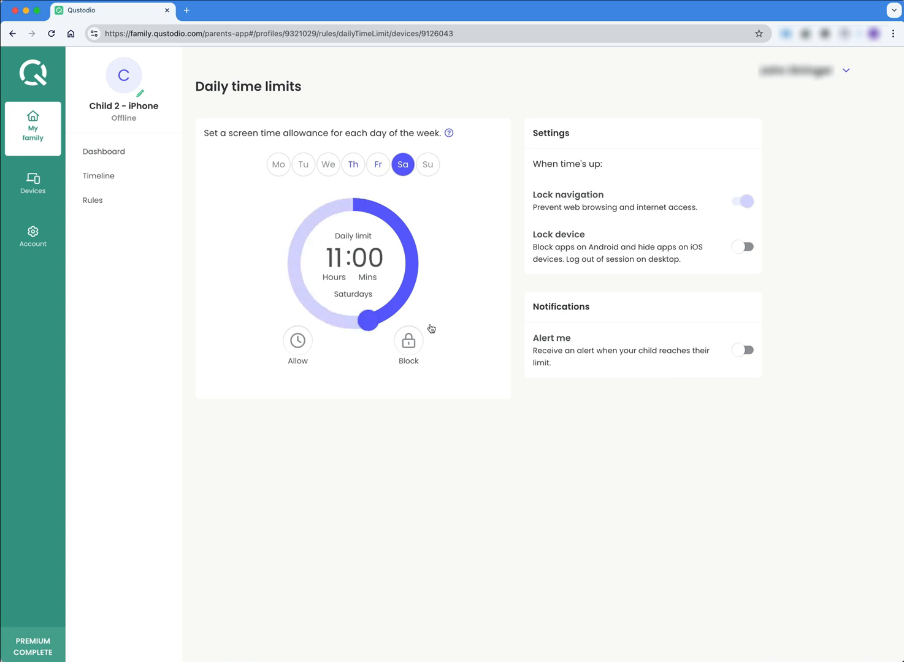
drag(359, 325, 399, 228)
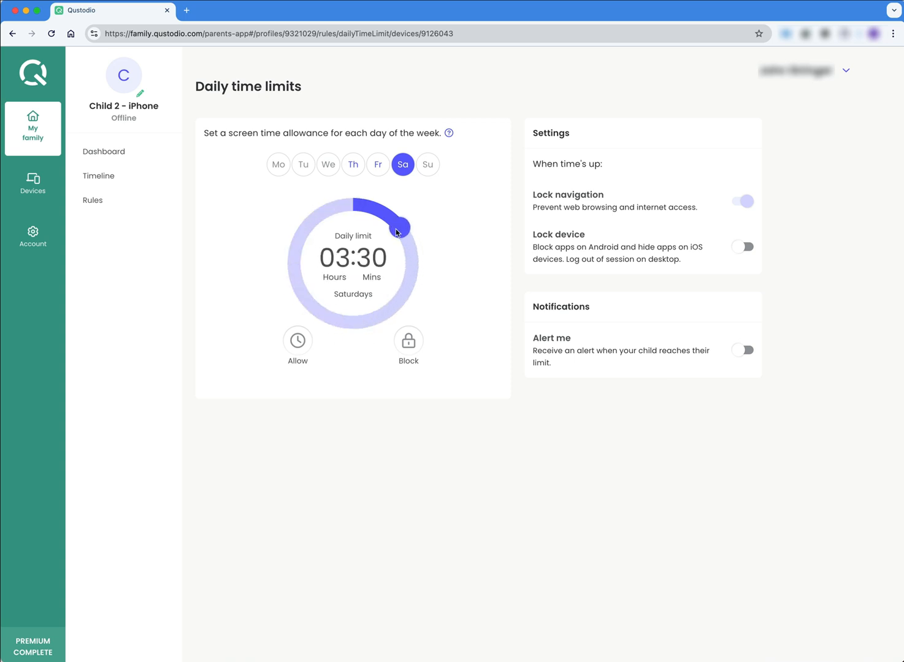
drag(401, 222, 418, 244)
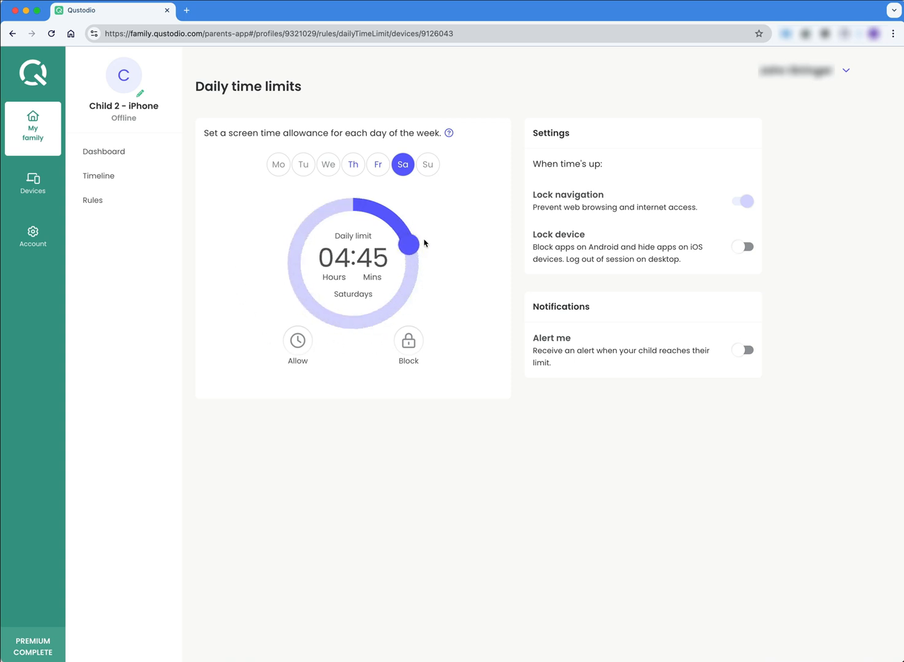
drag(410, 245, 405, 238)
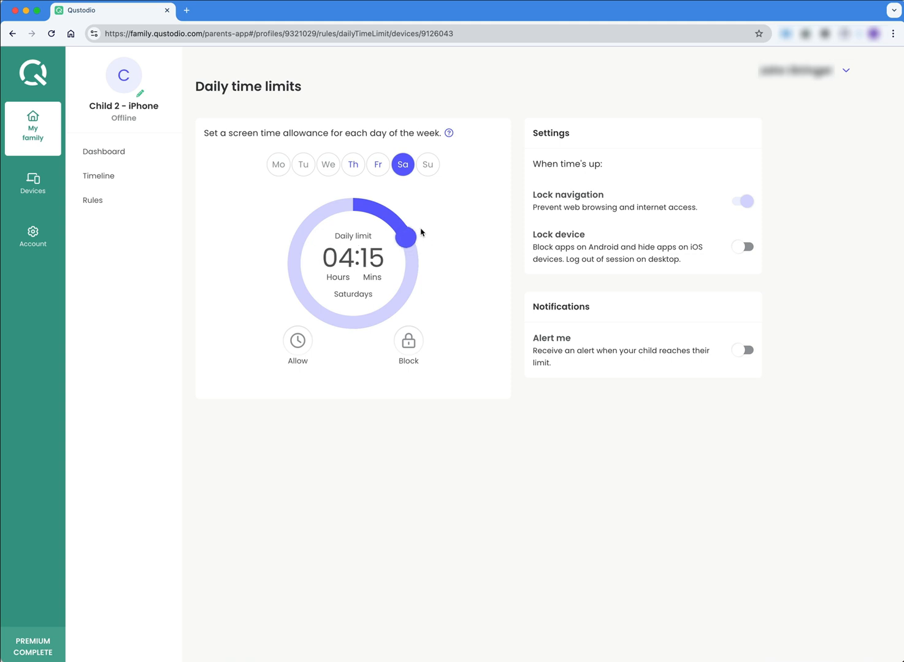
drag(415, 239, 404, 245)
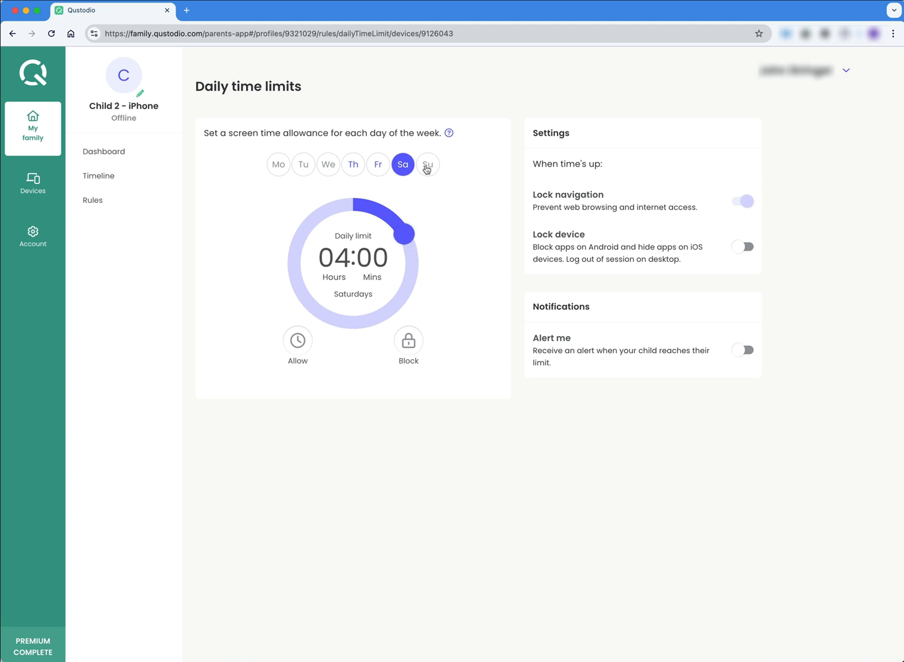
Step: Adjust Sunday's daily limit and set Wednesday's limit to 03:30
click(426, 163)
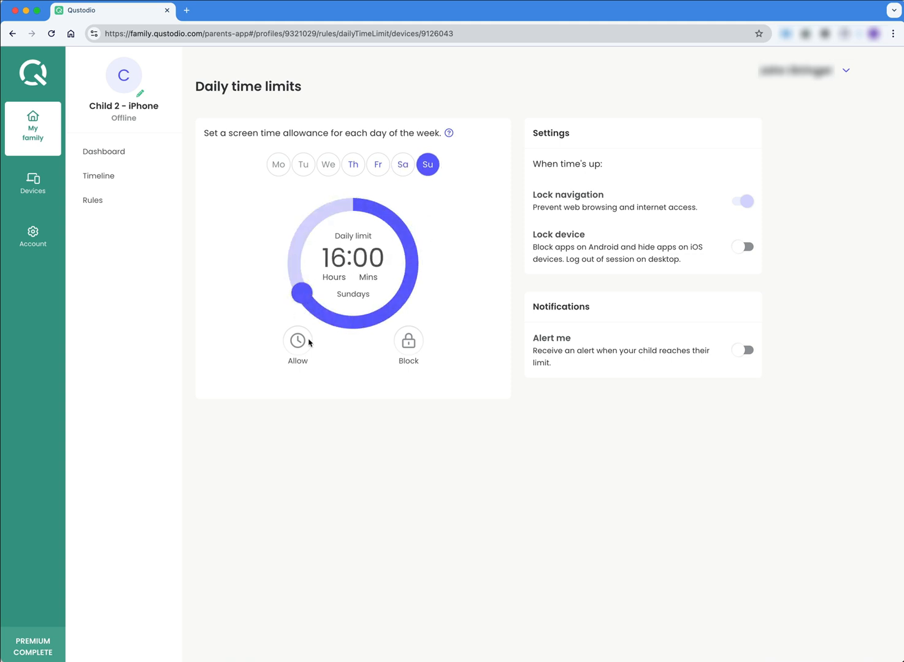
drag(298, 292, 403, 230)
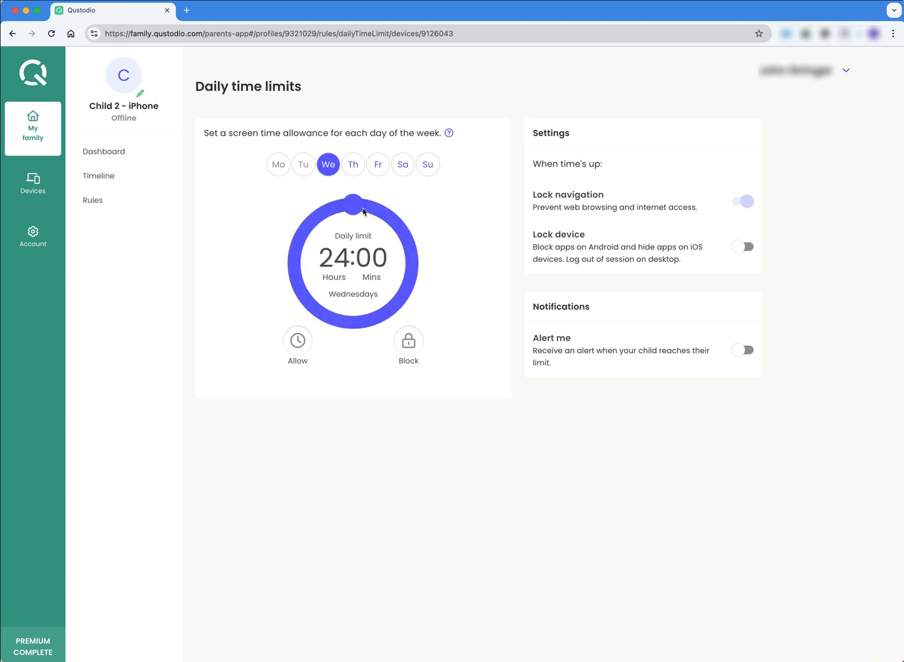
drag(353, 200, 314, 218)
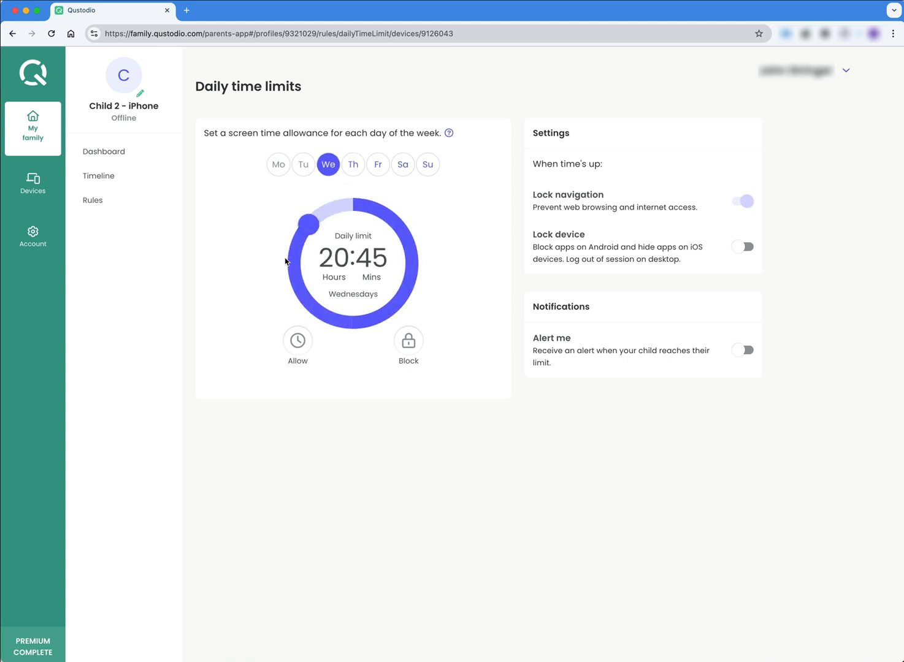
drag(304, 218, 405, 230)
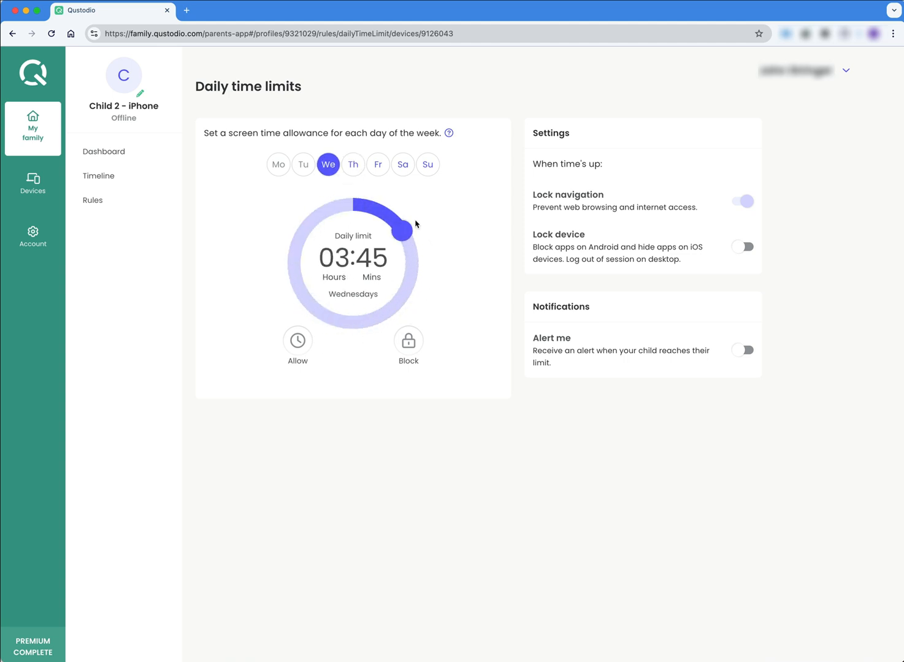
drag(402, 232, 396, 226)
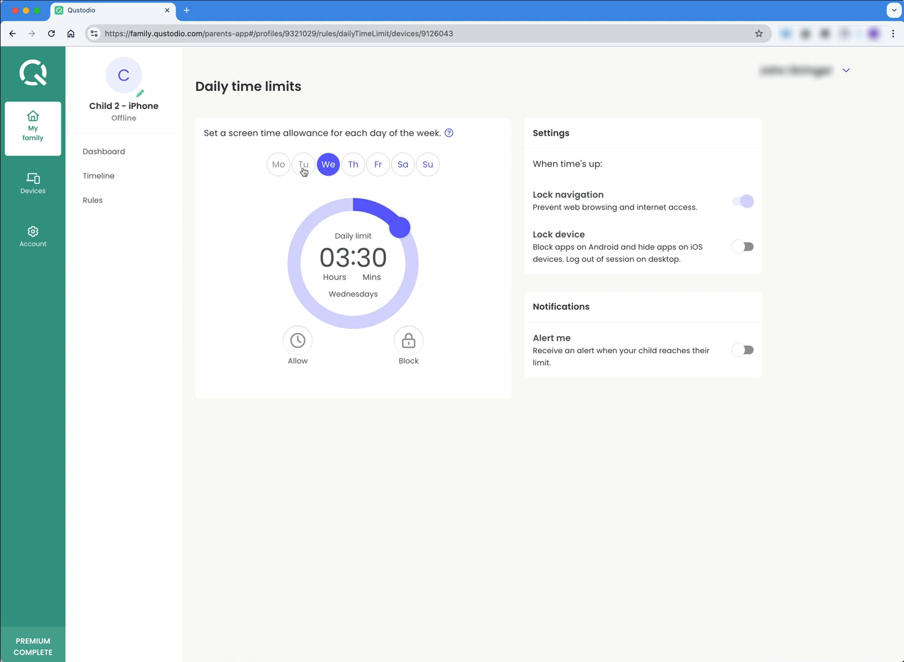
Step: Set Tuesday's and Monday's daily limits to 03:30
click(304, 164)
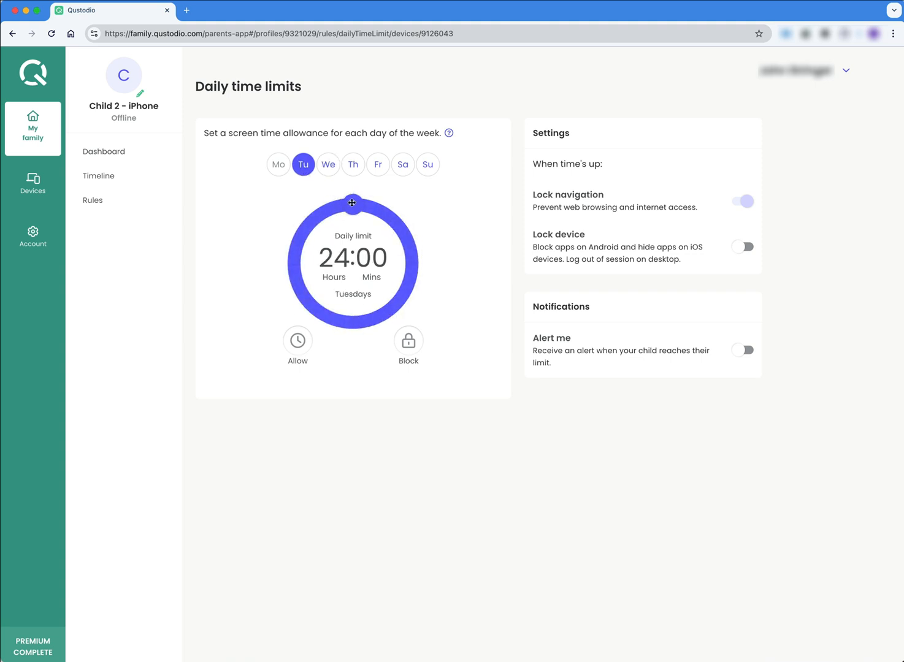
drag(353, 203, 408, 226)
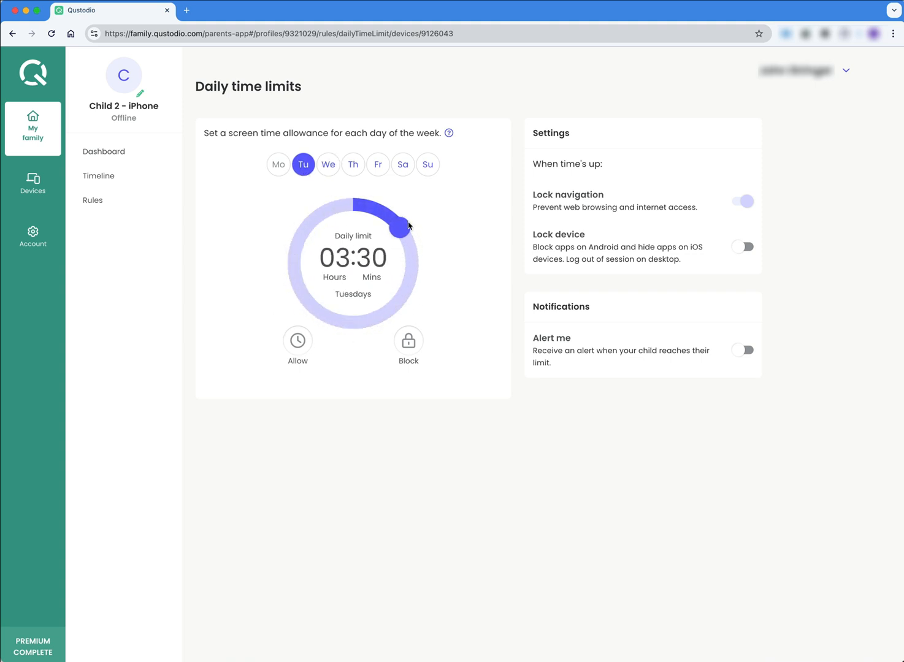
click(278, 164)
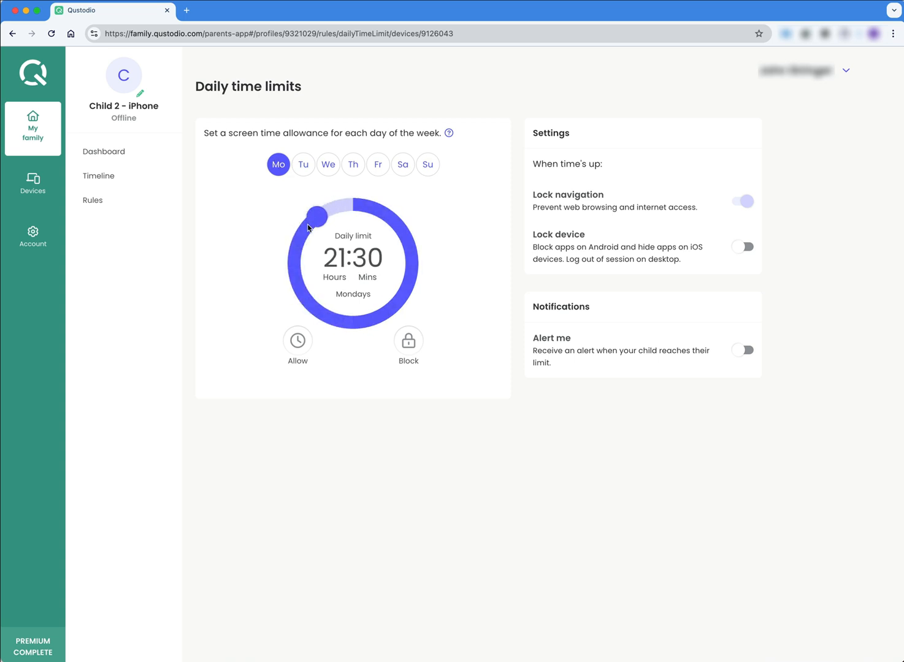
drag(315, 217, 403, 226)
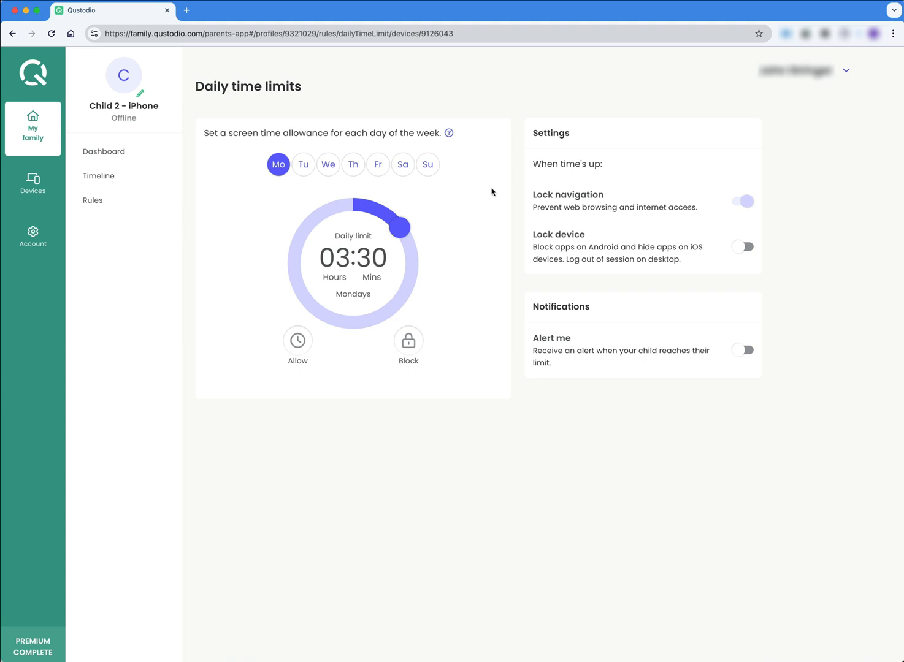
mouse_move(702, 109)
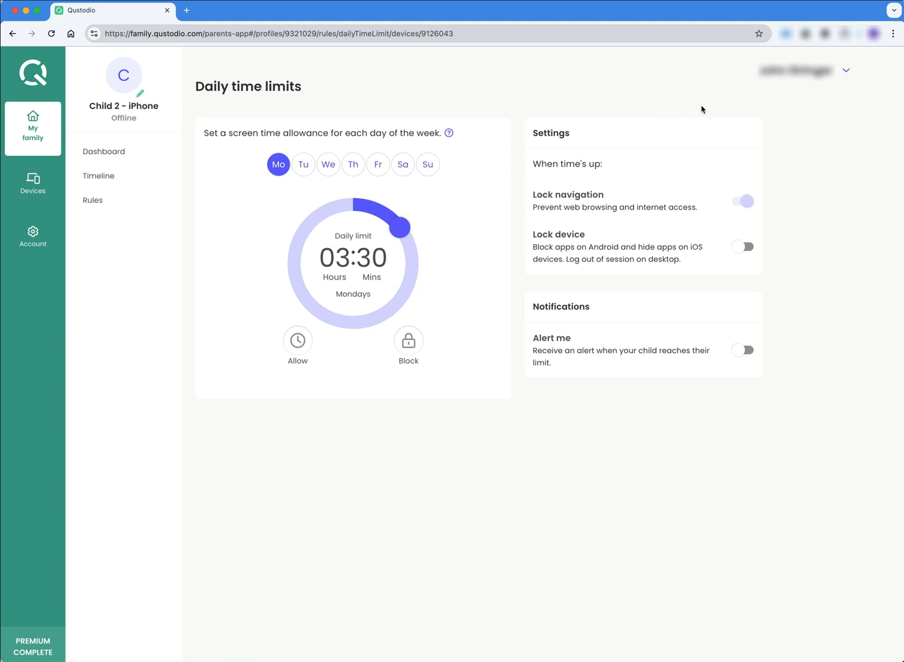
mouse_move(670, 203)
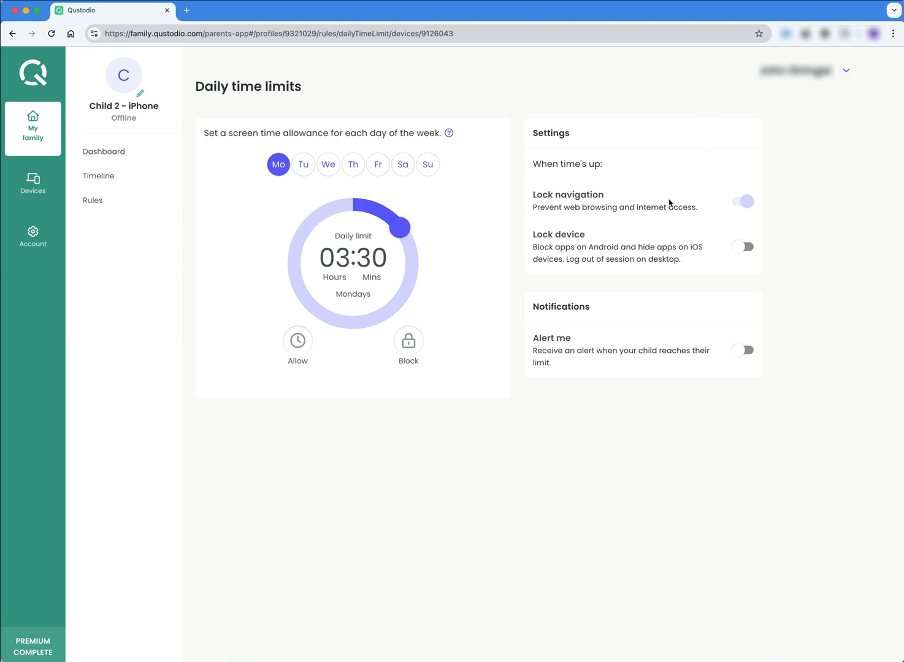
mouse_move(680, 214)
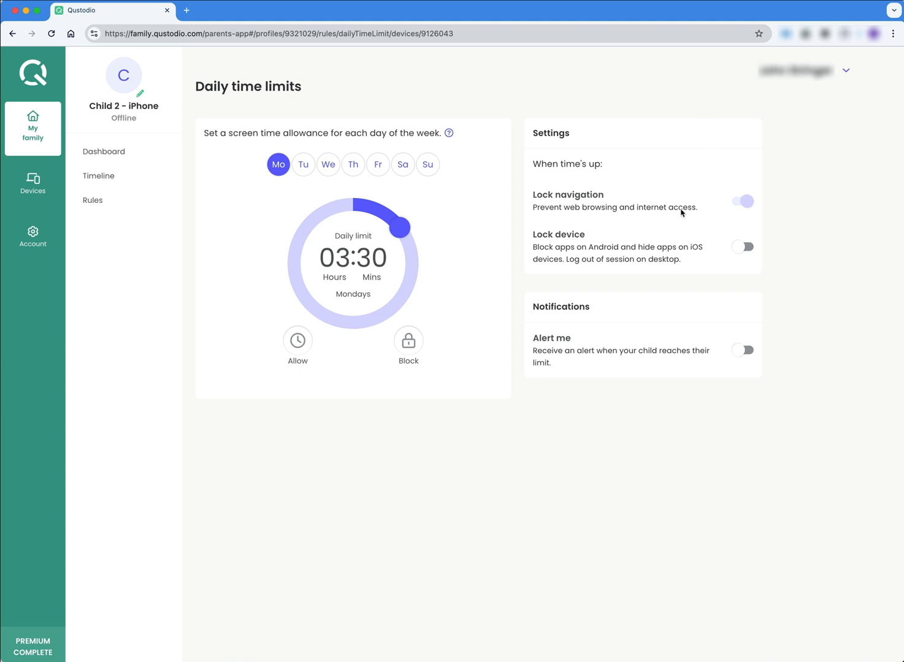
mouse_move(648, 303)
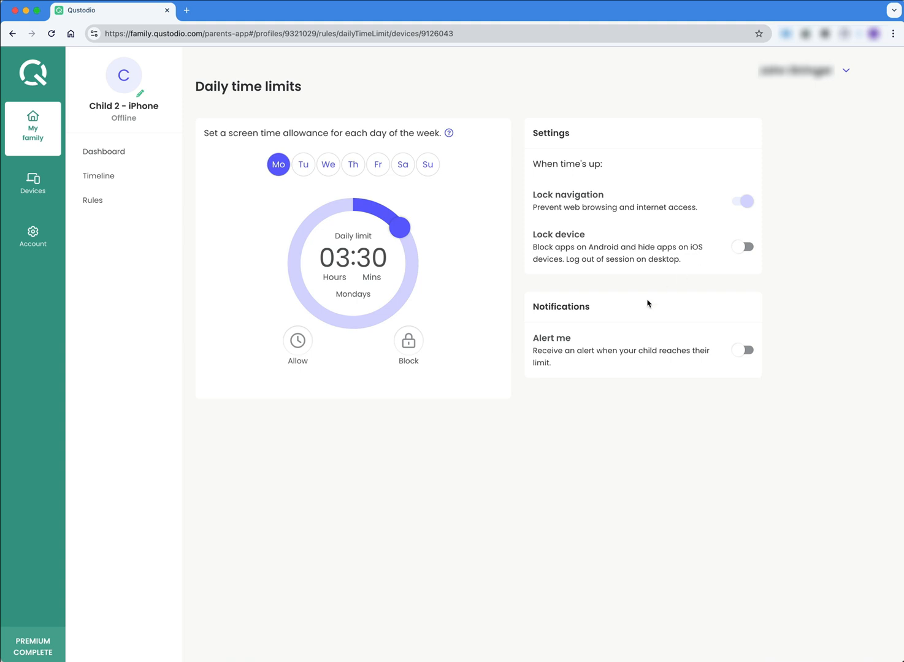
mouse_move(644, 386)
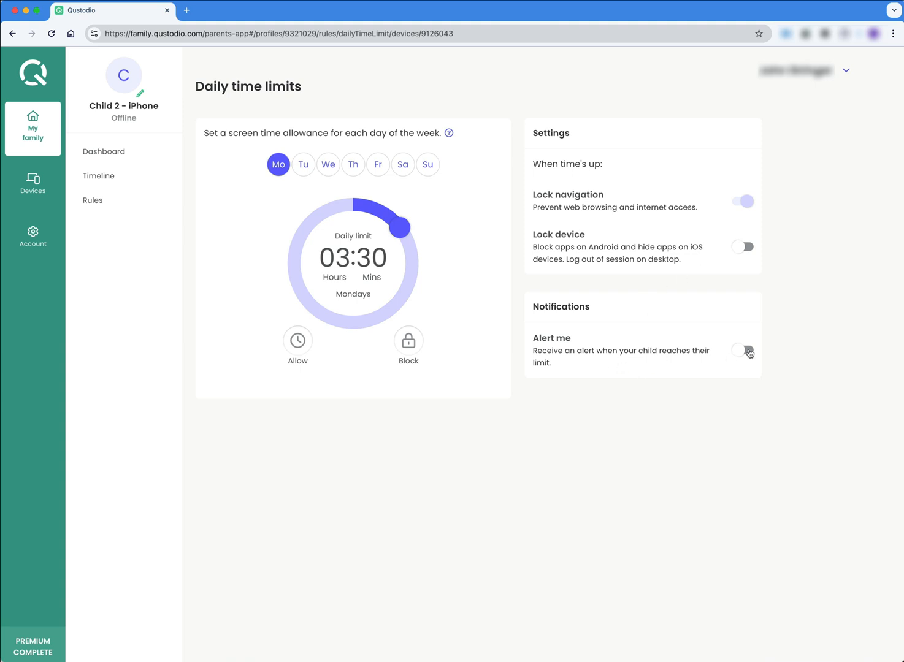
Step: Switch on the Alert me toggle for when the daily limit is reached
click(742, 351)
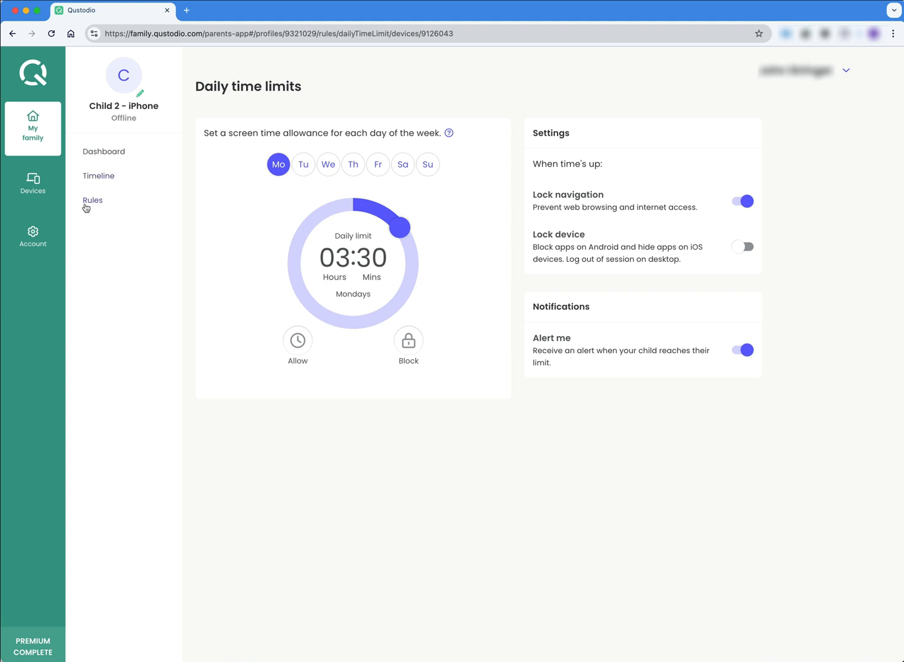
Step: Return to Child 2 - iPhone's Rules overview
click(93, 200)
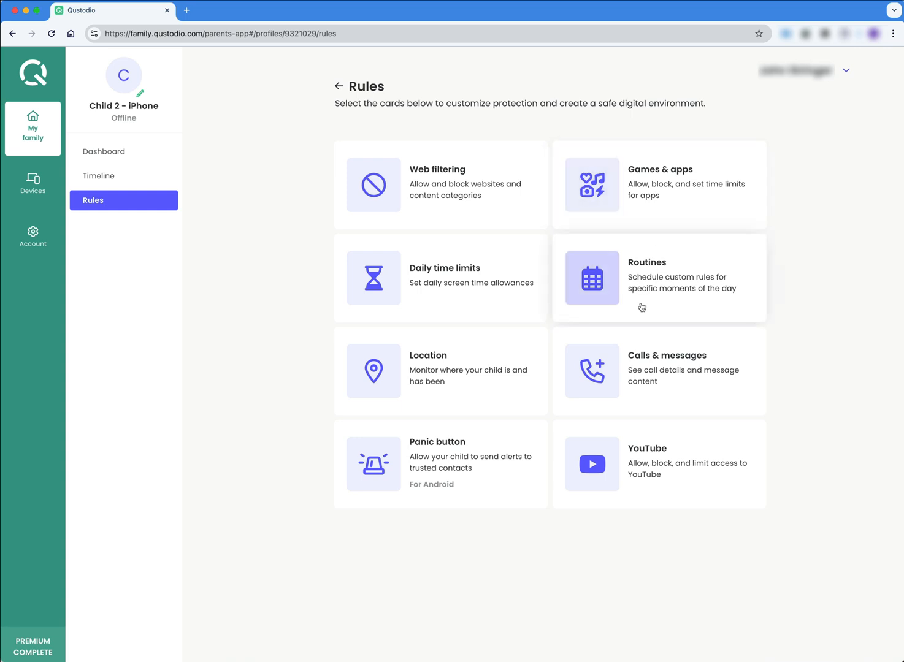
mouse_move(640, 280)
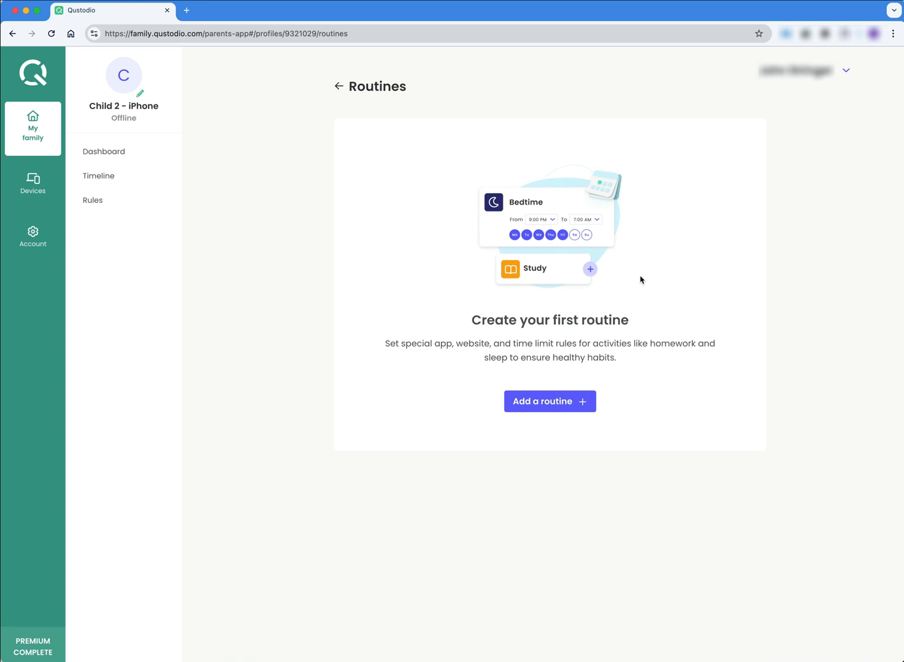
mouse_move(616, 386)
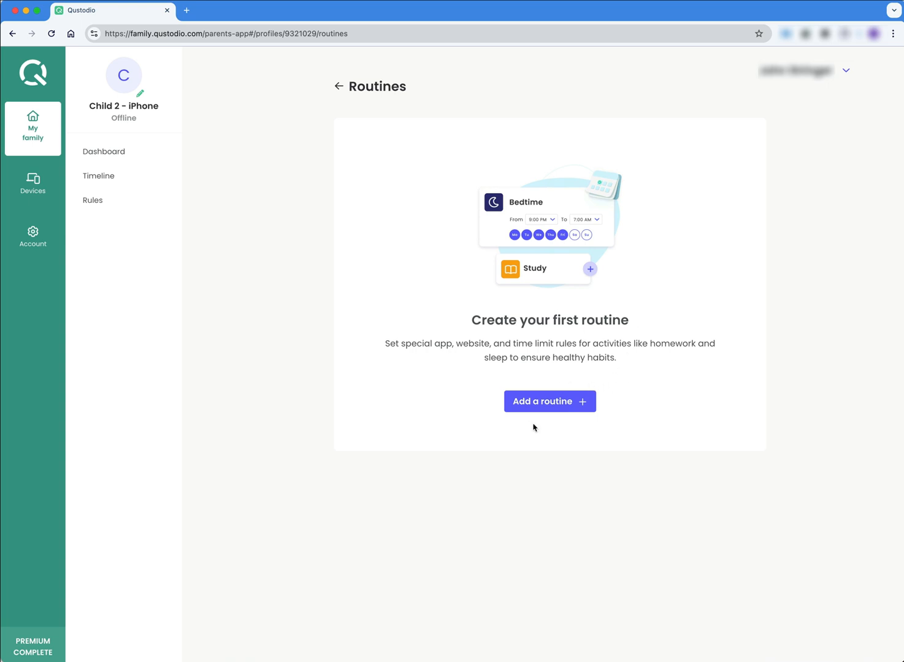
mouse_move(539, 421)
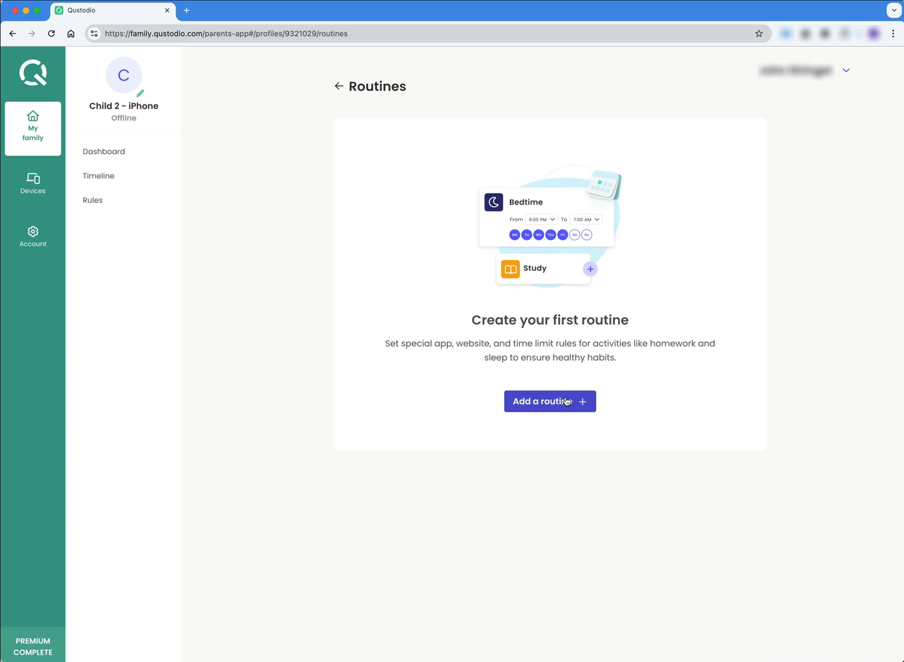
Step: Start a new routine and choose Custom instead of a preset
click(549, 401)
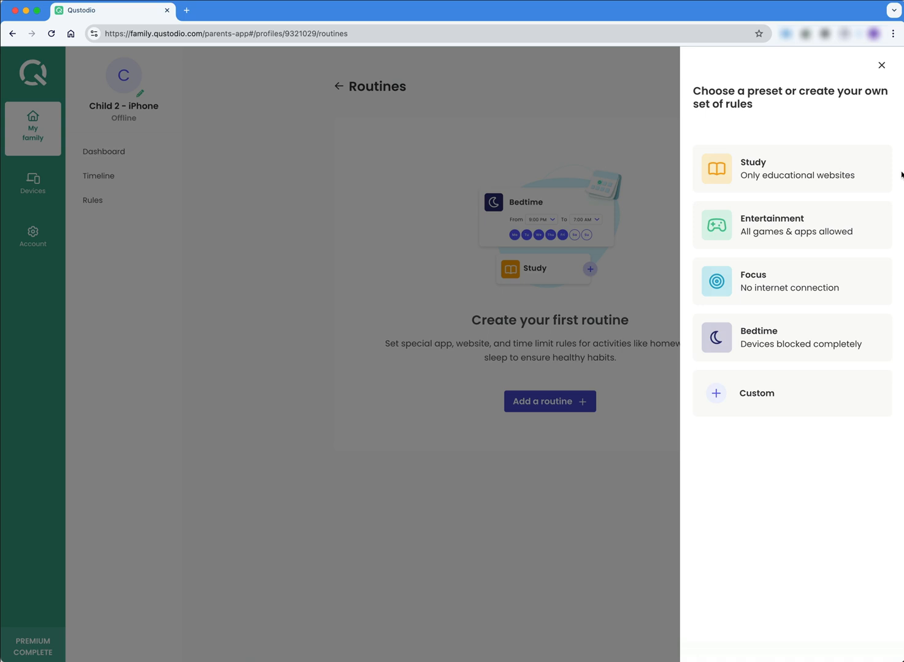
mouse_move(773, 365)
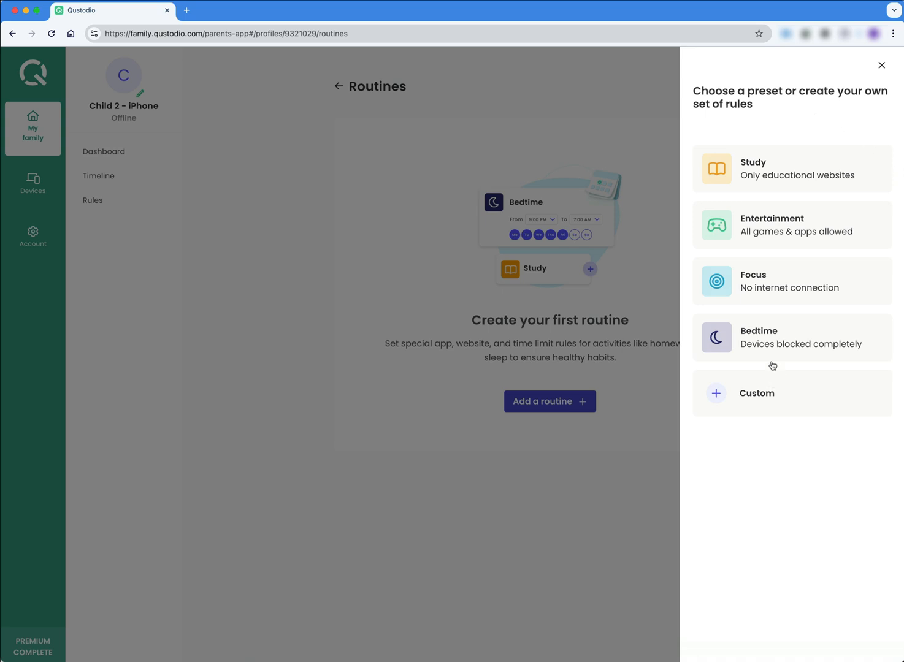
mouse_move(764, 181)
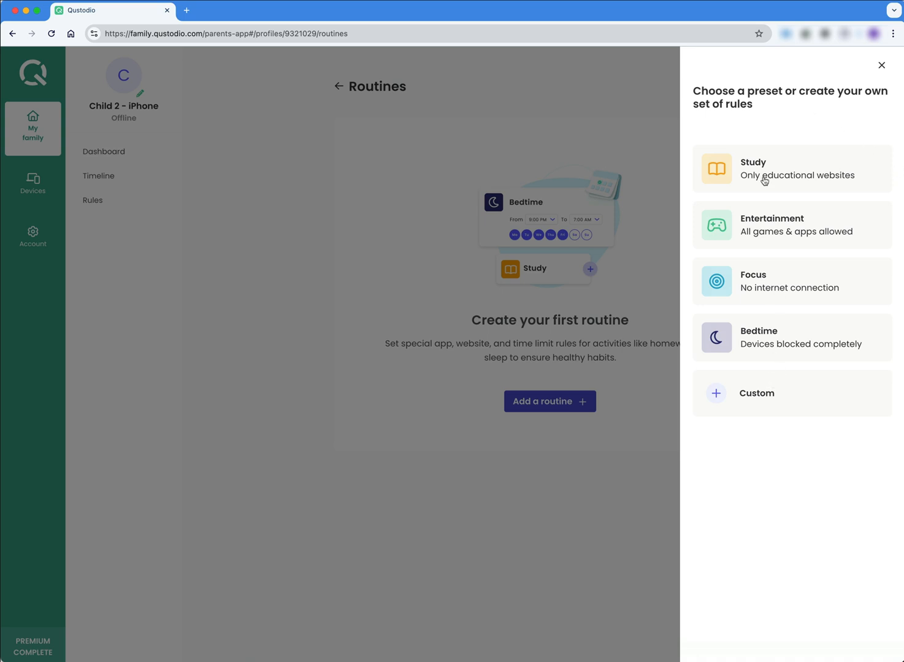
mouse_move(788, 233)
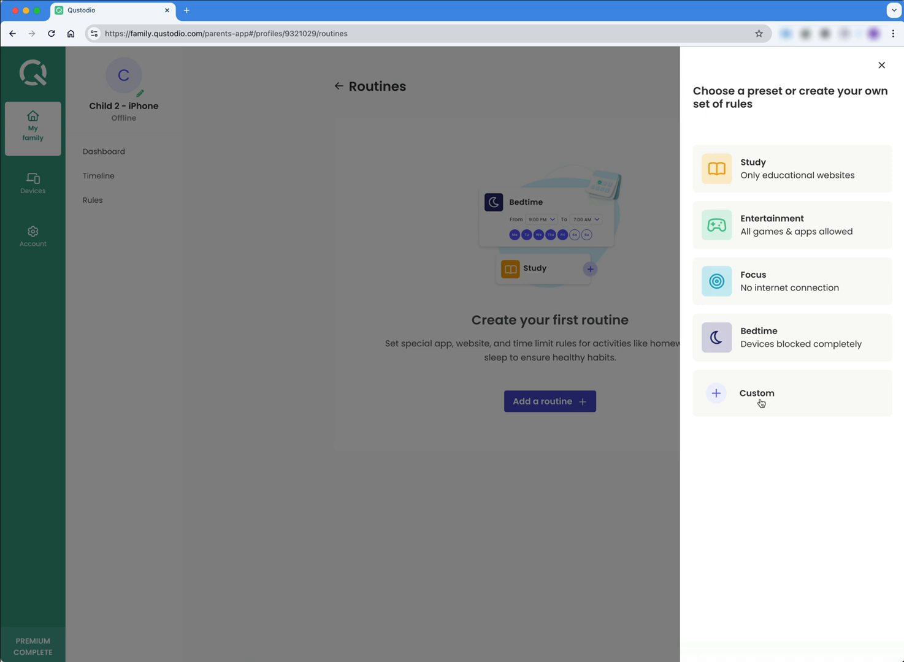
click(756, 393)
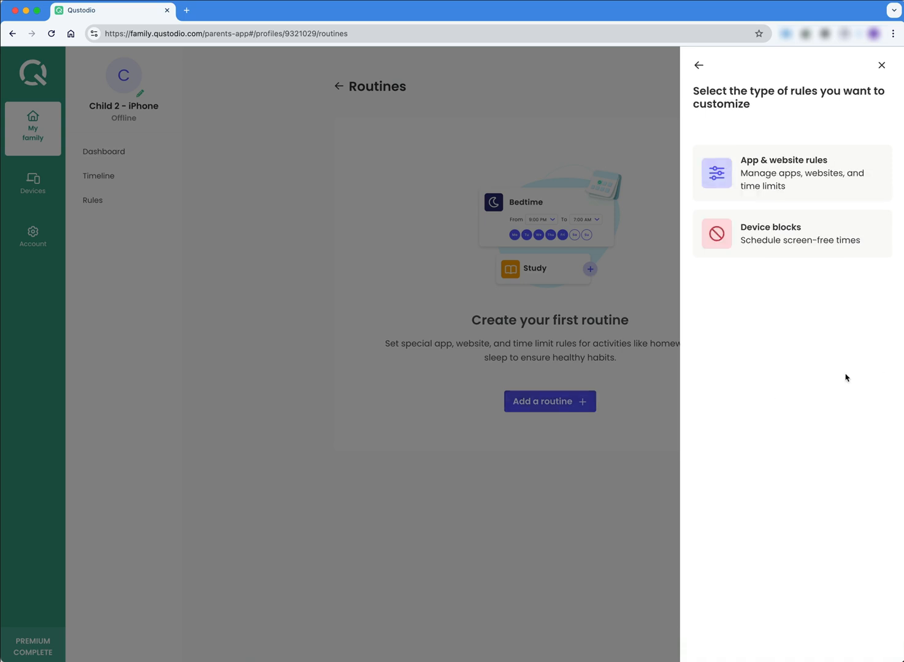
mouse_move(874, 226)
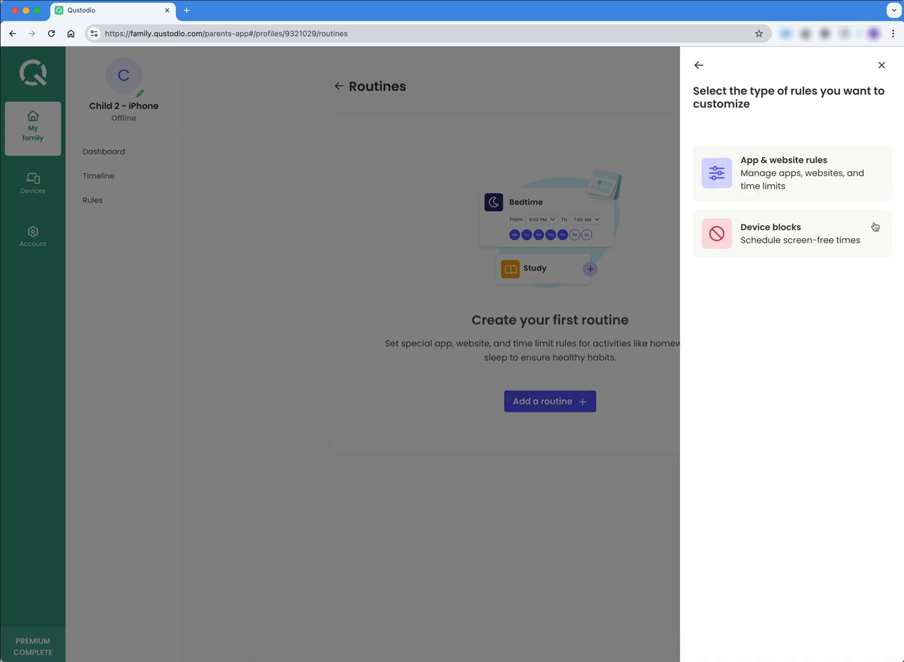
mouse_move(763, 176)
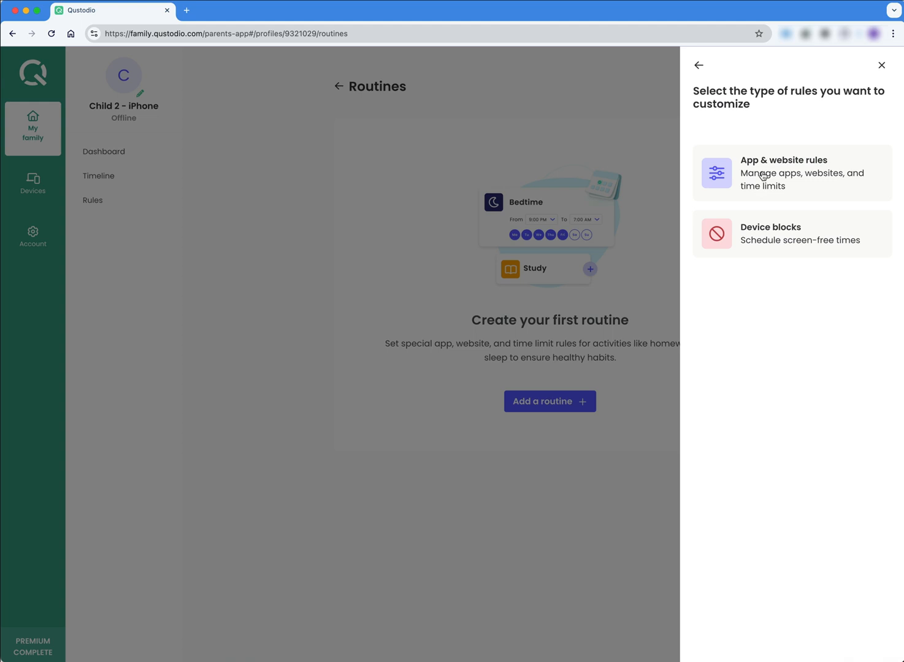
Step: In the routine's app rules, allow all apps and add WeChat as a blocked exception
click(791, 173)
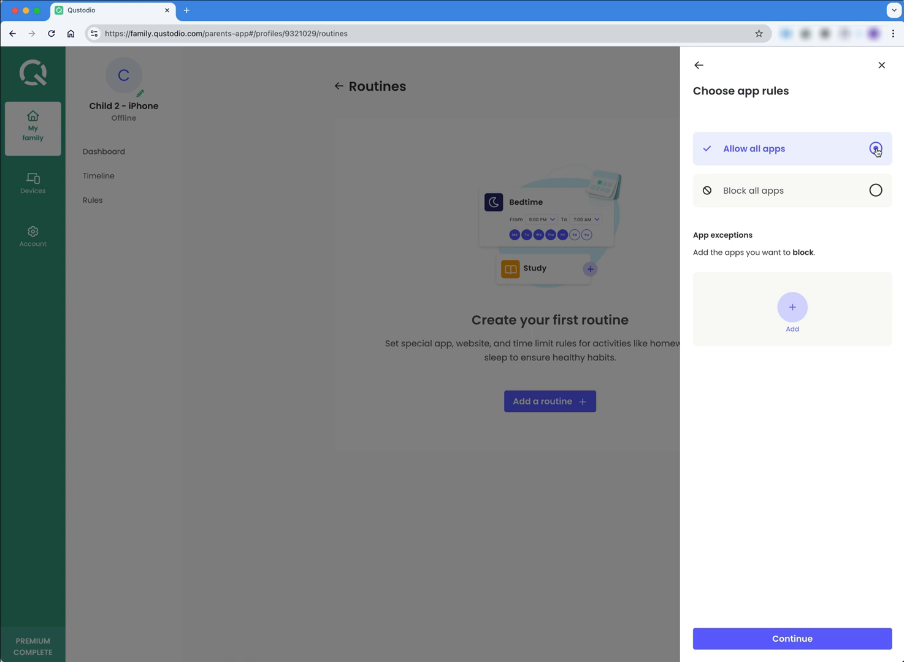
mouse_move(827, 253)
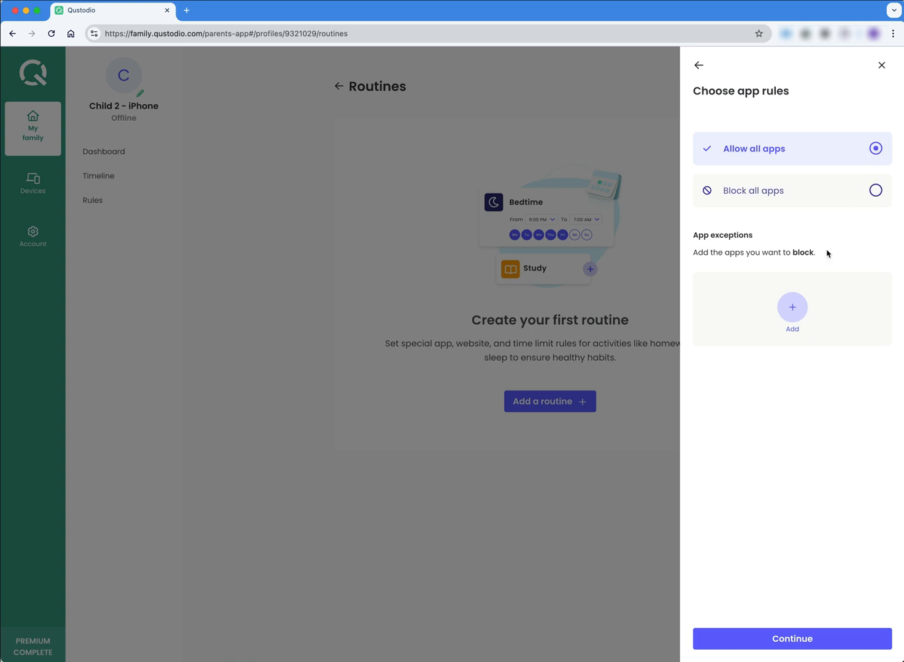
click(791, 313)
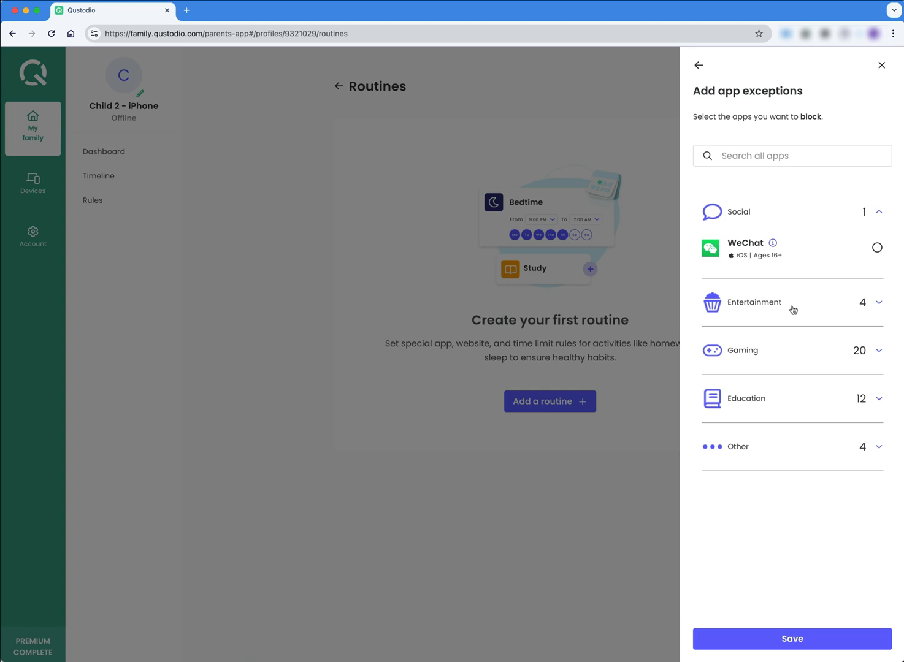
mouse_move(820, 257)
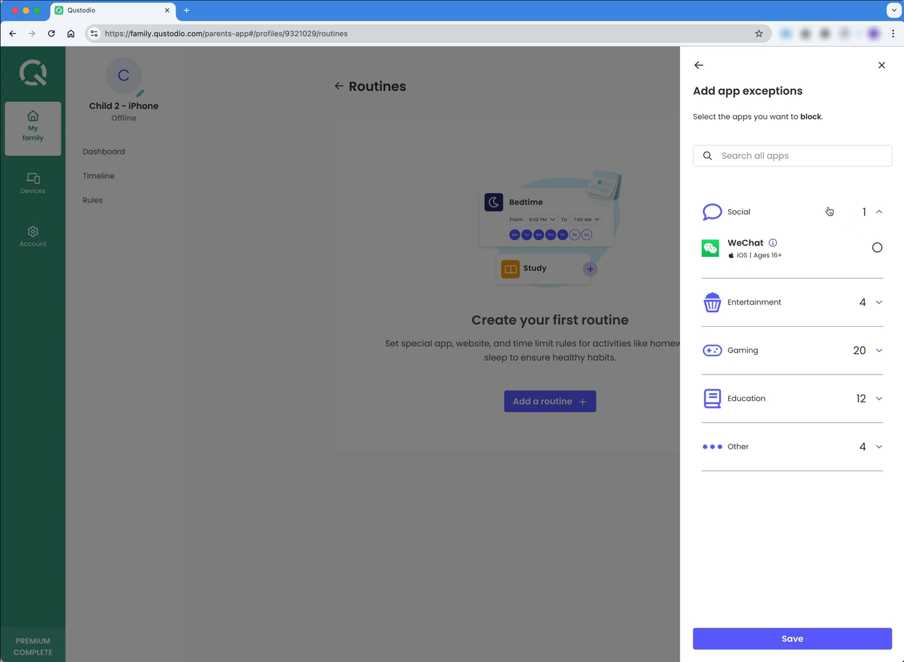
click(876, 248)
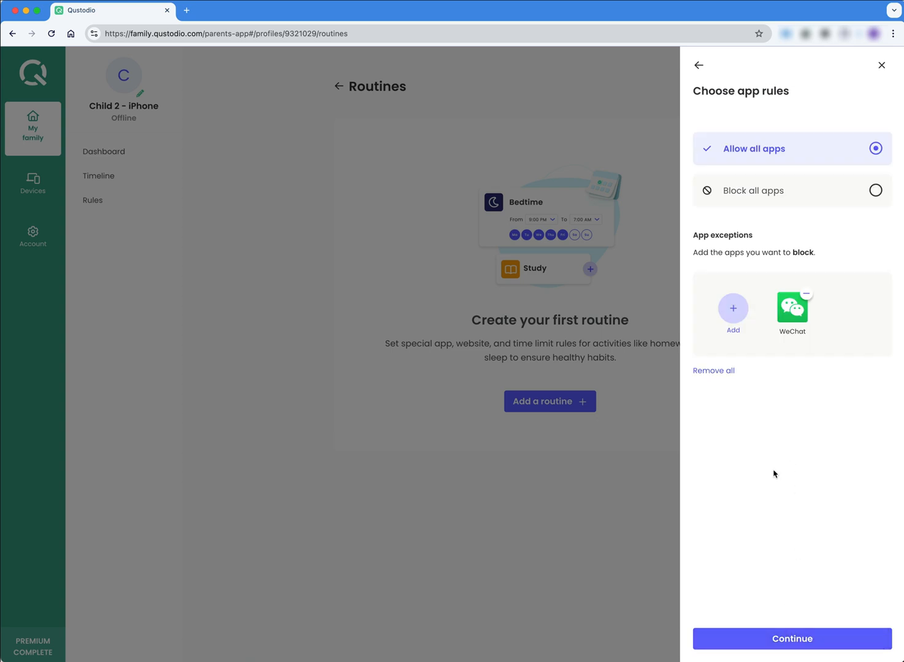
mouse_move(791, 616)
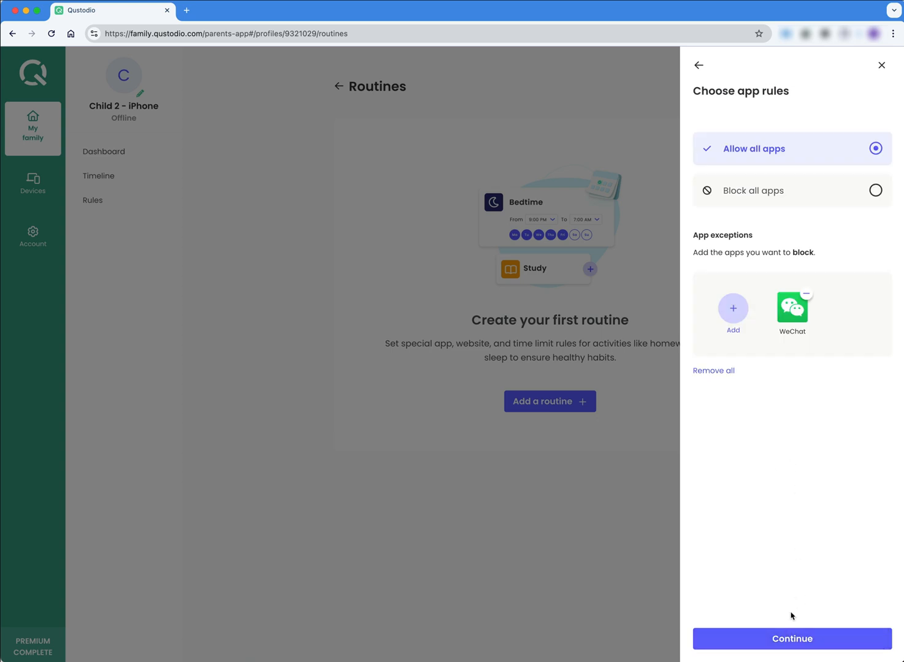
mouse_move(792, 646)
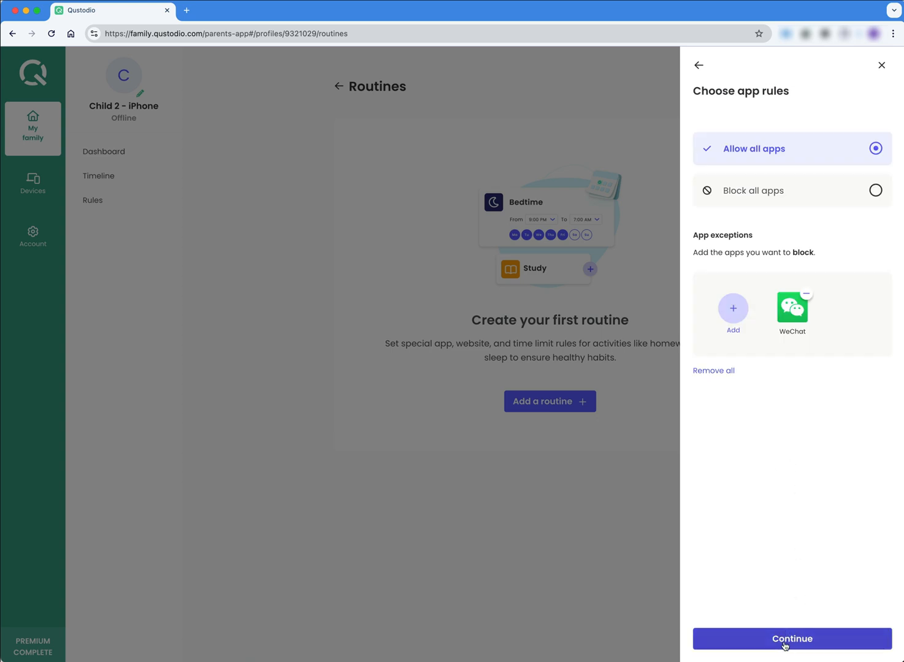
Step: Add Social networks as a blocked website category for the routine
click(791, 639)
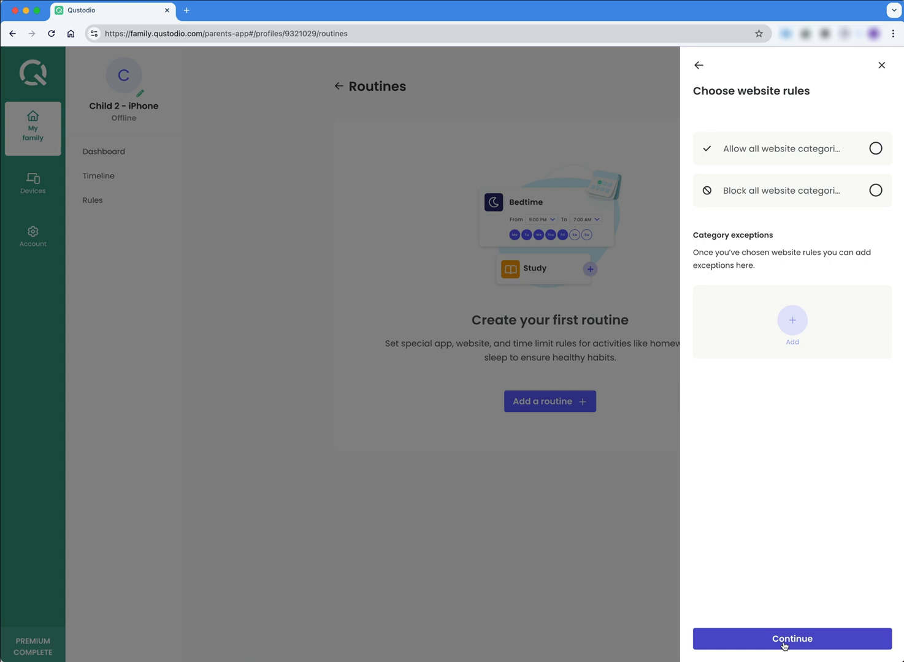
mouse_move(774, 640)
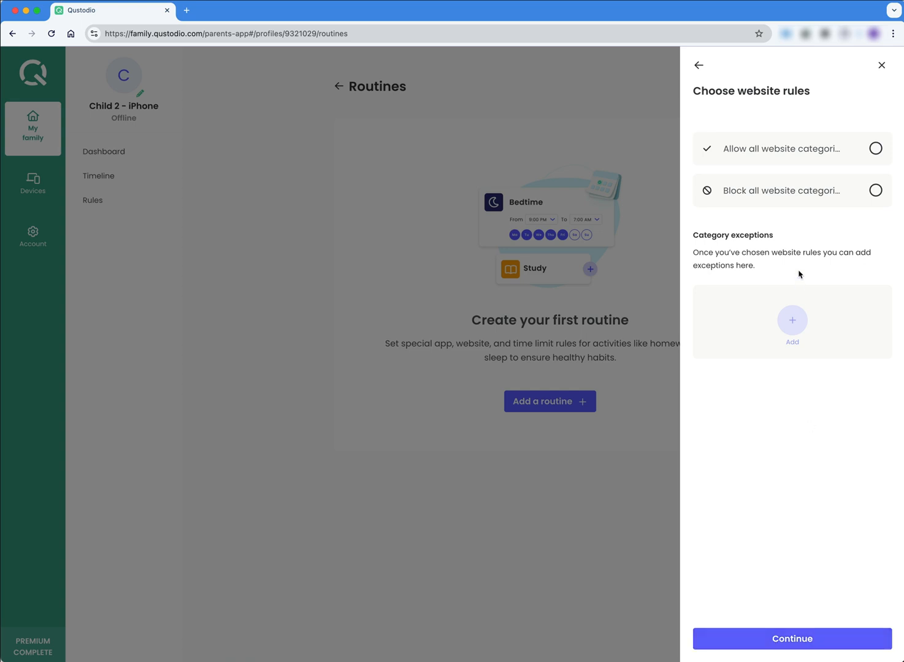
click(875, 148)
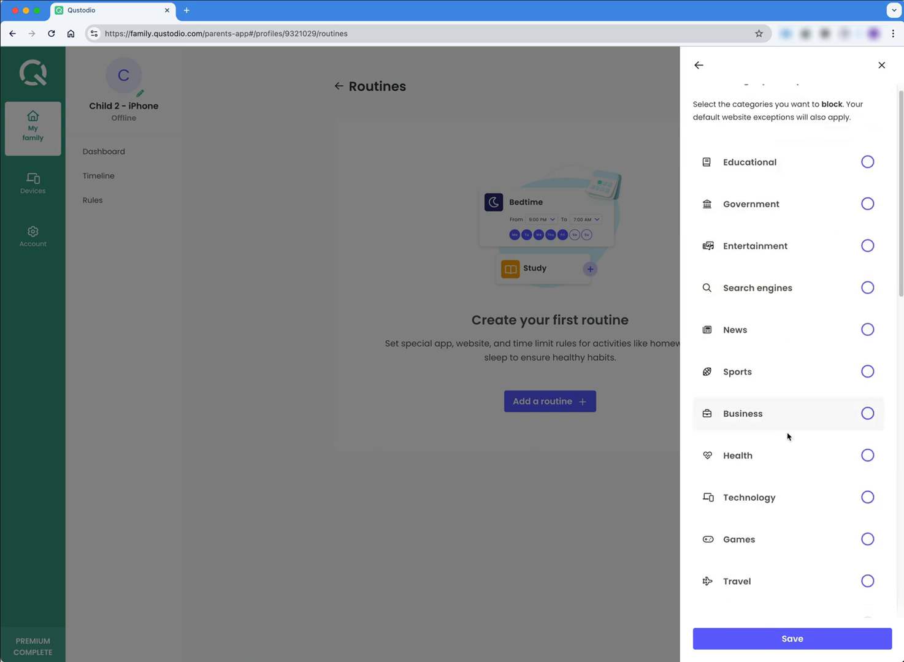
scroll(down, 3)
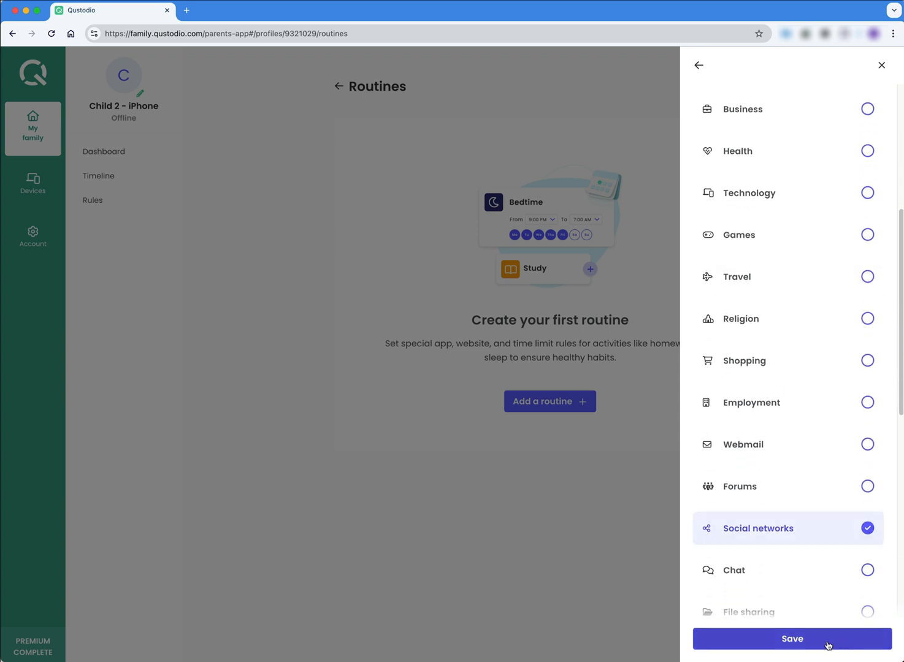
click(791, 638)
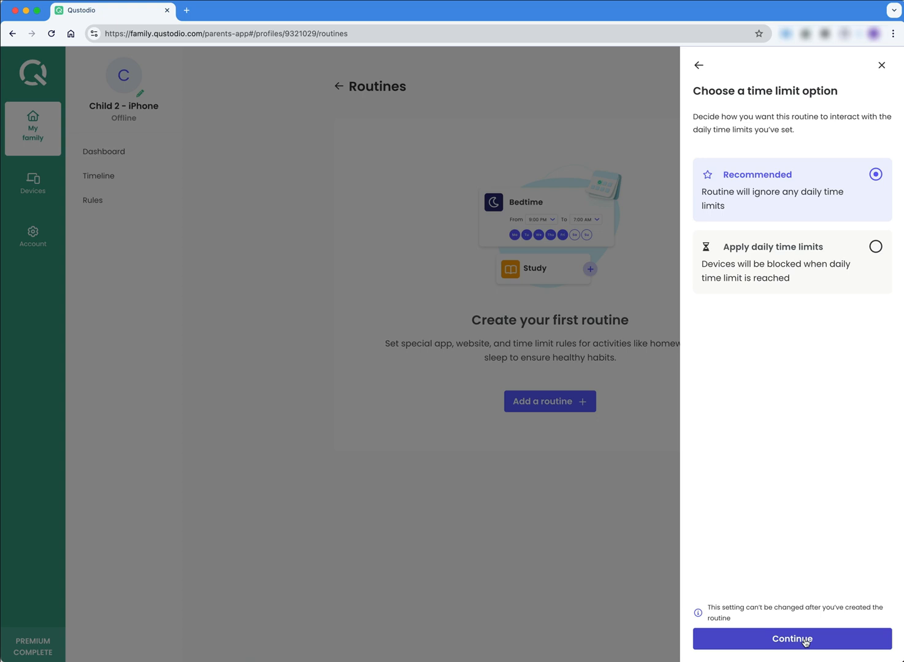
mouse_move(765, 396)
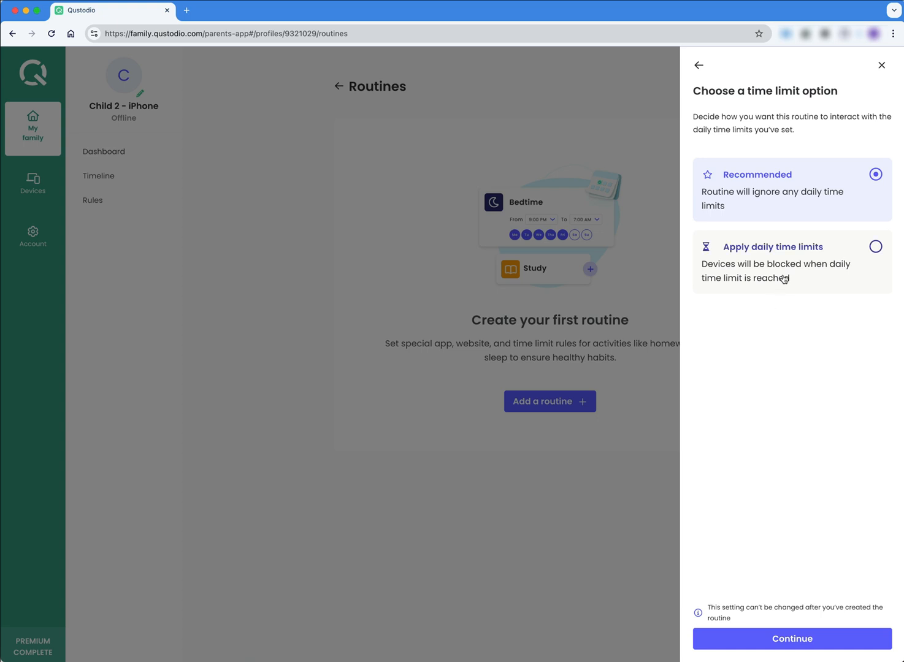
mouse_move(786, 265)
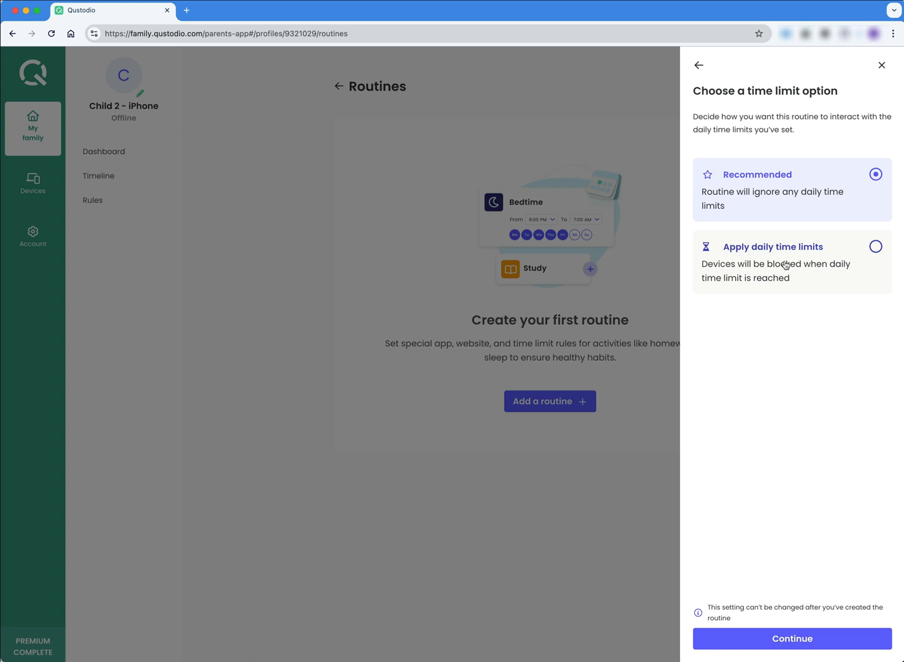
Step: Choose Apply daily time limits for the routine and continue
click(876, 246)
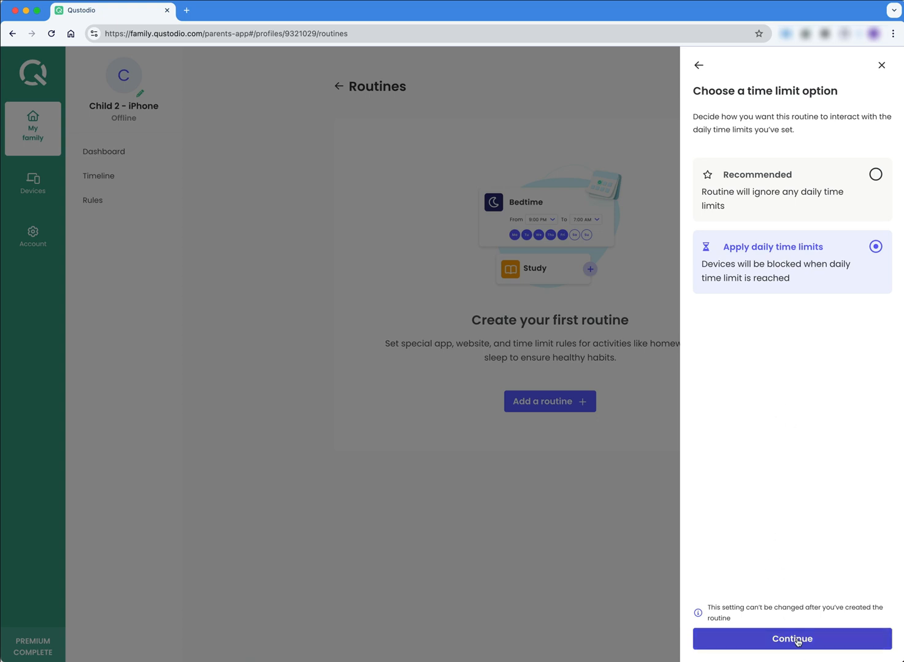
click(791, 638)
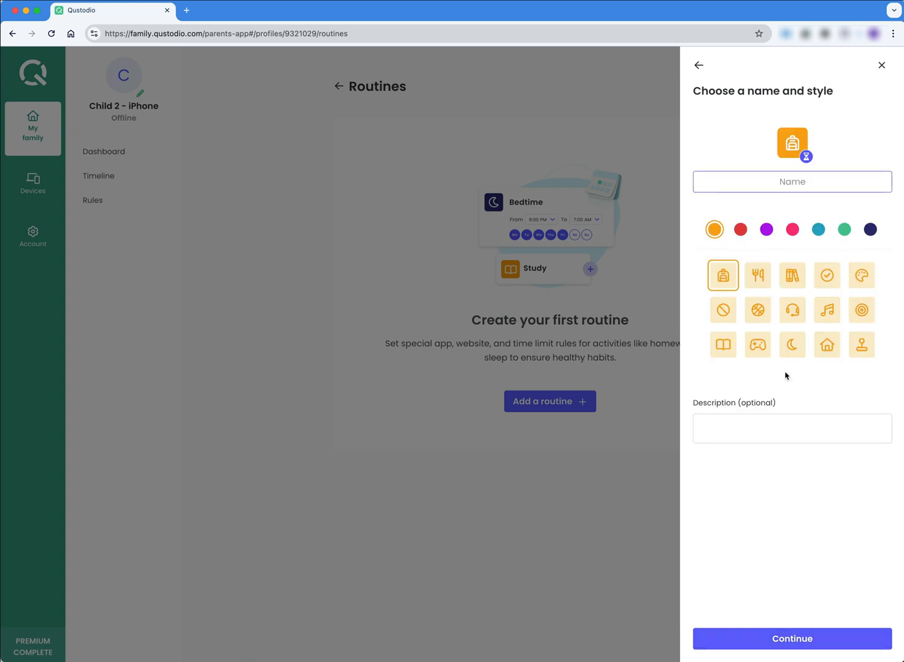
Step: Name the routine School Day from the suggestion, keeping the orange backpack icon
text(School)
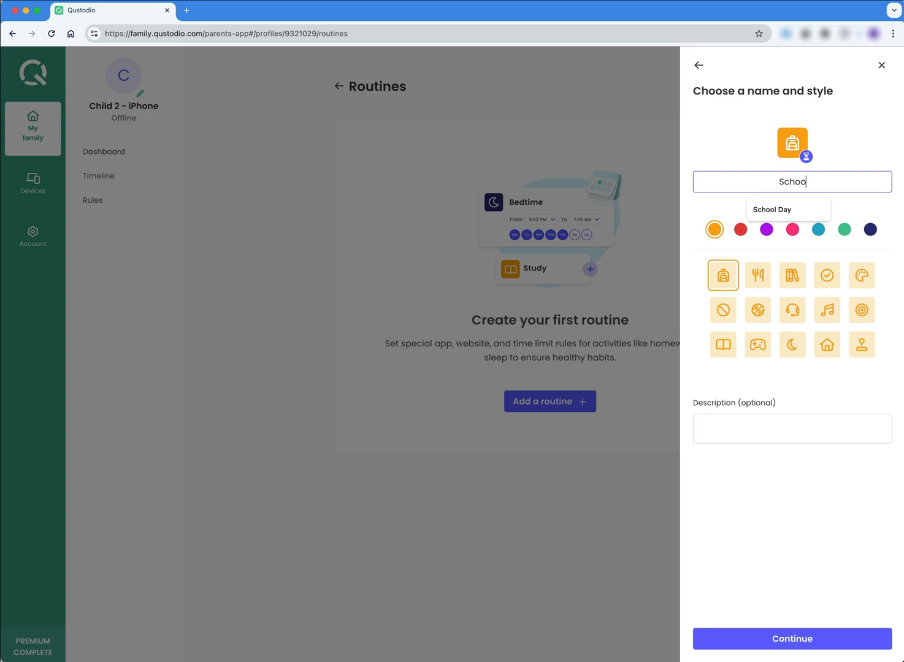
click(787, 209)
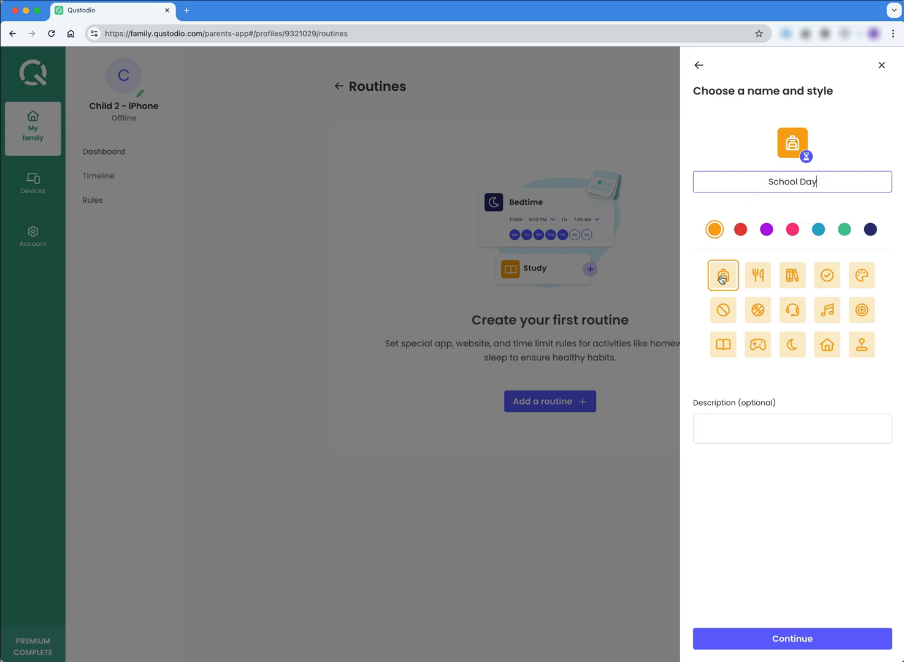
mouse_move(840, 586)
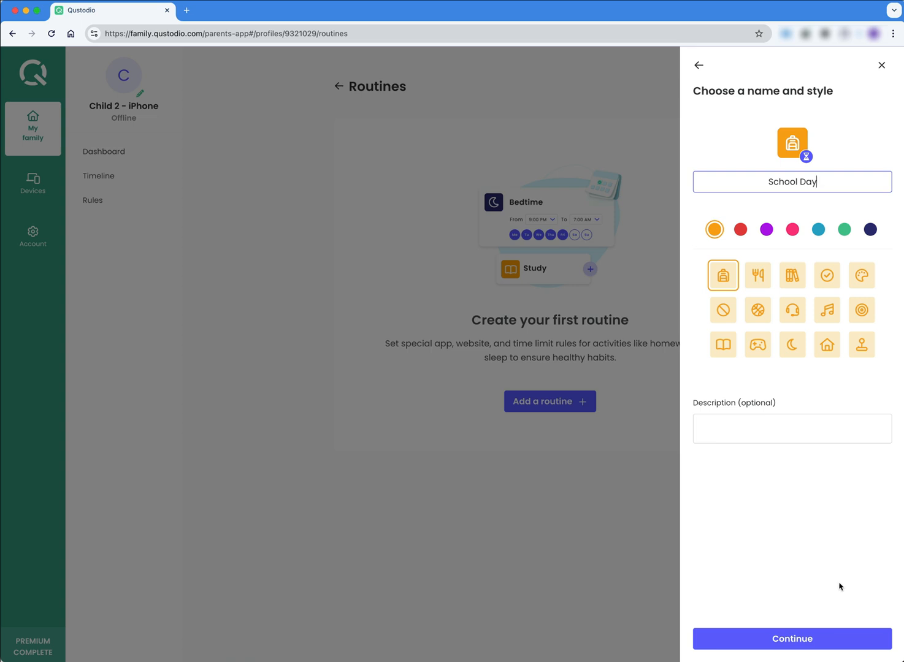
click(791, 639)
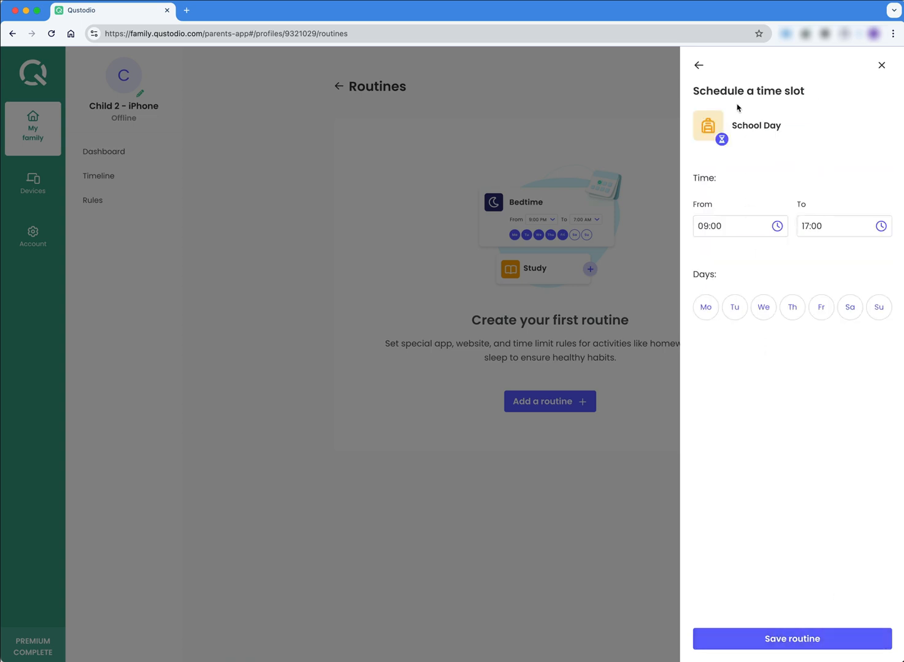
Step: Schedule School Day for Monday–Friday, 08:55 to 15:30, and save the routine
click(734, 307)
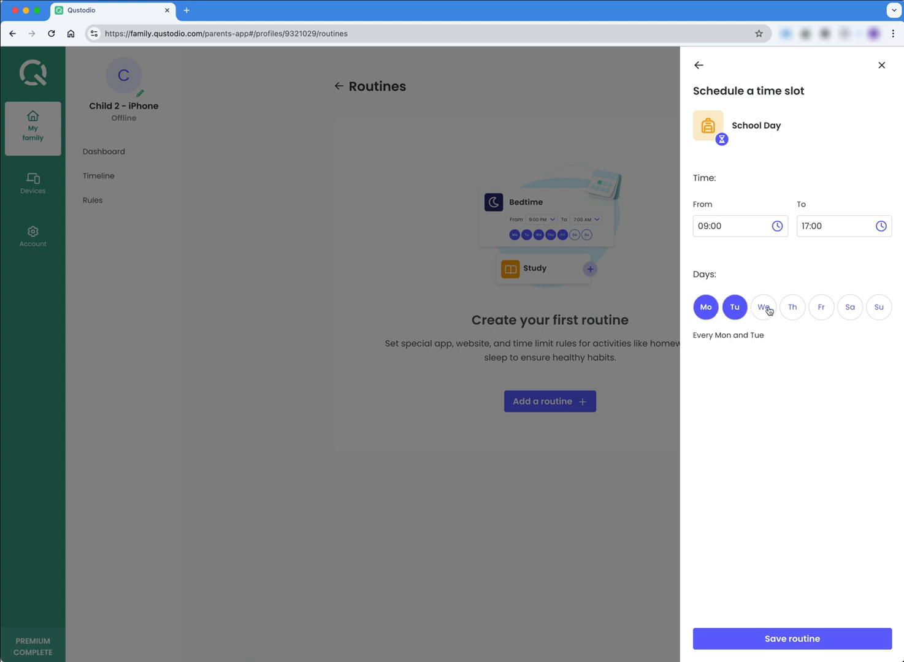
click(763, 307)
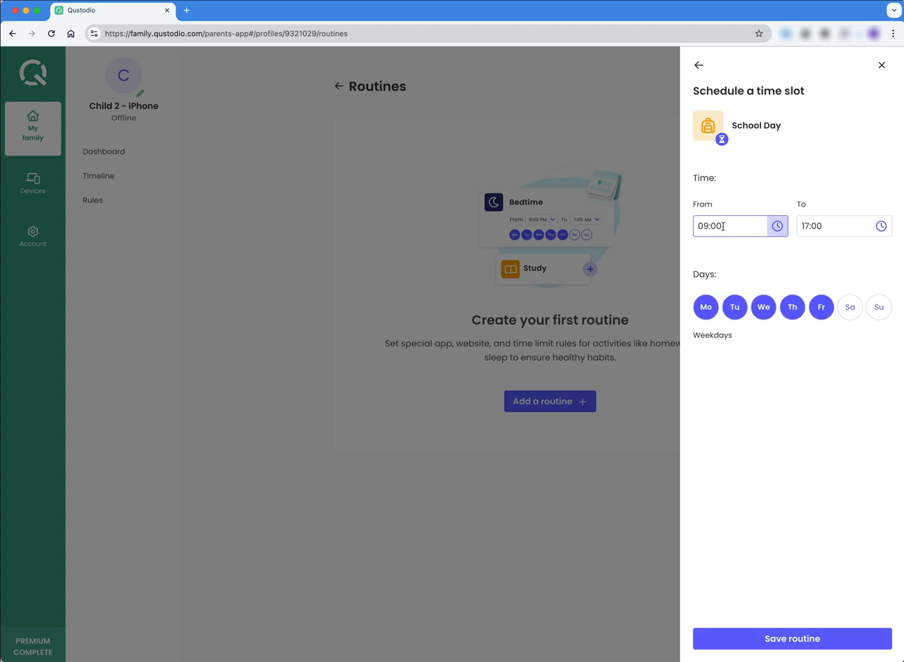
click(728, 225)
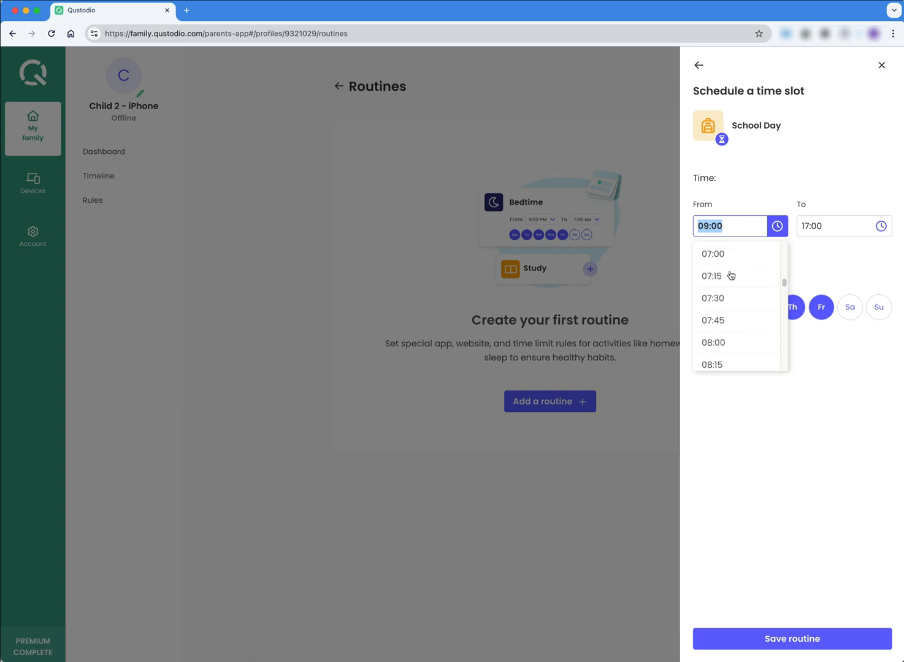
scroll(down, 3)
text(08:55)
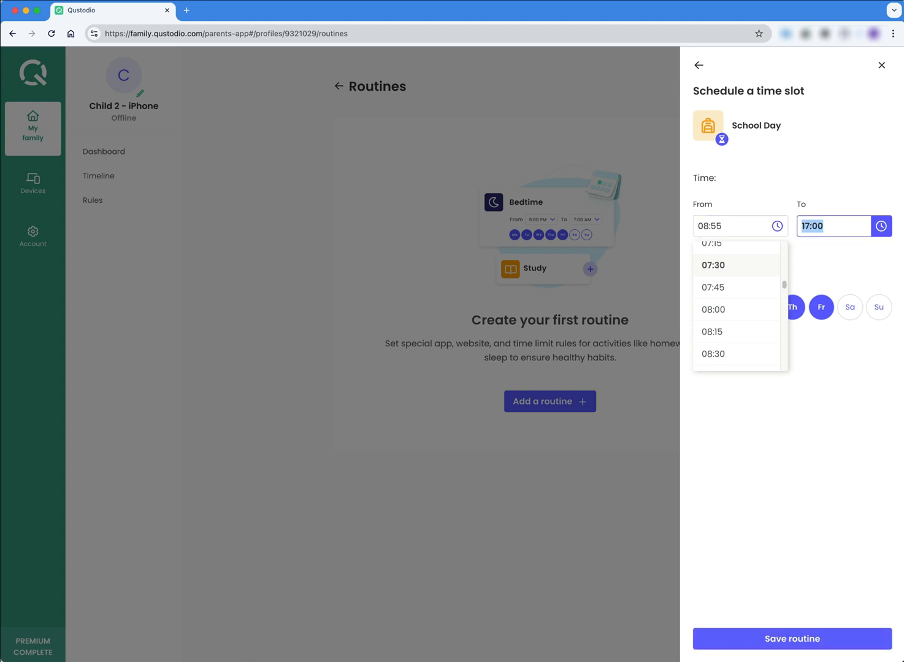
text(15:)
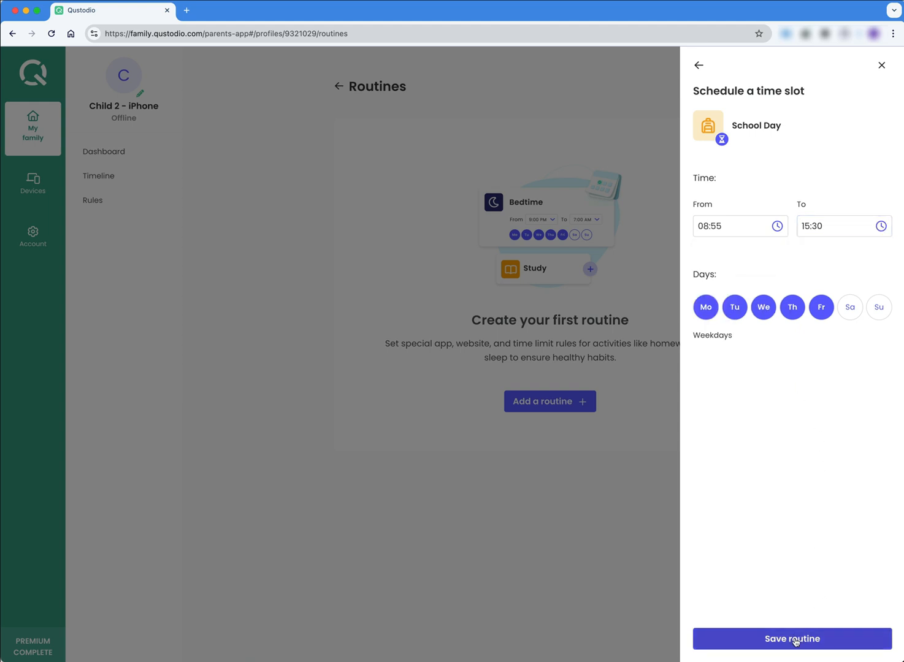
click(792, 638)
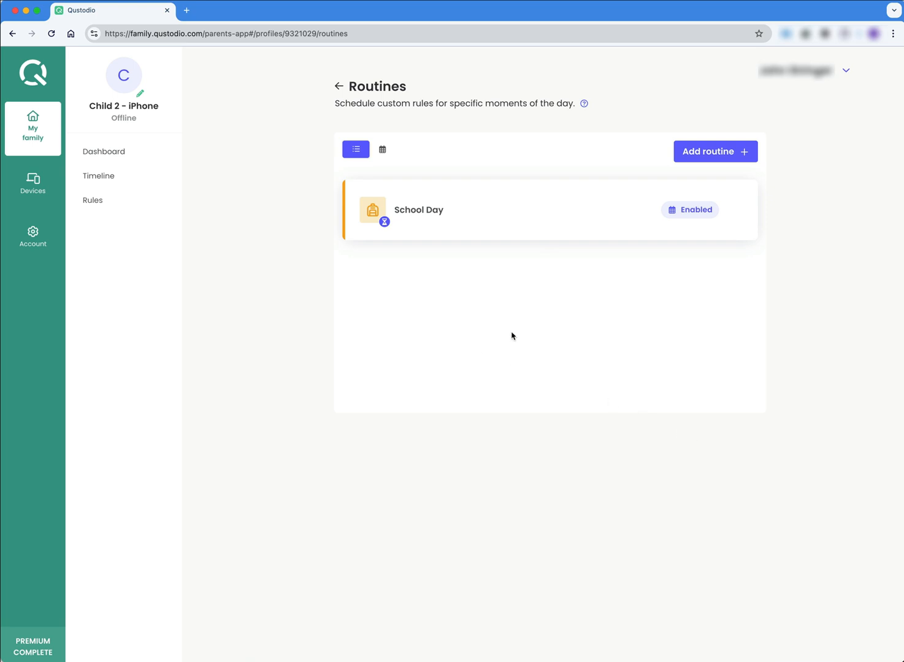
mouse_move(709, 332)
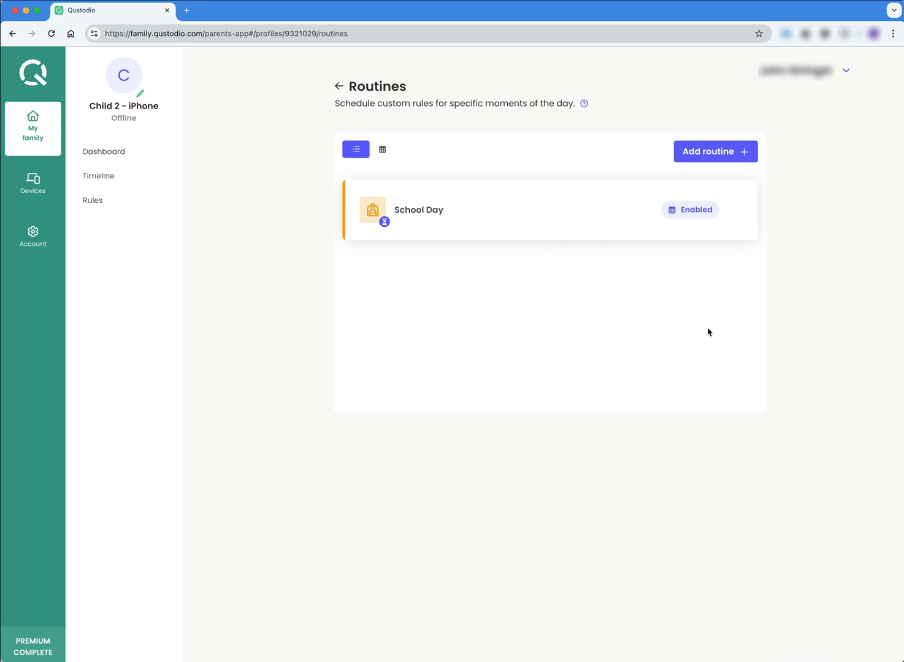
mouse_move(686, 276)
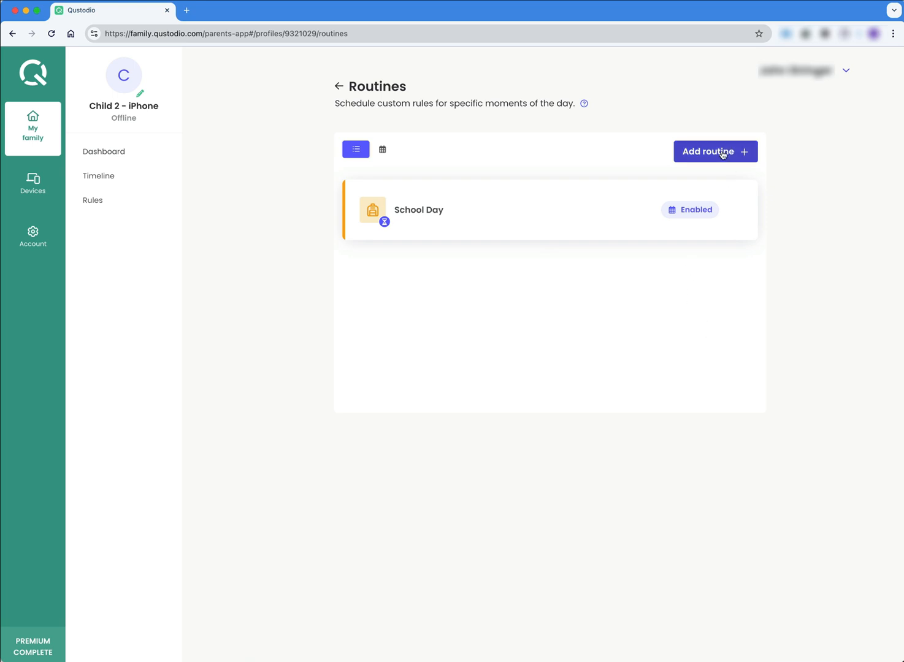
mouse_move(251, 141)
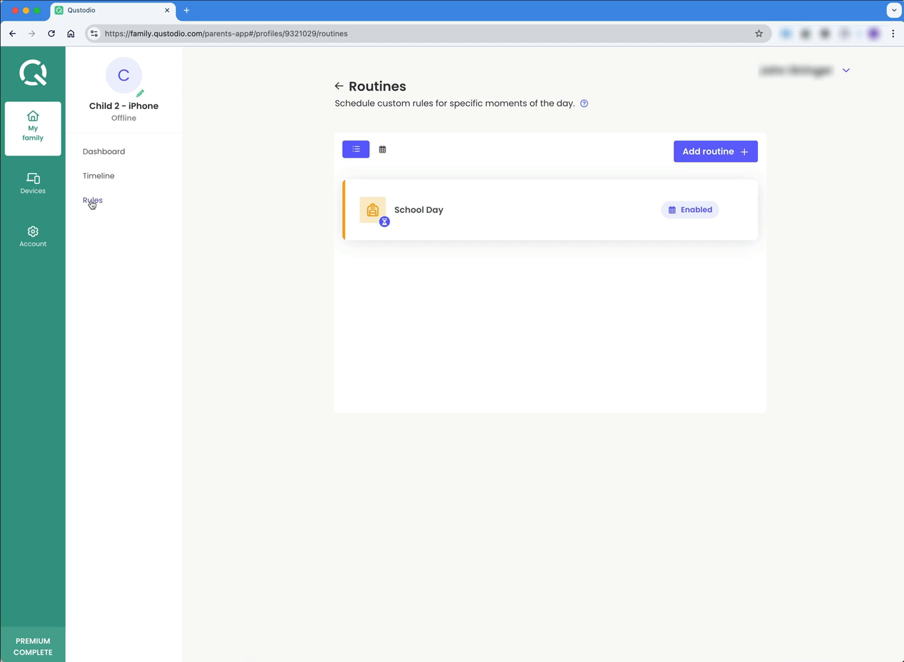
Step: Return to Child 2 - iPhone's Rules overview from the profile sidebar
click(93, 200)
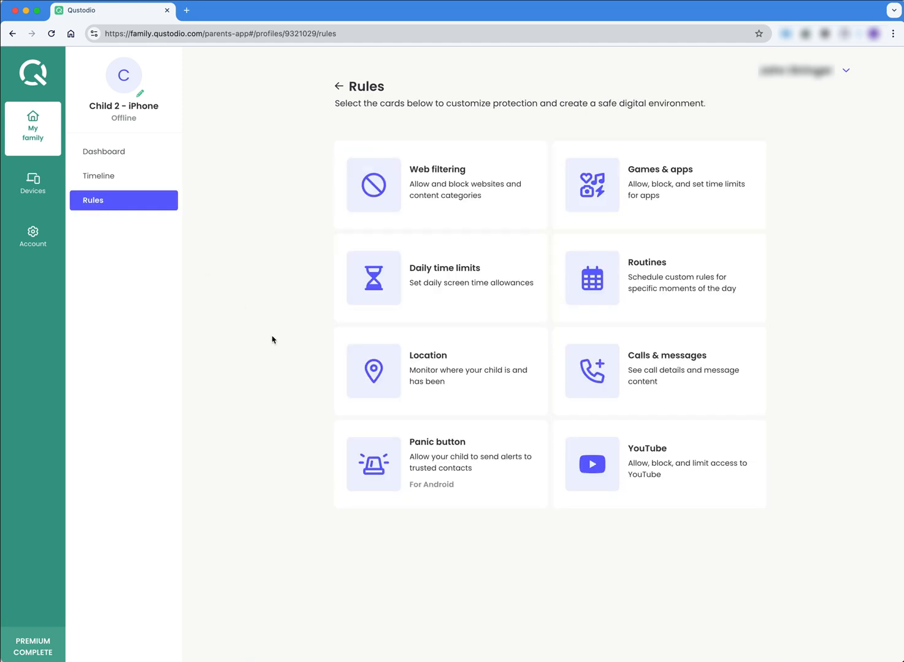
mouse_move(281, 335)
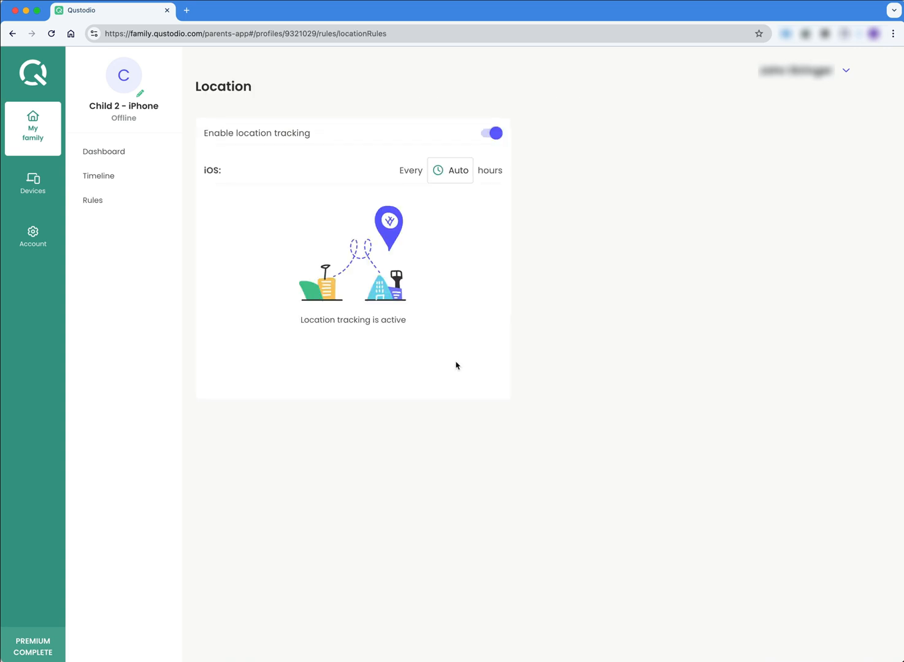
mouse_move(432, 225)
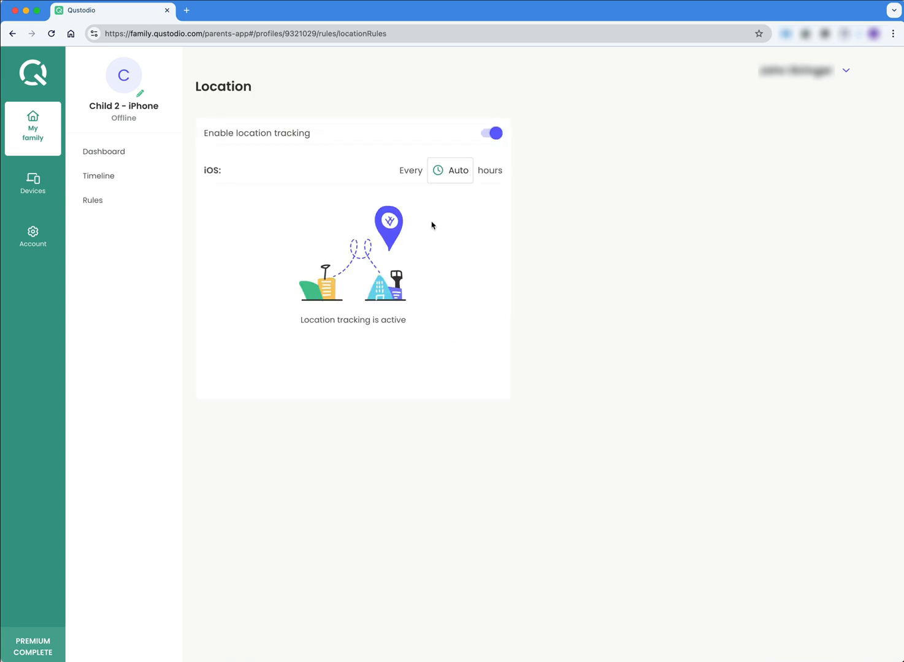
mouse_move(420, 188)
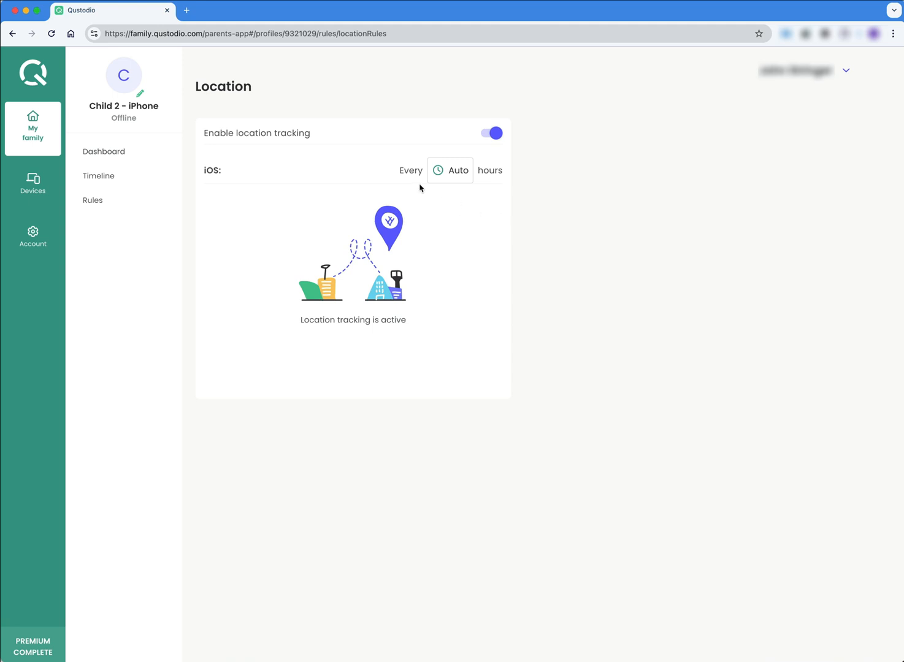
mouse_move(483, 187)
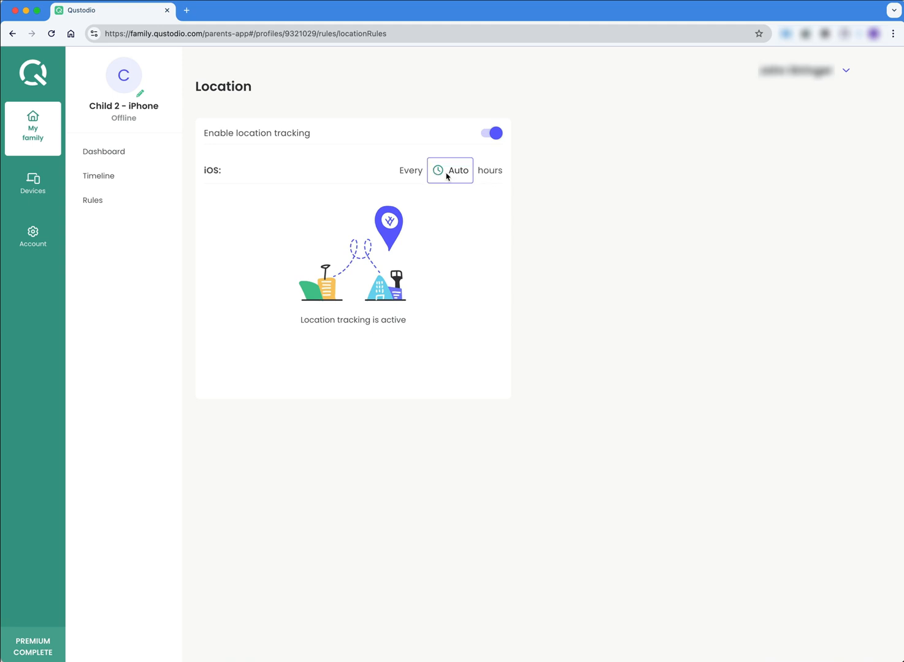
mouse_move(505, 135)
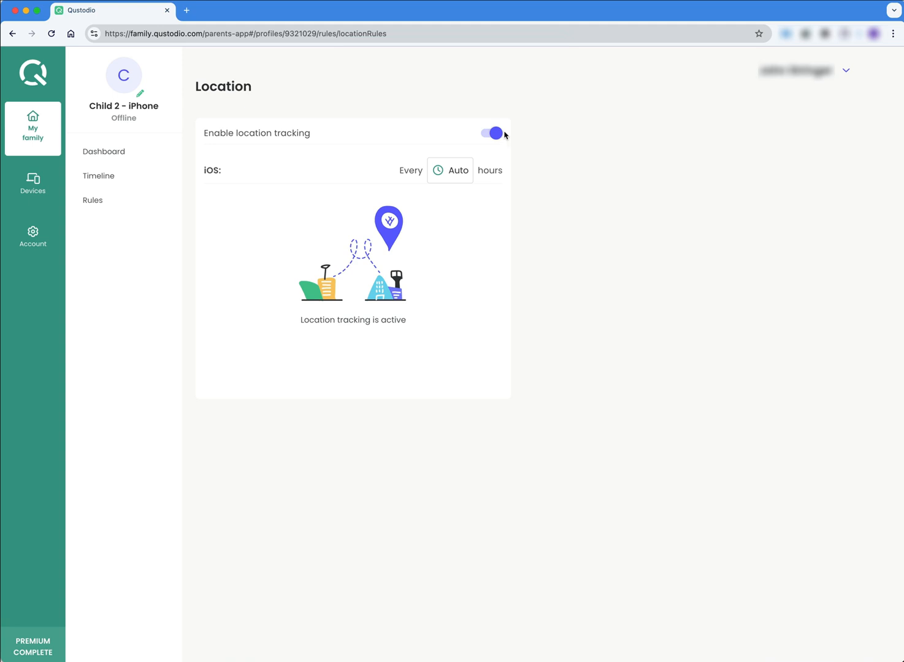
Step: Toggle iPhone location tracking off and back on, choose Auto iOS updates, then return to Rules
click(490, 133)
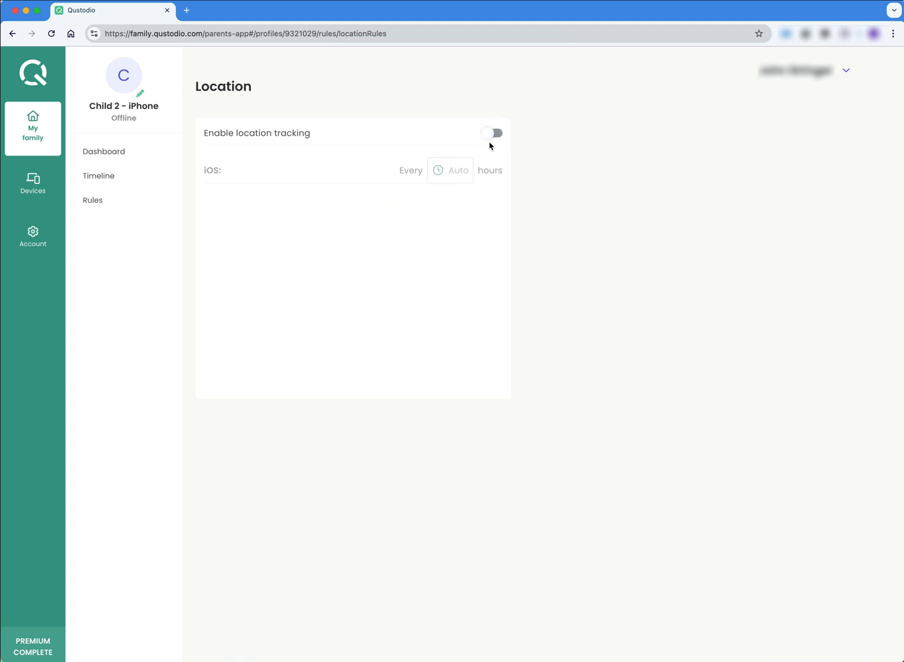
click(491, 133)
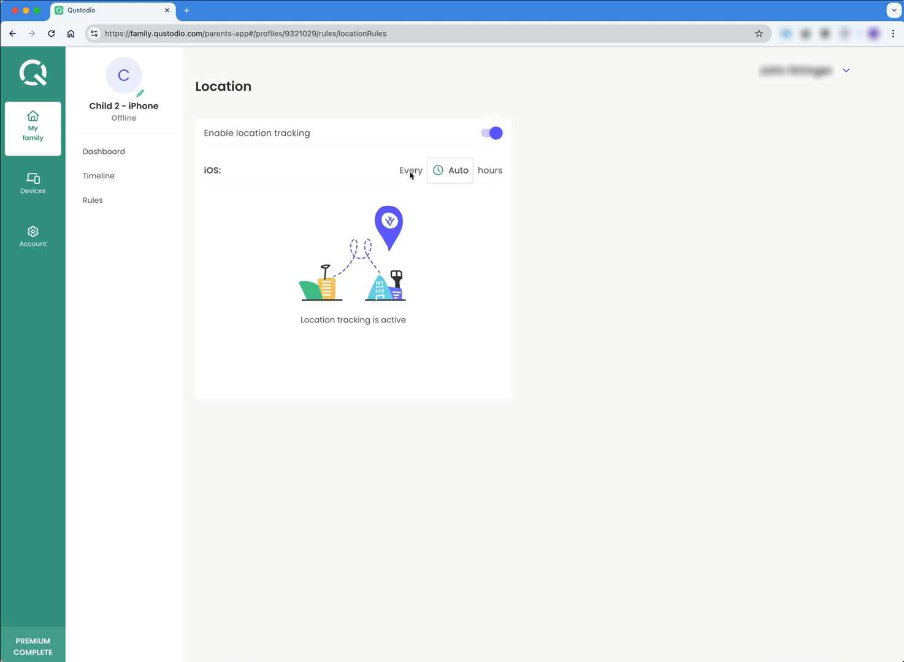
click(450, 170)
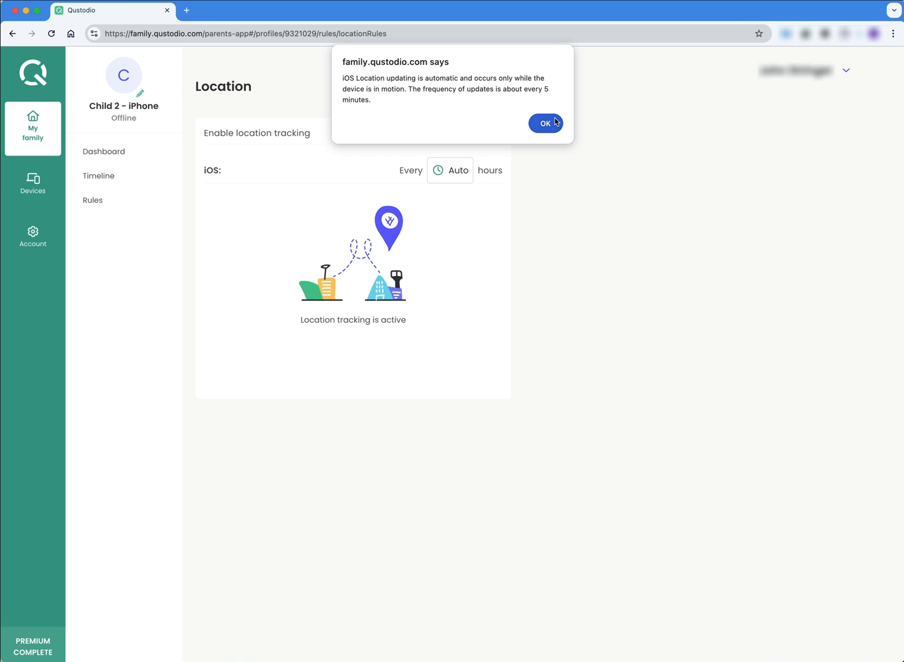
click(545, 123)
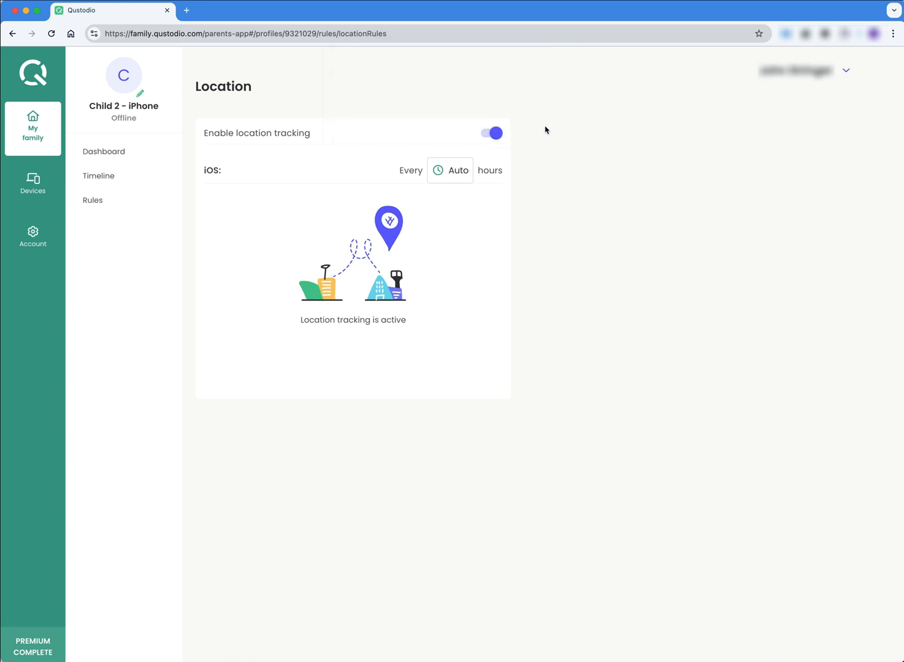
mouse_move(450, 280)
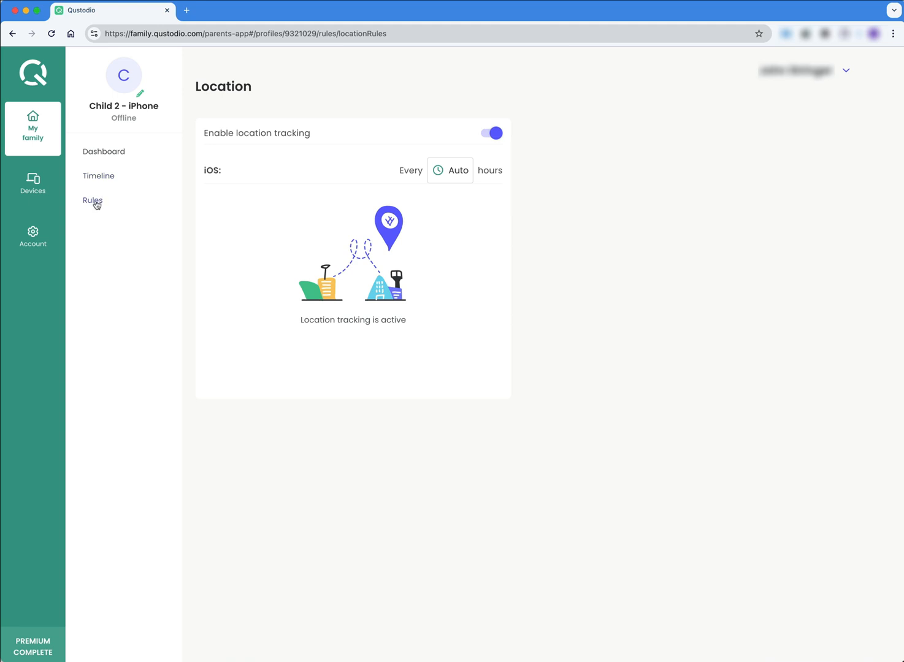
click(92, 200)
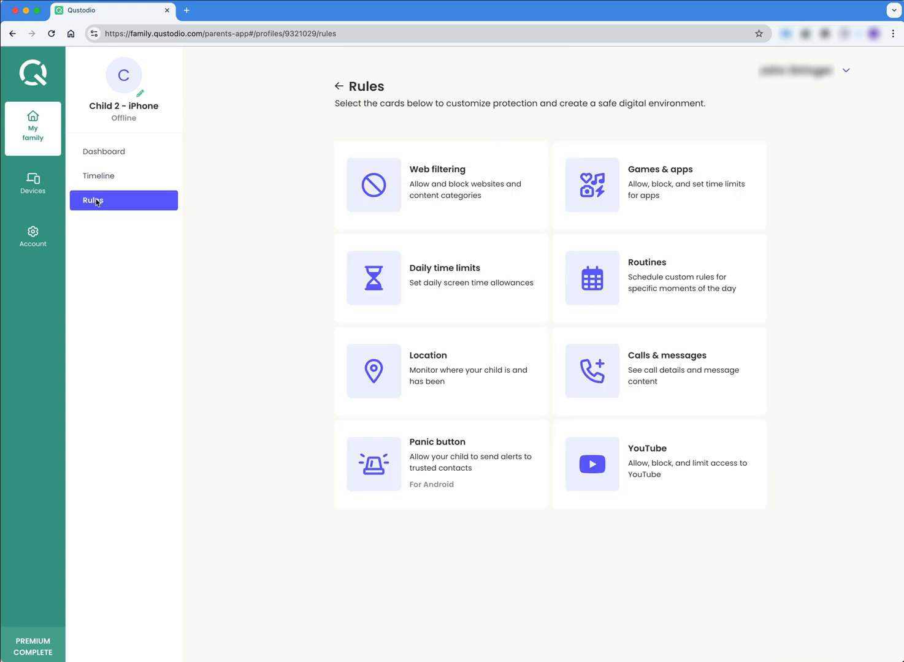
mouse_move(416, 350)
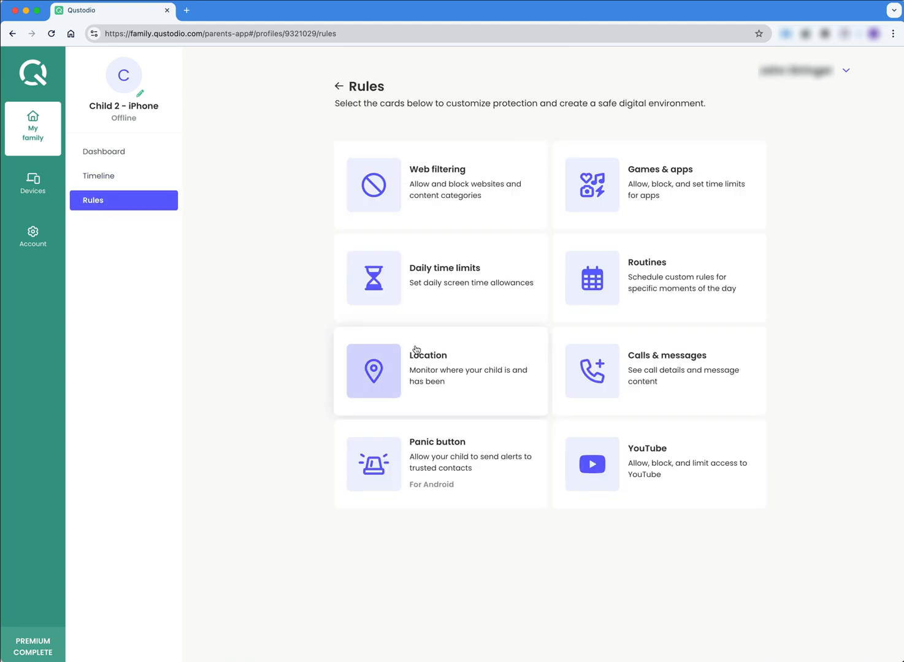
mouse_move(659, 464)
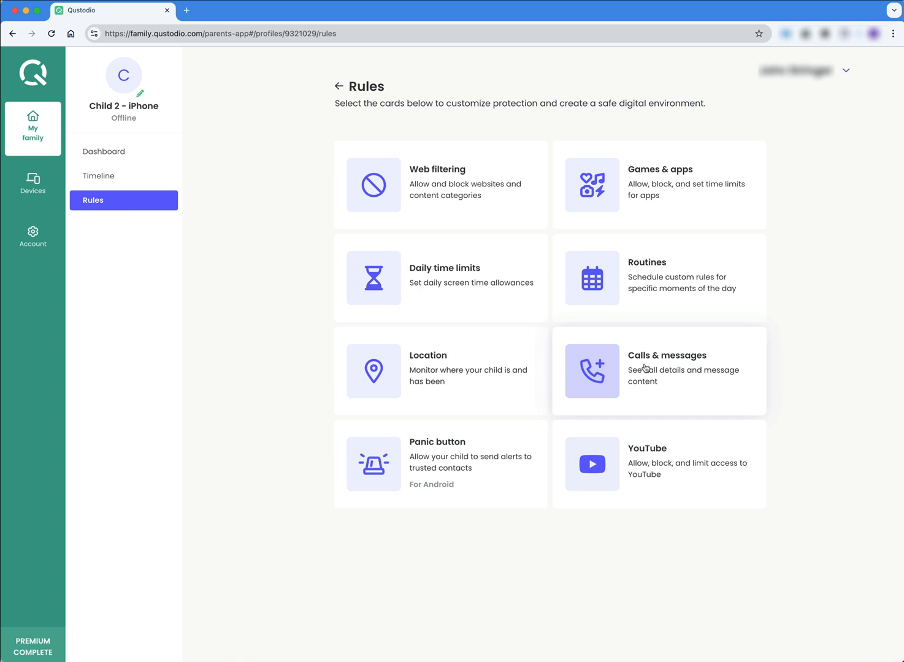
mouse_move(268, 334)
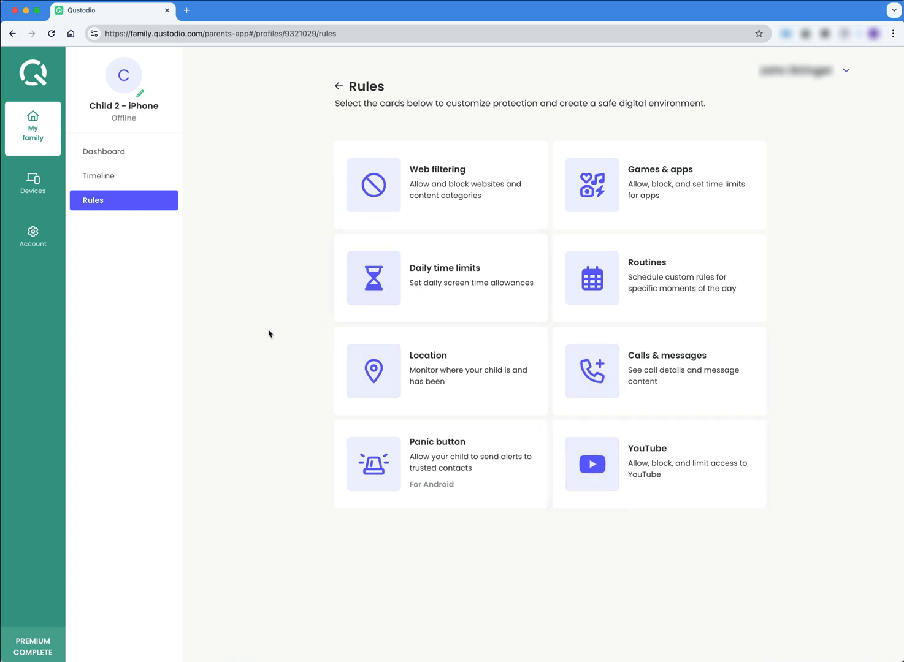
mouse_move(251, 334)
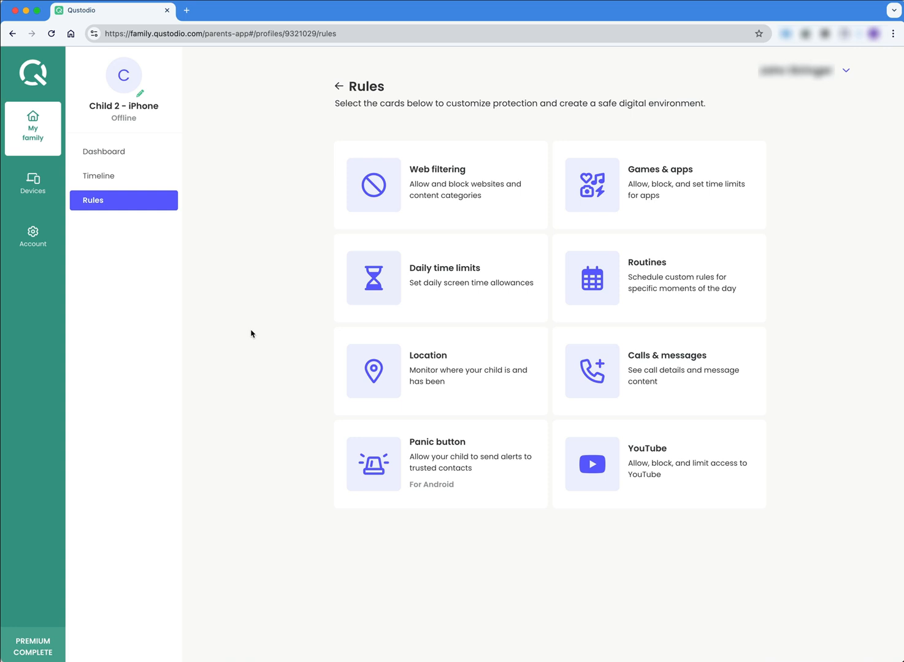
mouse_move(279, 201)
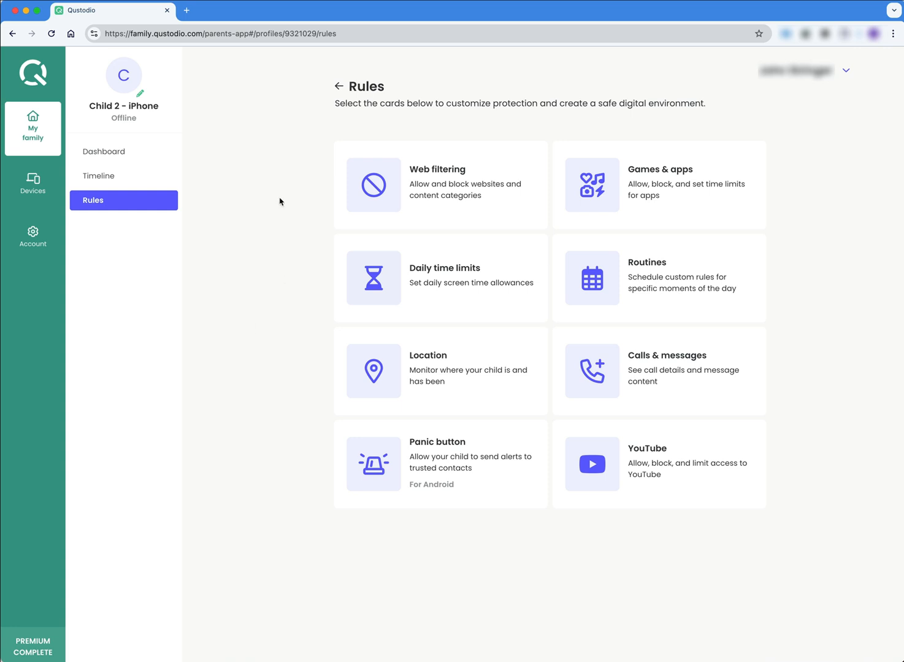
mouse_move(318, 105)
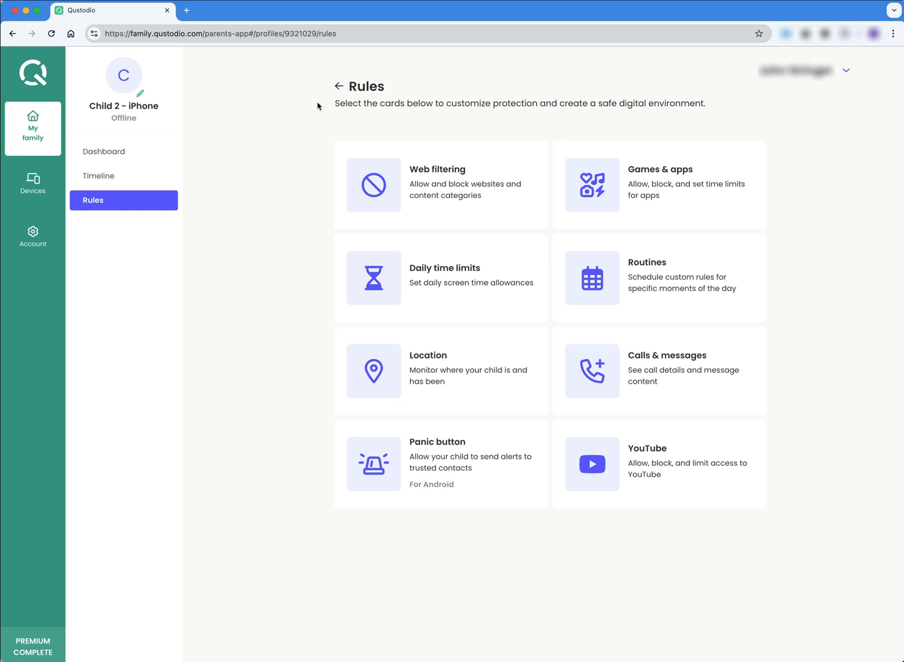
mouse_move(304, 117)
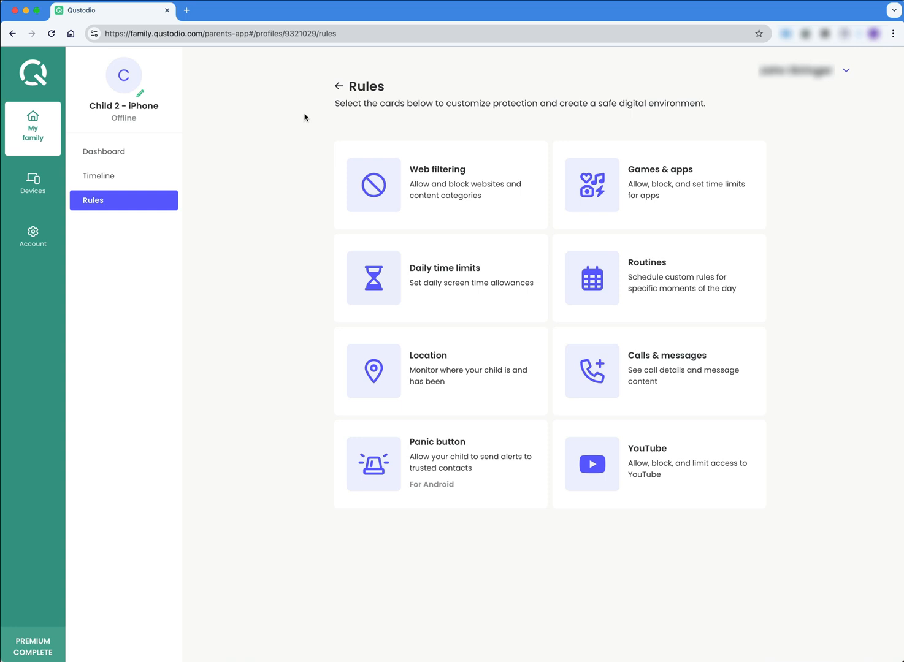
mouse_move(324, 119)
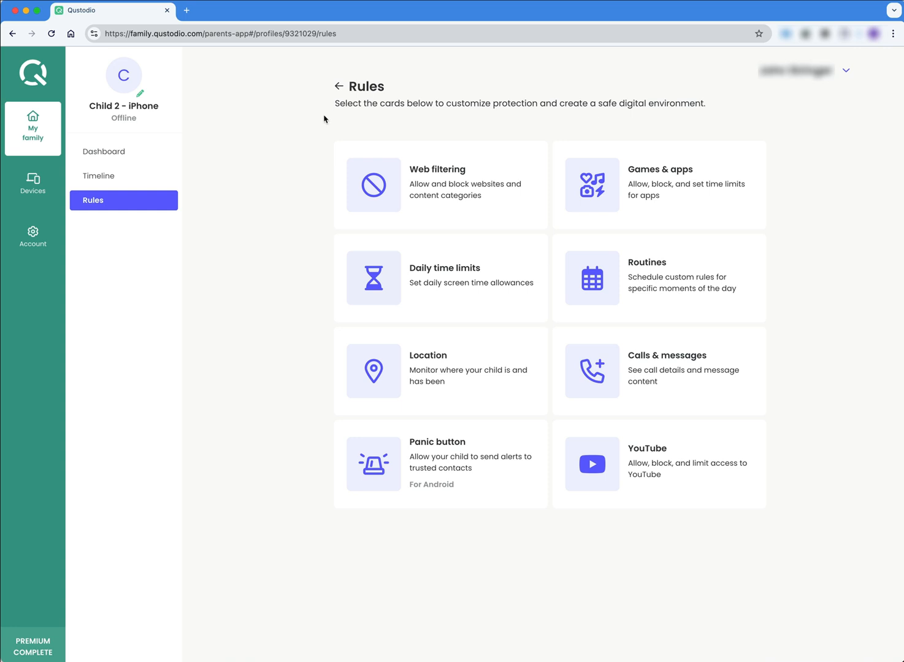